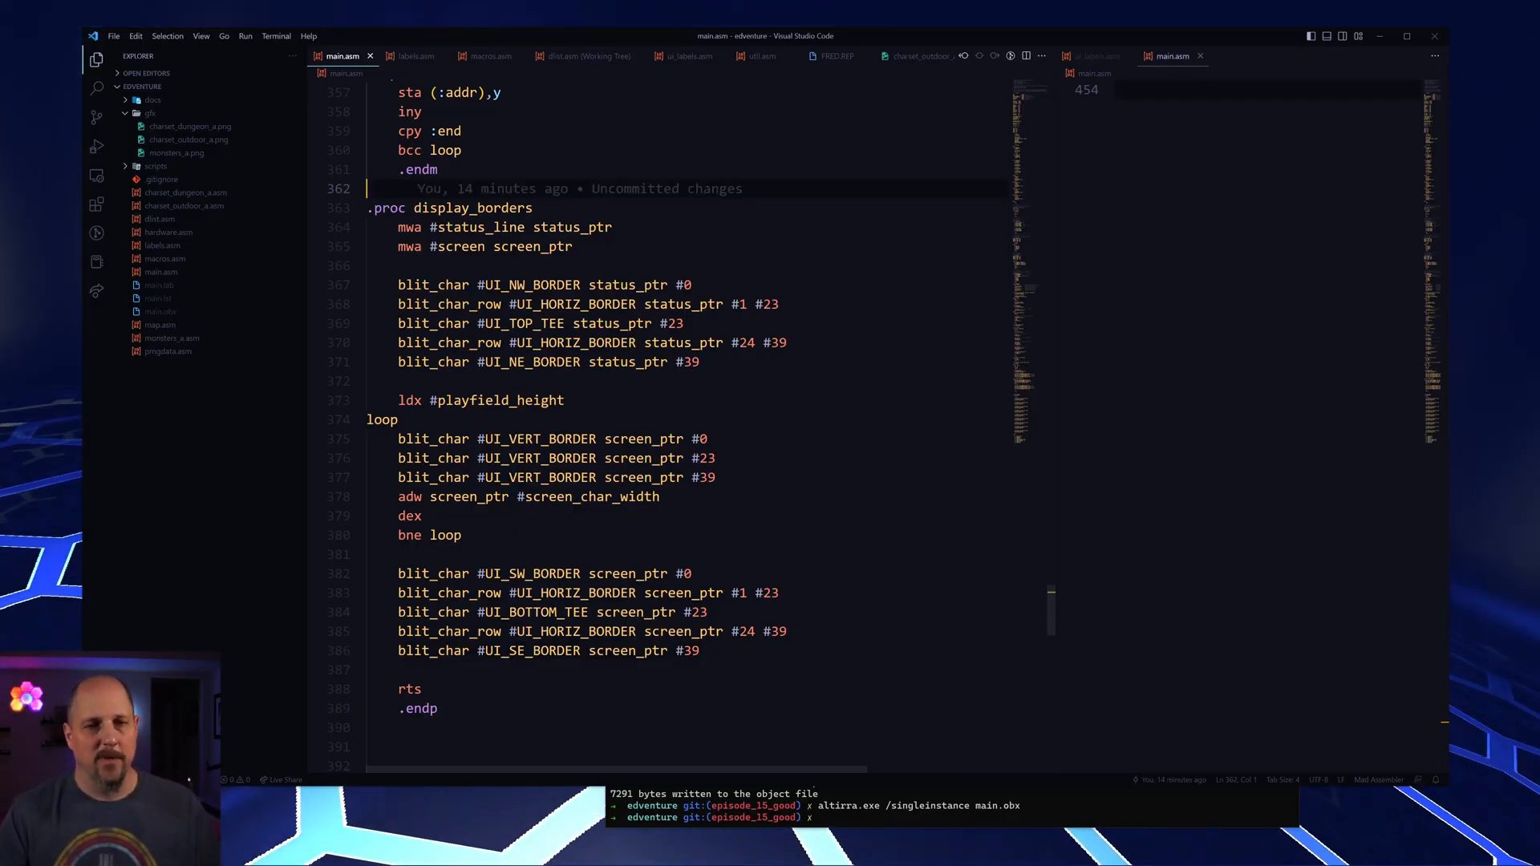
View labels.asm and select one of the UI border constant names
{"action": "double_click", "coordinate": [528, 285]}
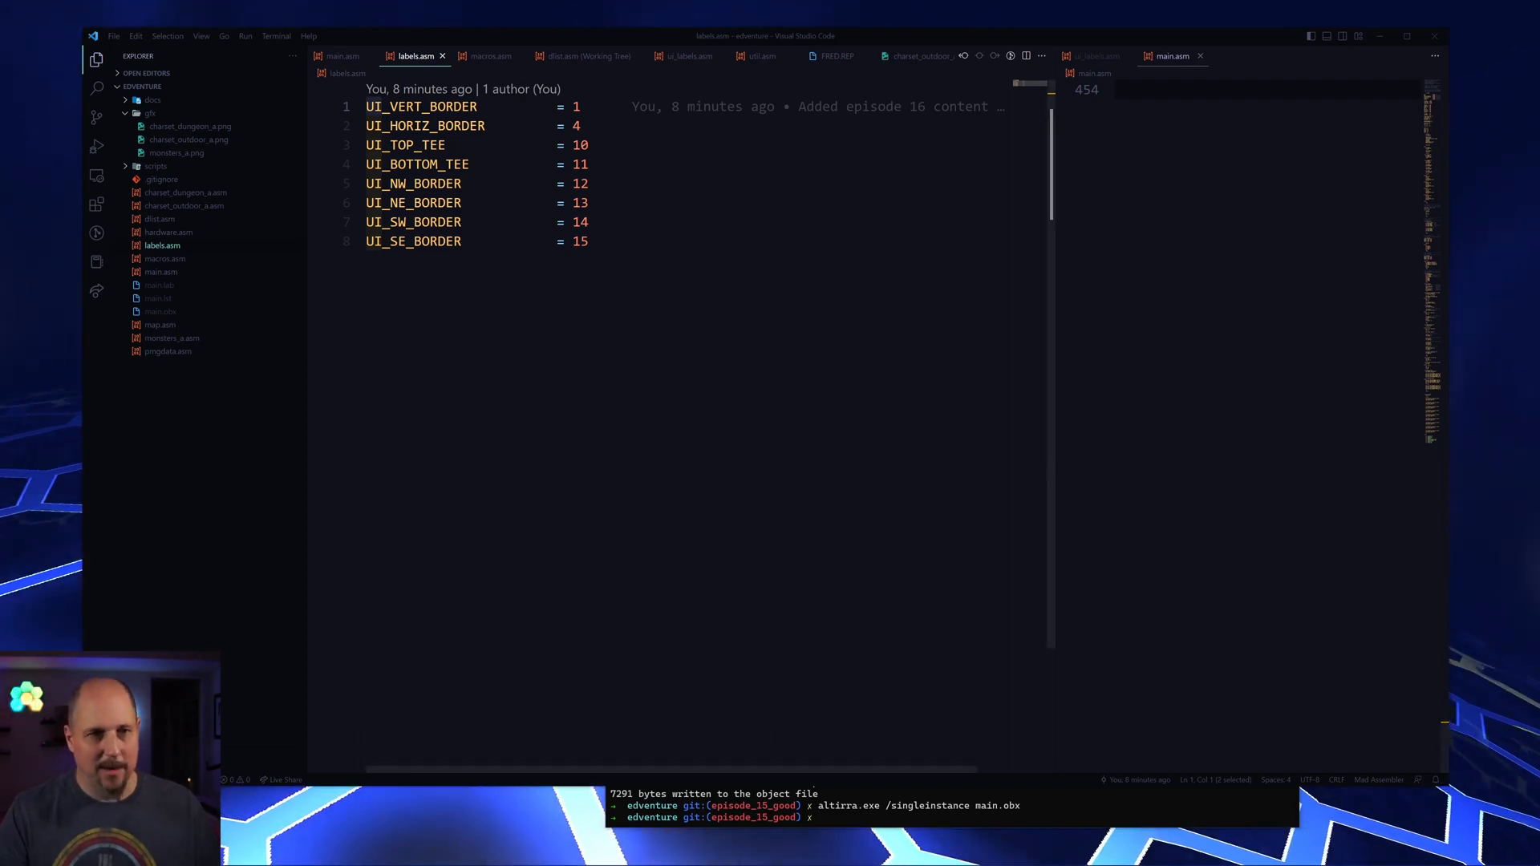
{"action": "scroll", "scroll_direction": "down", "scroll_amount": 3}
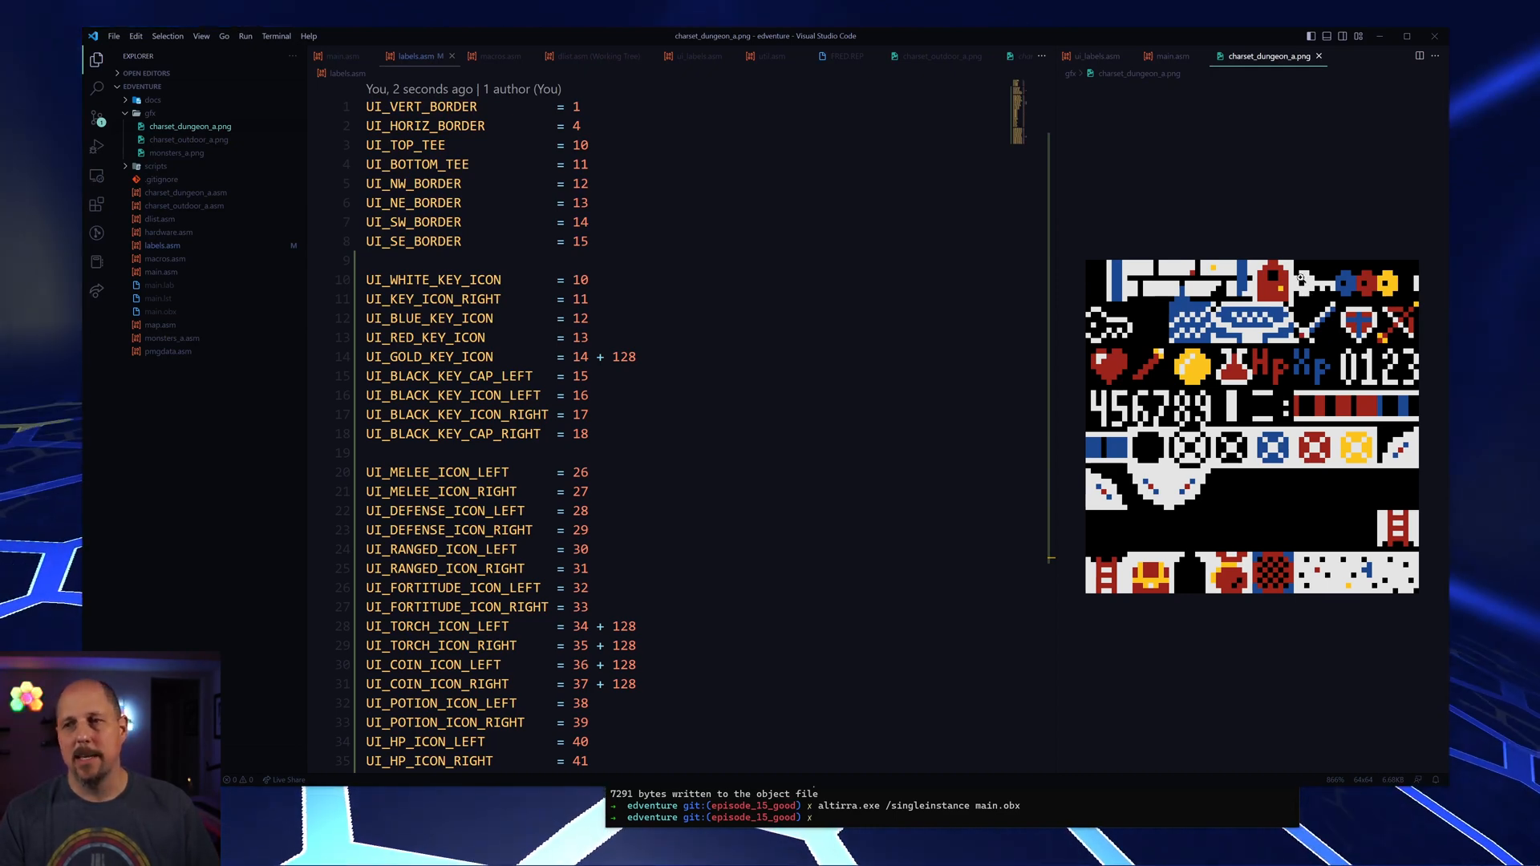
{"action": "mouse_move", "coordinate": [1310, 287]}
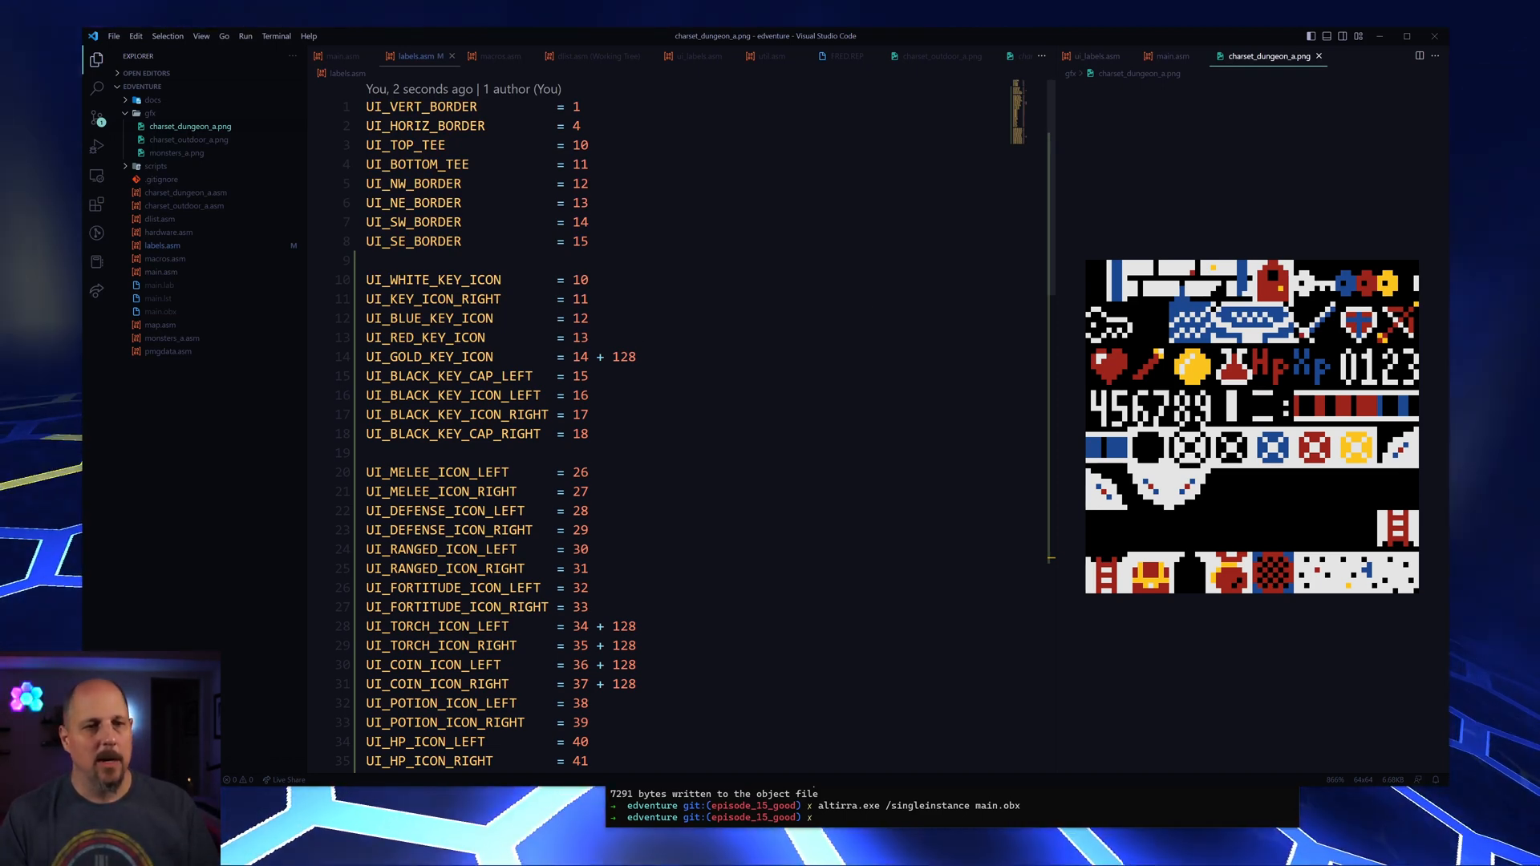
{"action": "double_click", "coordinate": [428, 356]}
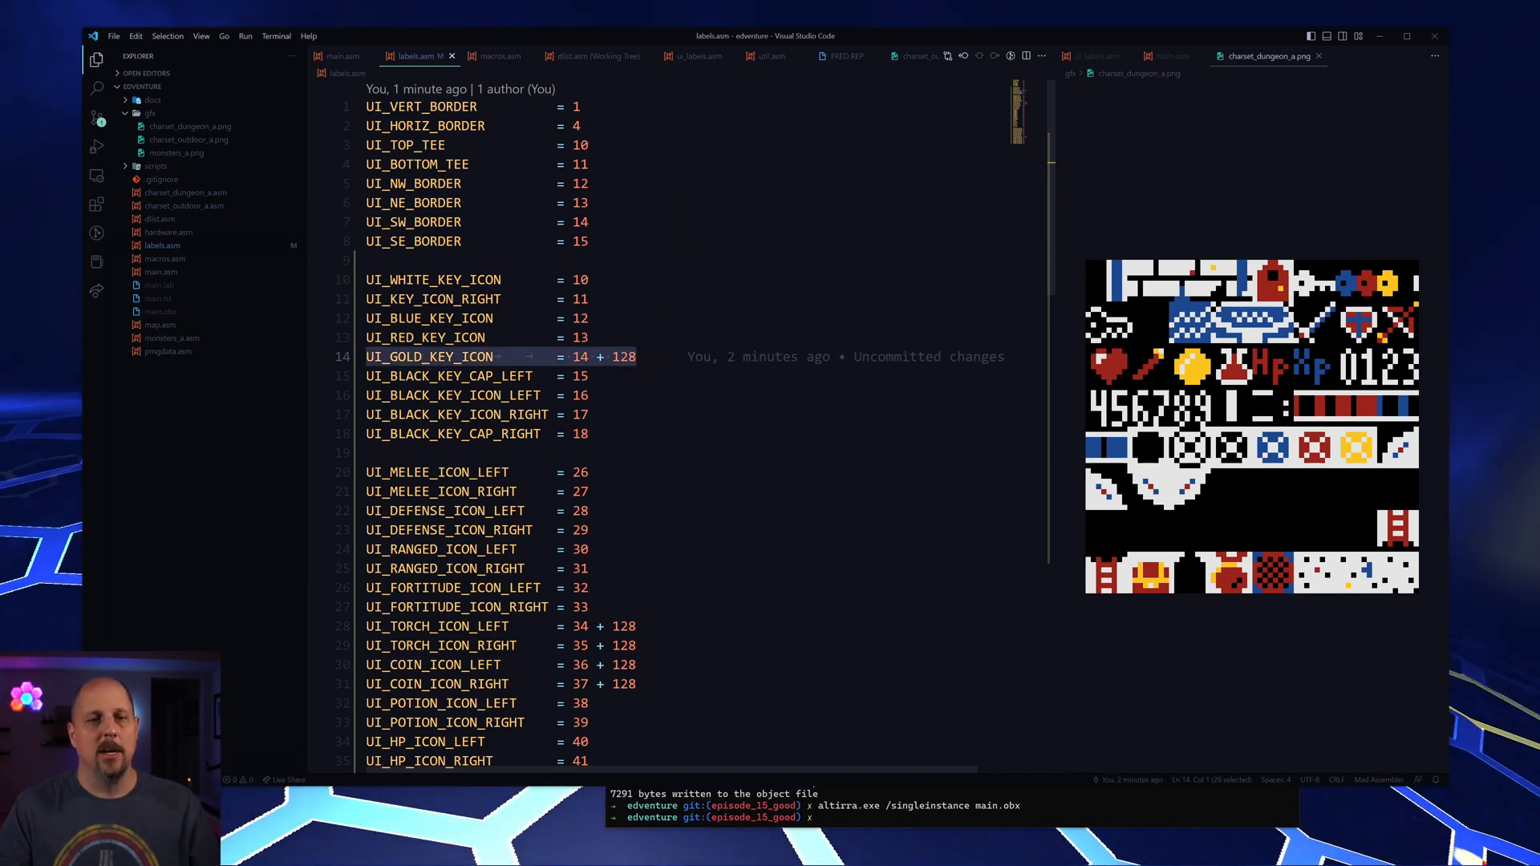
{"action": "scroll", "scroll_direction": "down", "scroll_amount": 3}
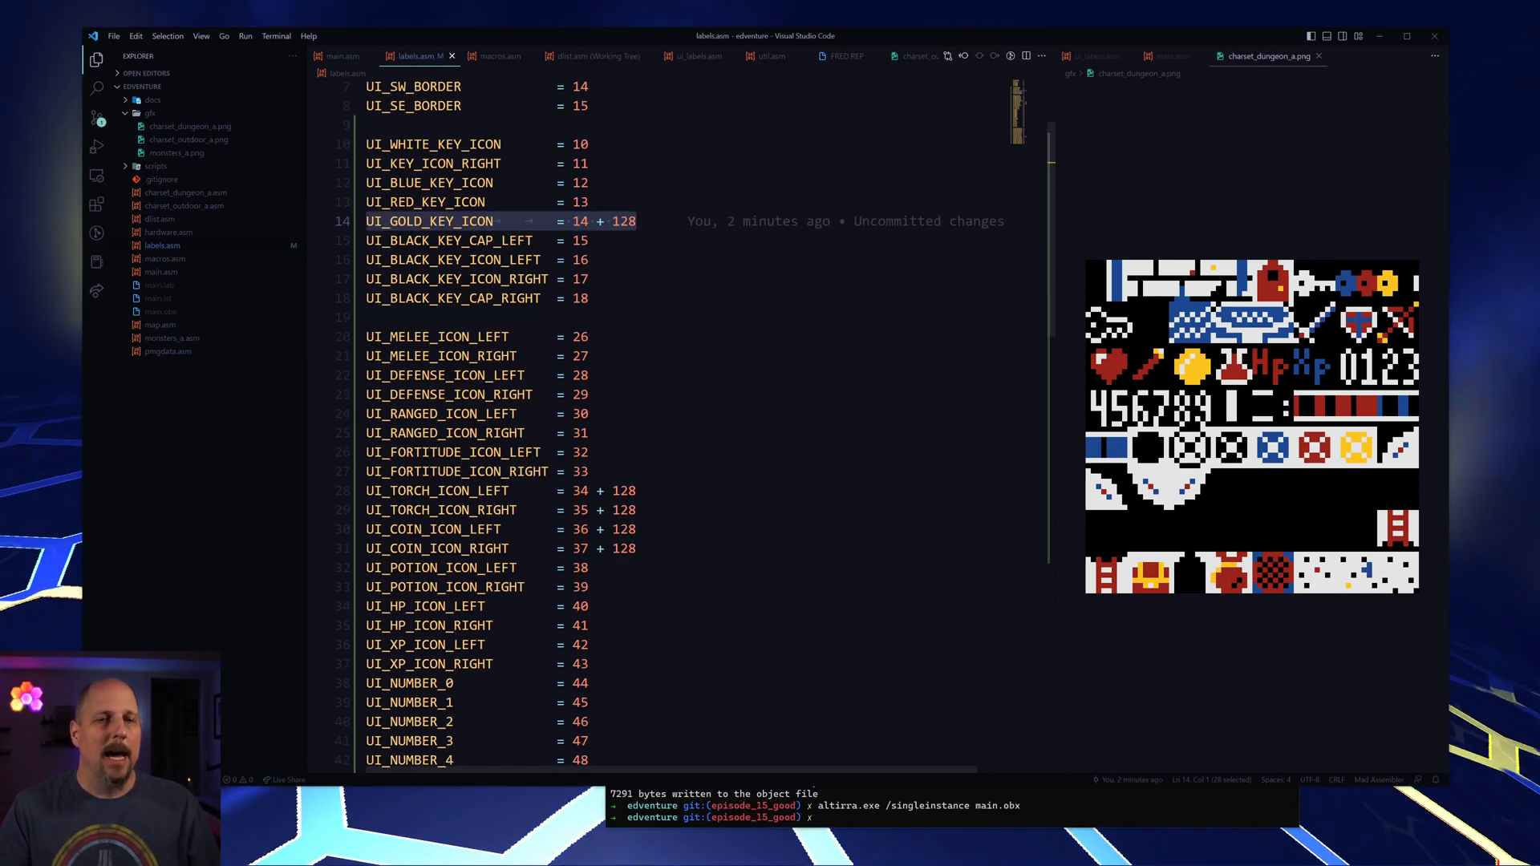
{"action": "scroll", "scroll_direction": "down", "scroll_amount": 3}
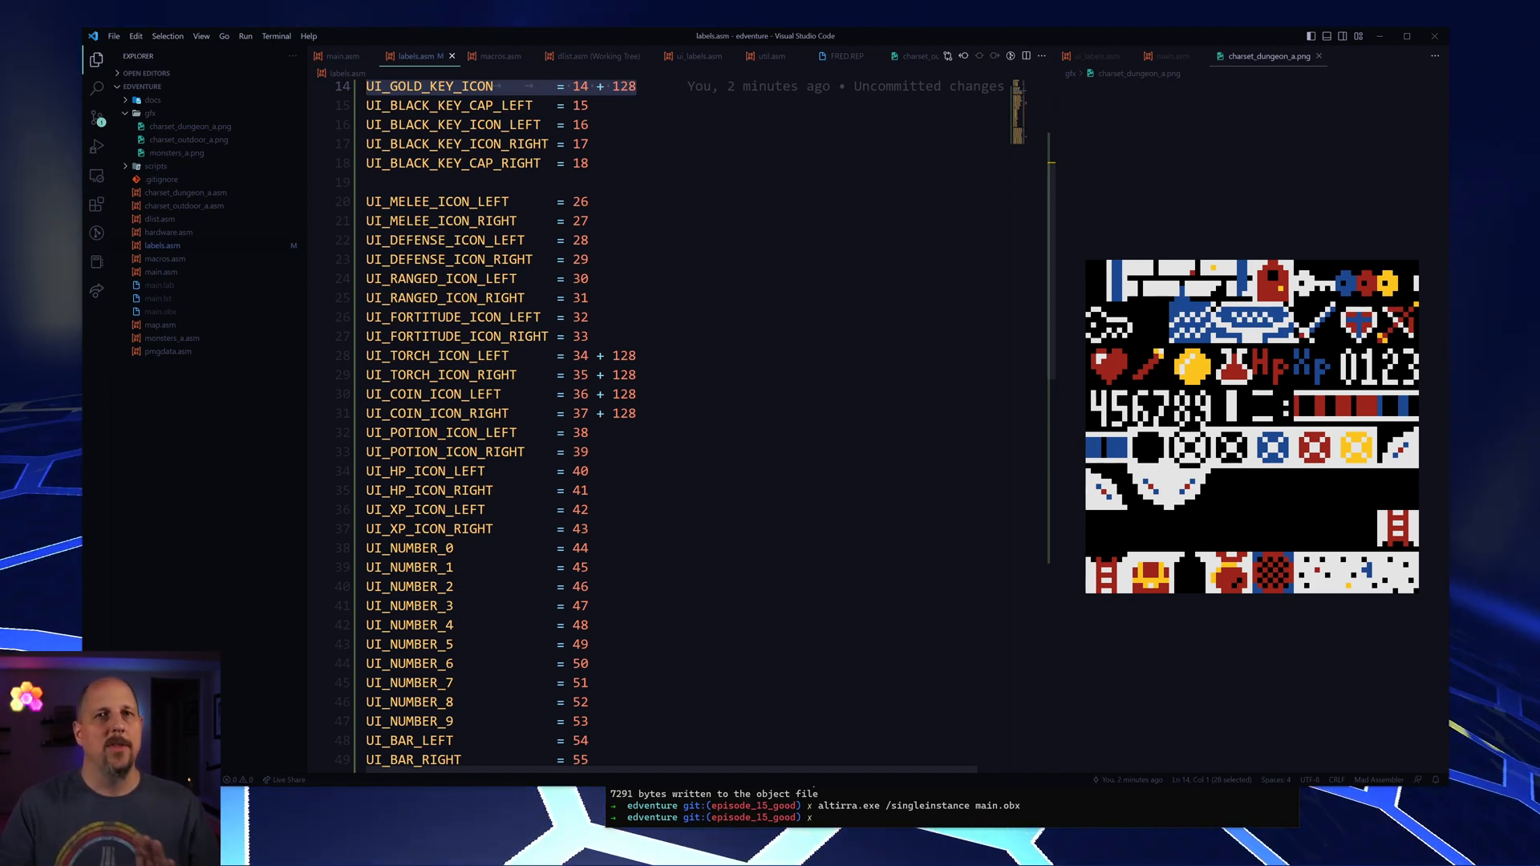
{"action": "scroll", "scroll_direction": "down", "scroll_amount": 3}
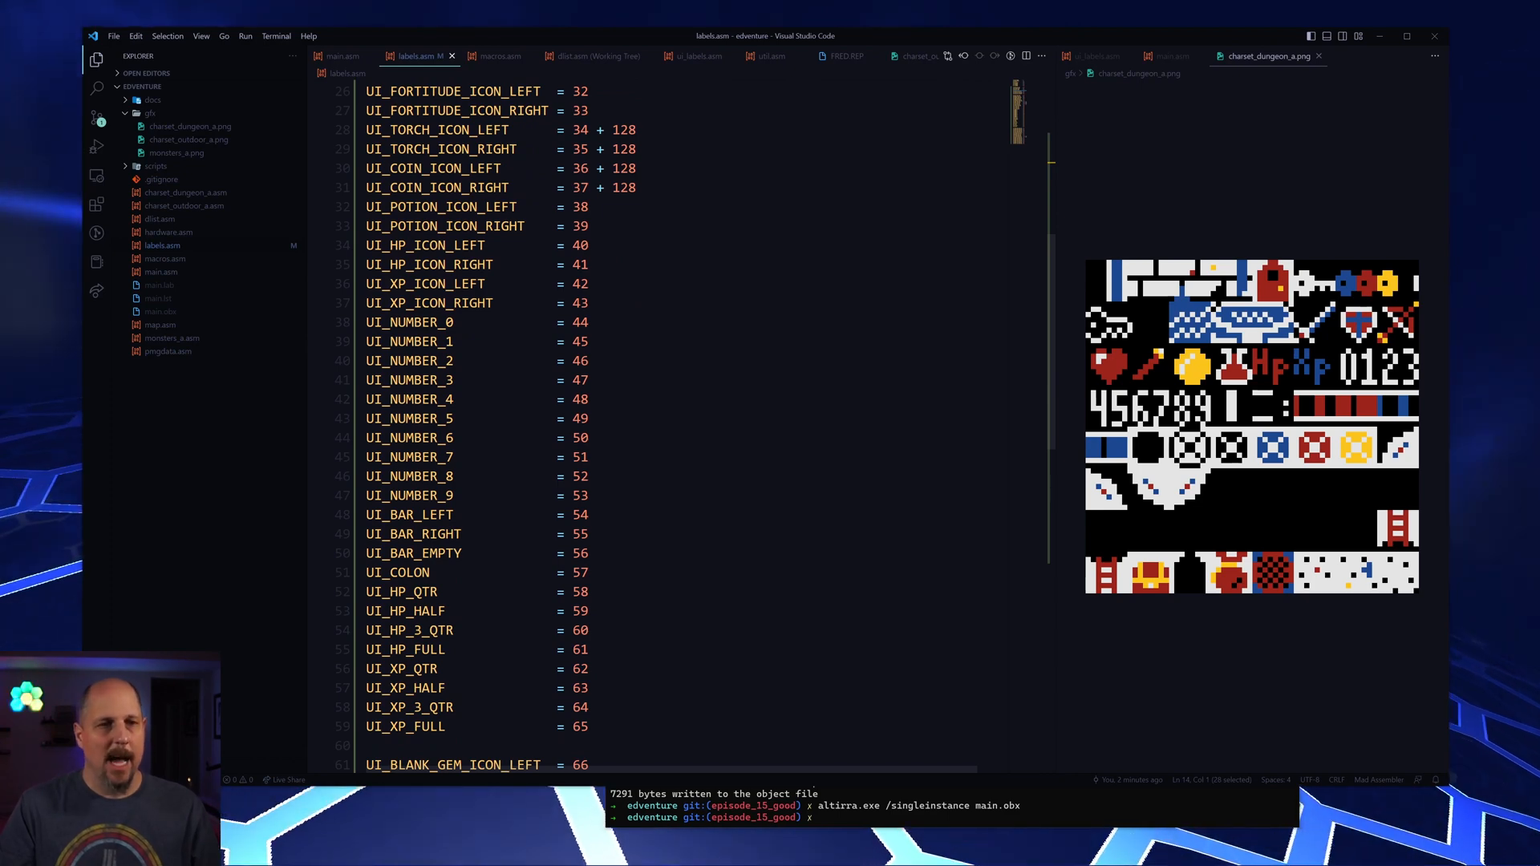
{"action": "scroll", "scroll_direction": "down", "scroll_amount": 3}
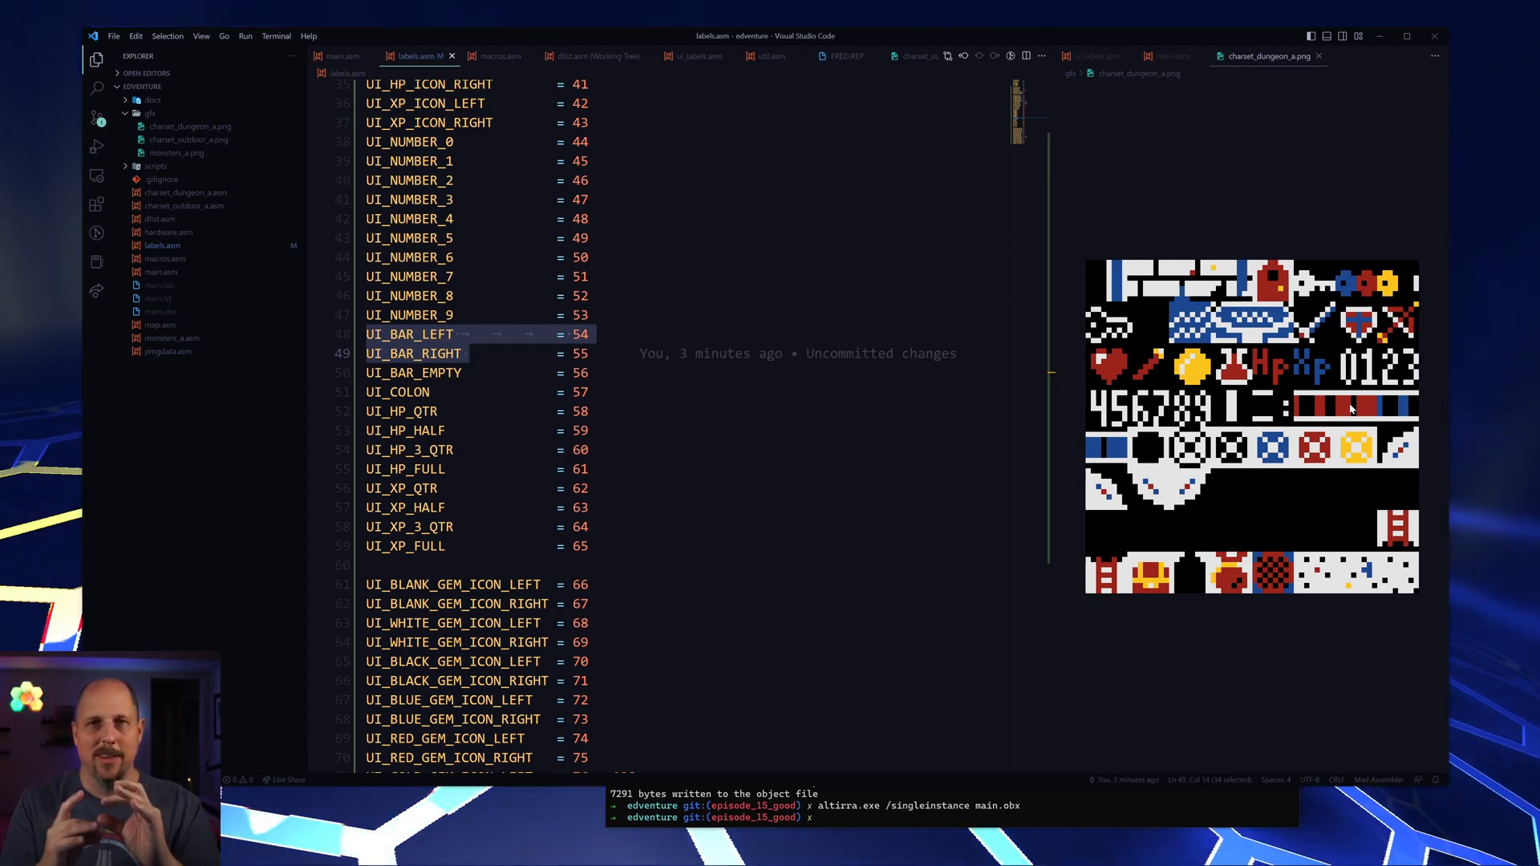
{"action": "mouse_move", "coordinate": [1502, 354]}
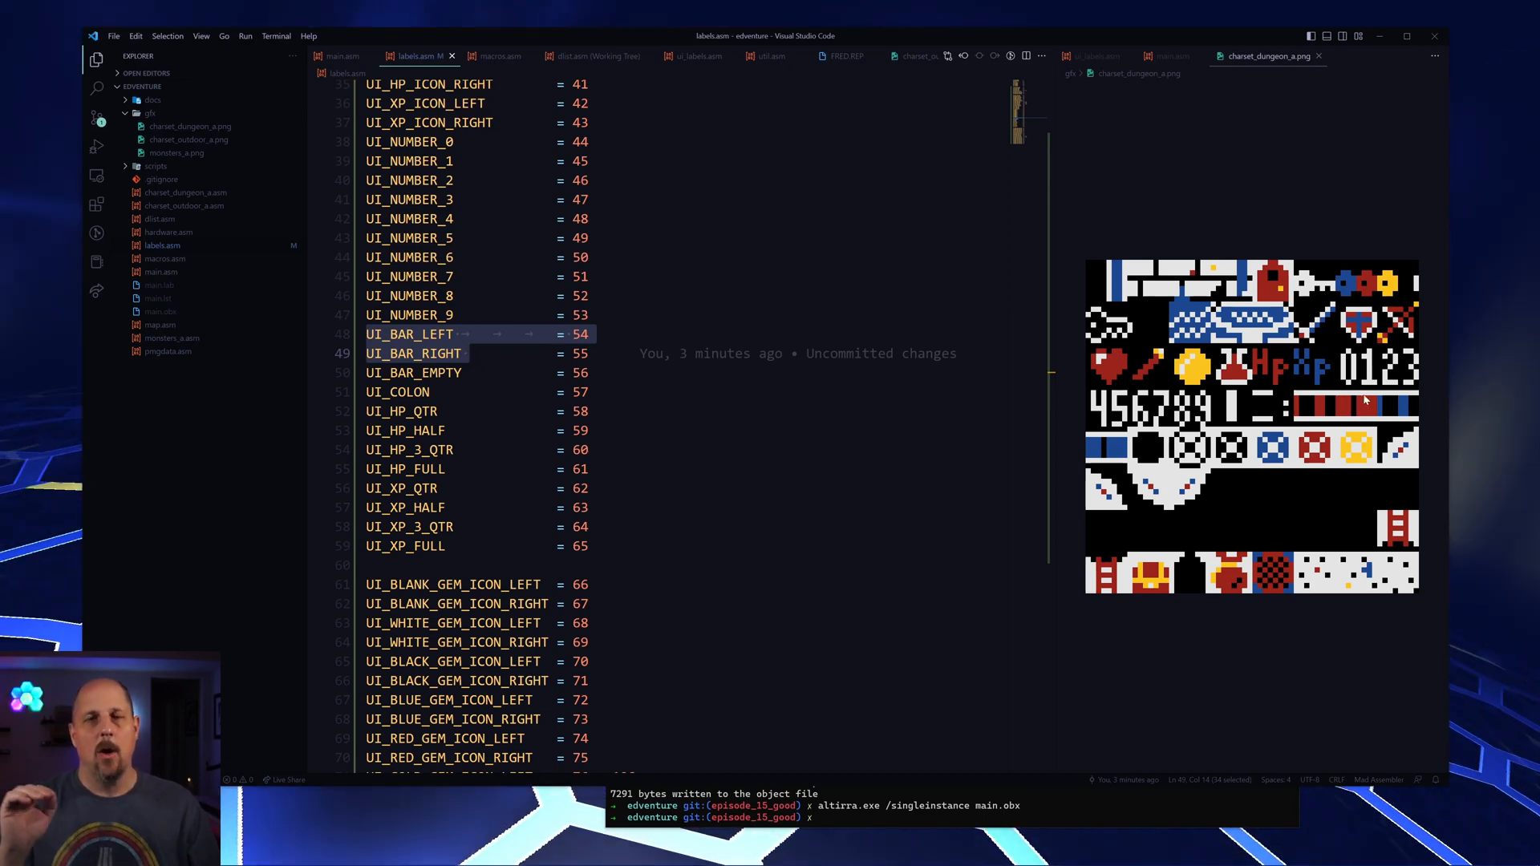
{"action": "mouse_move", "coordinate": [1387, 407]}
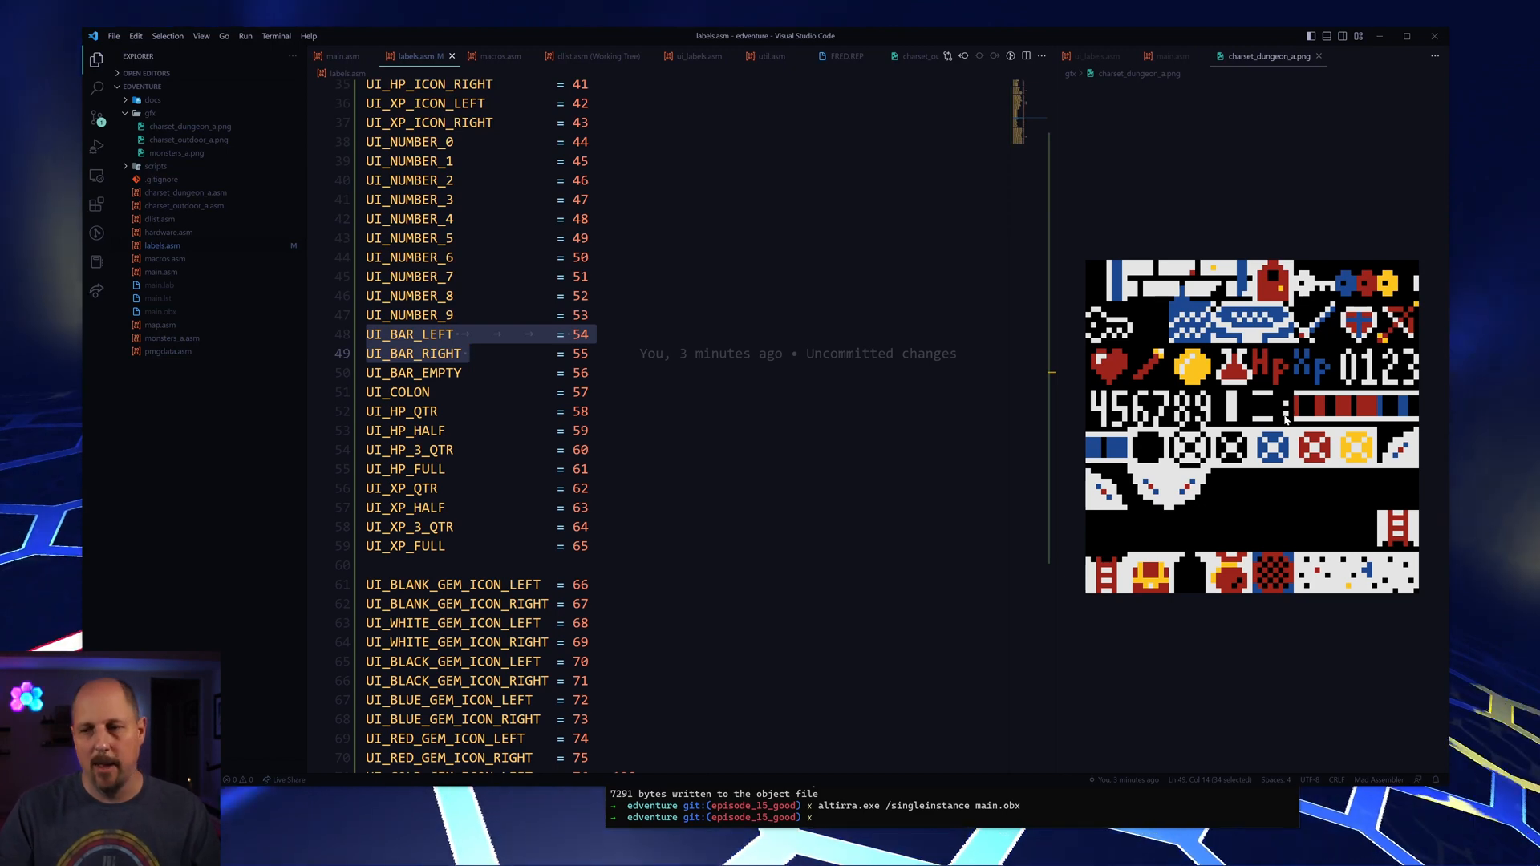
{"action": "mouse_move", "coordinate": [1273, 470]}
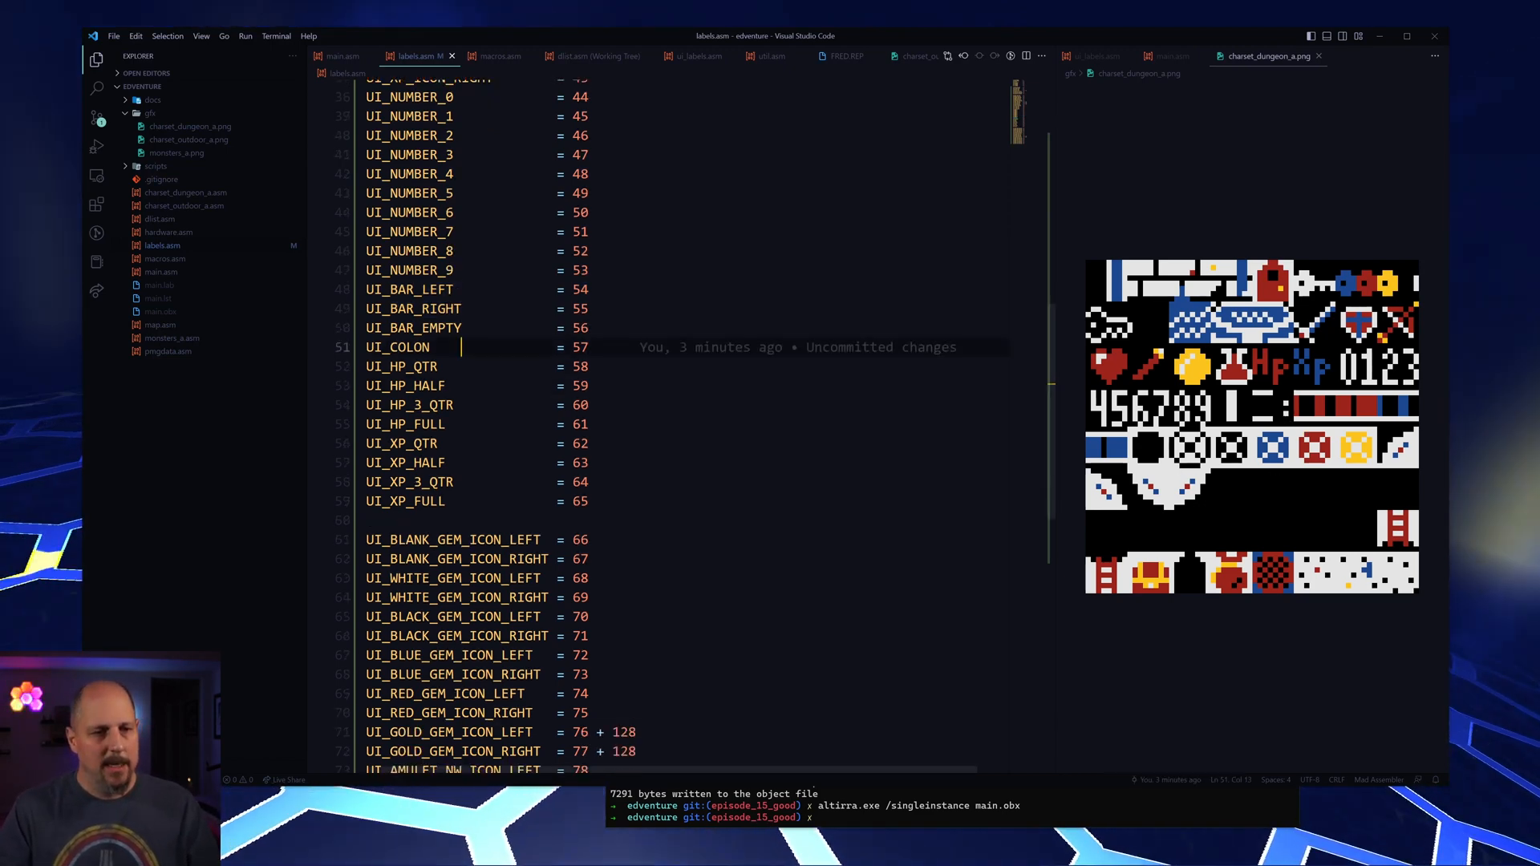
{"action": "scroll", "scroll_direction": "down", "scroll_amount": 3}
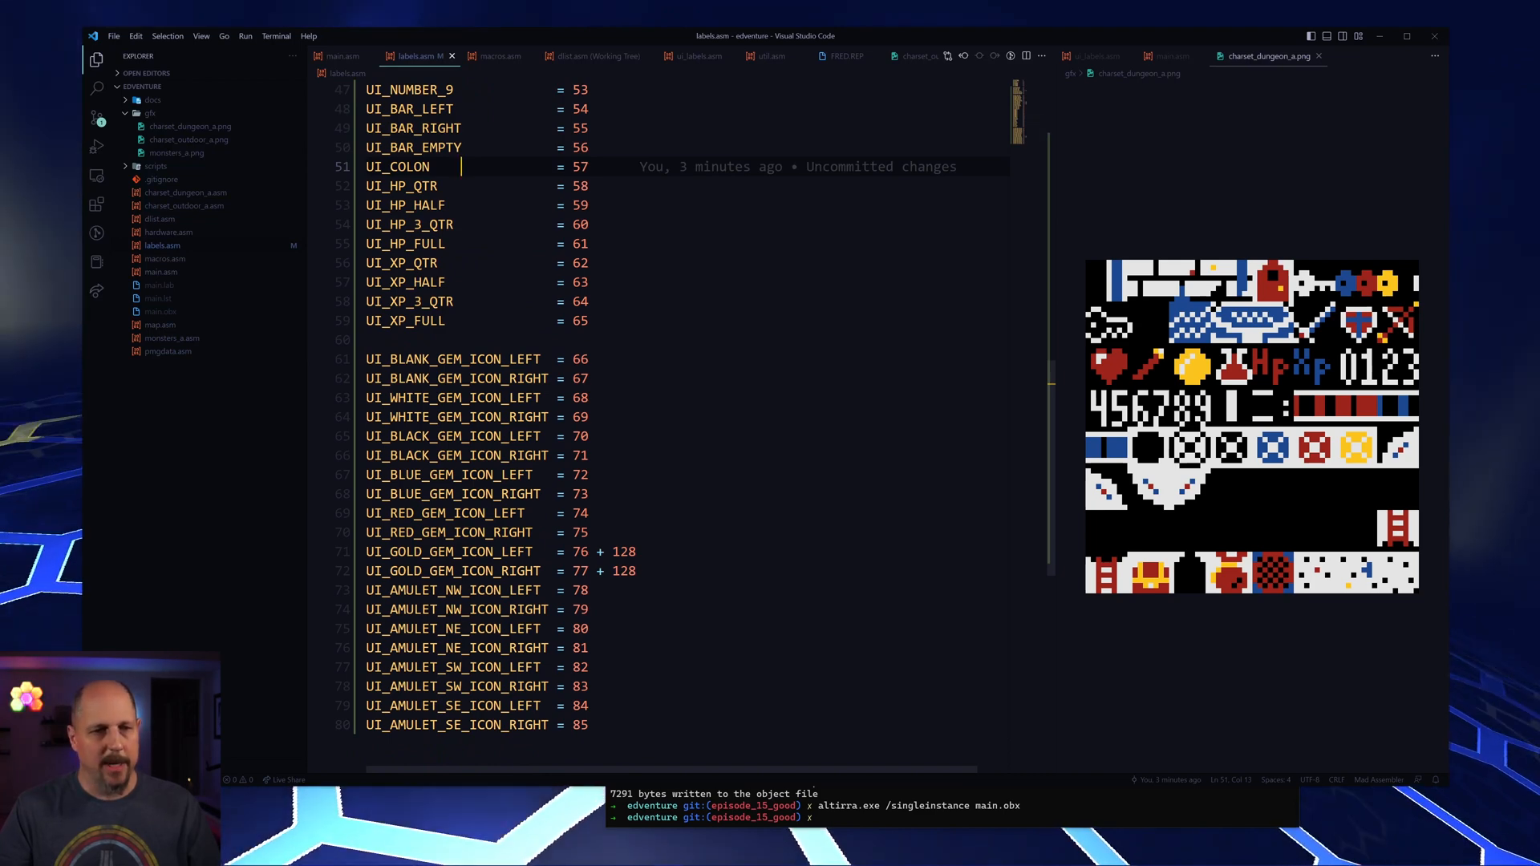
{"action": "left_click_drag", "start_coordinate": [365, 357], "coordinate": [626, 551]}
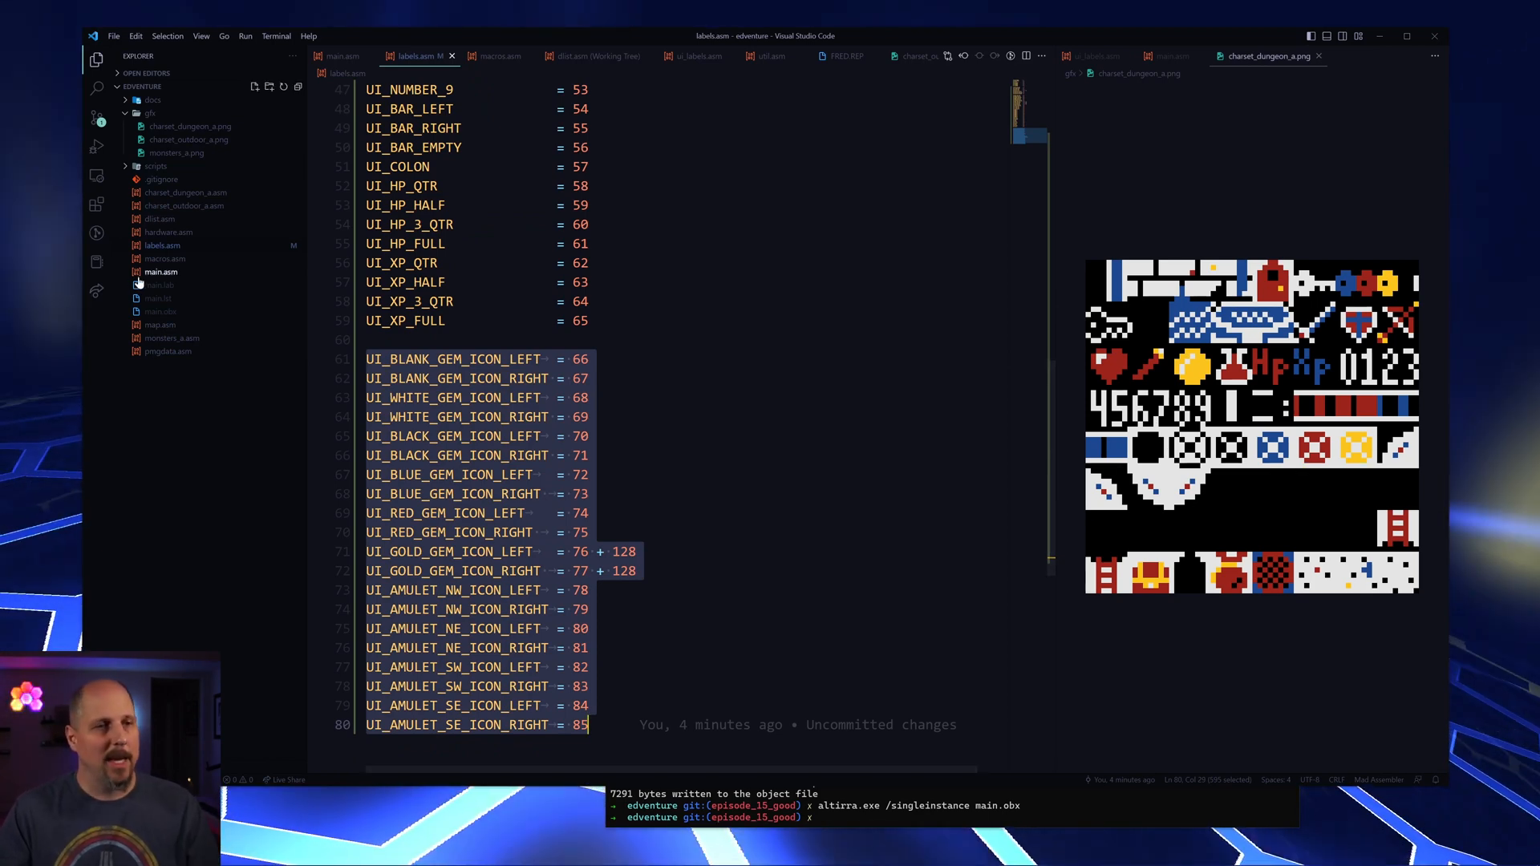
In main.asm start a .proc for the UI with an HP Bar comment and blit_char UI_HP_ICON to column 25
{"action": "left_click", "coordinate": [343, 56]}
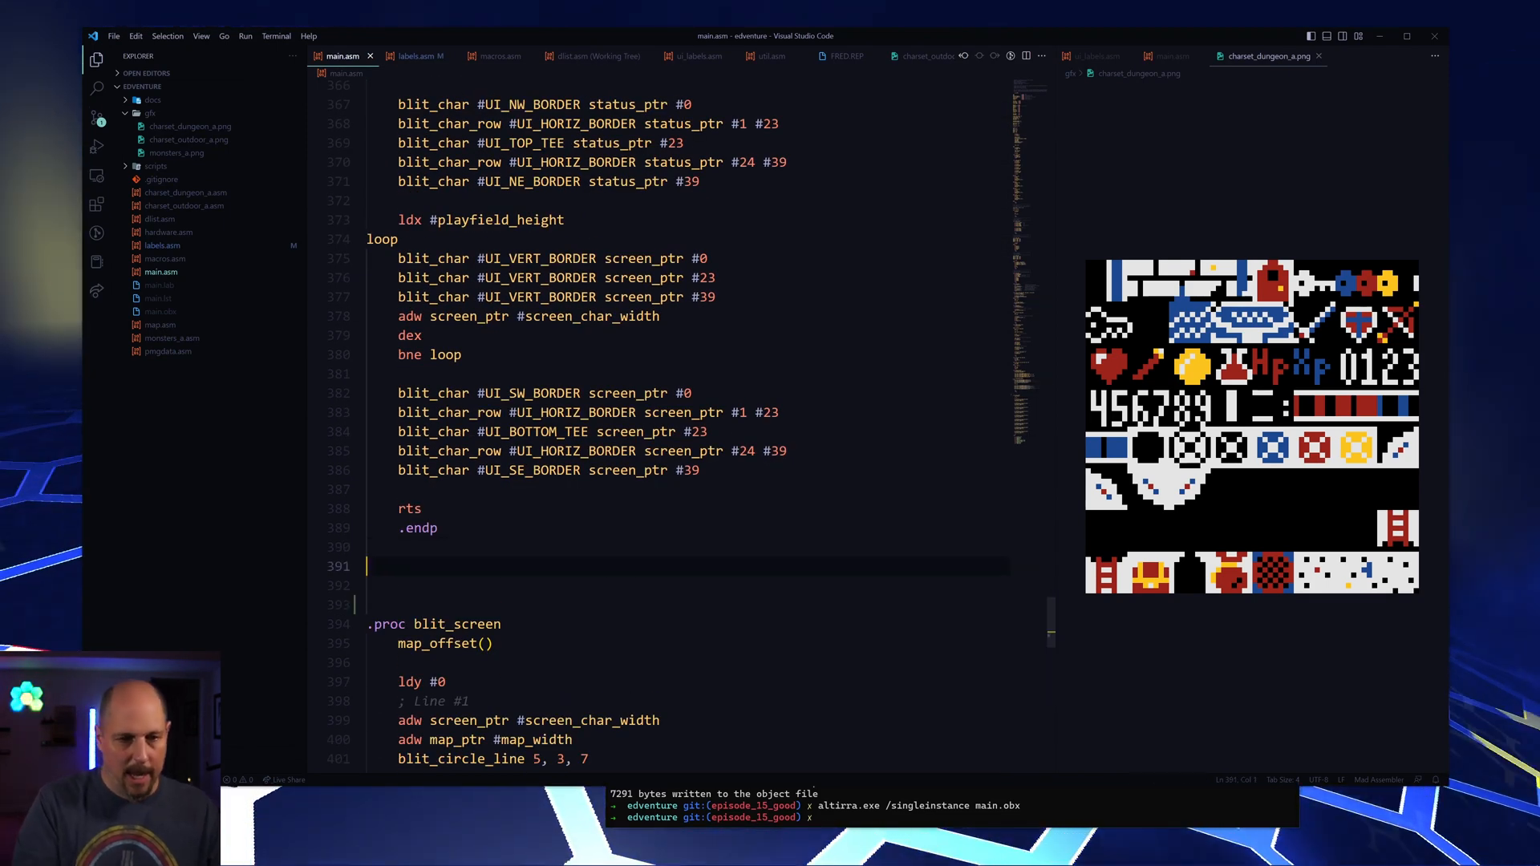
{"action": "type", "text": ".proc"}
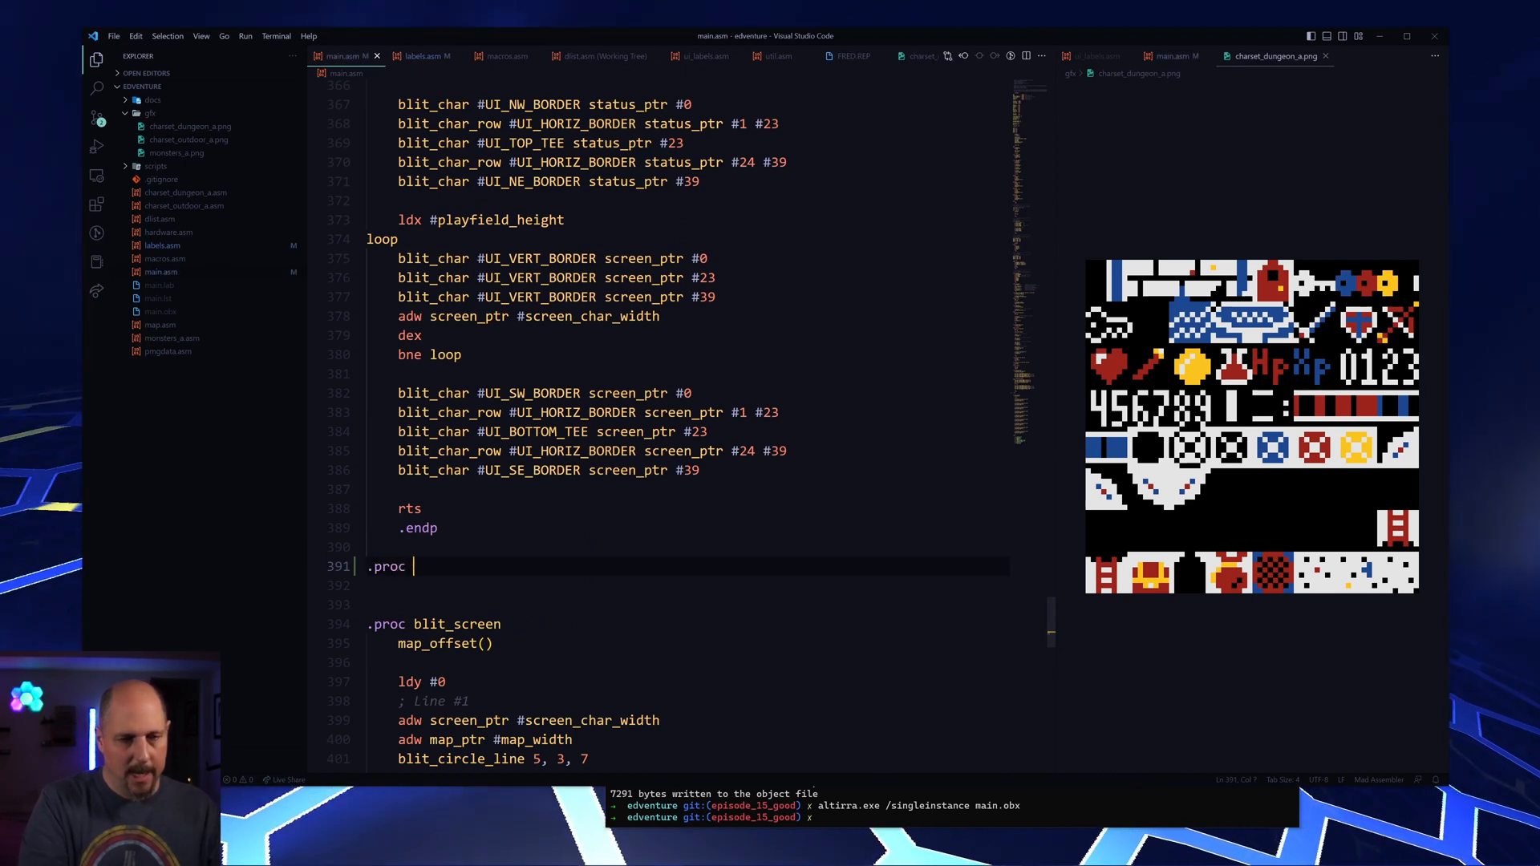
{"action": "type", "text": "display_ui"}
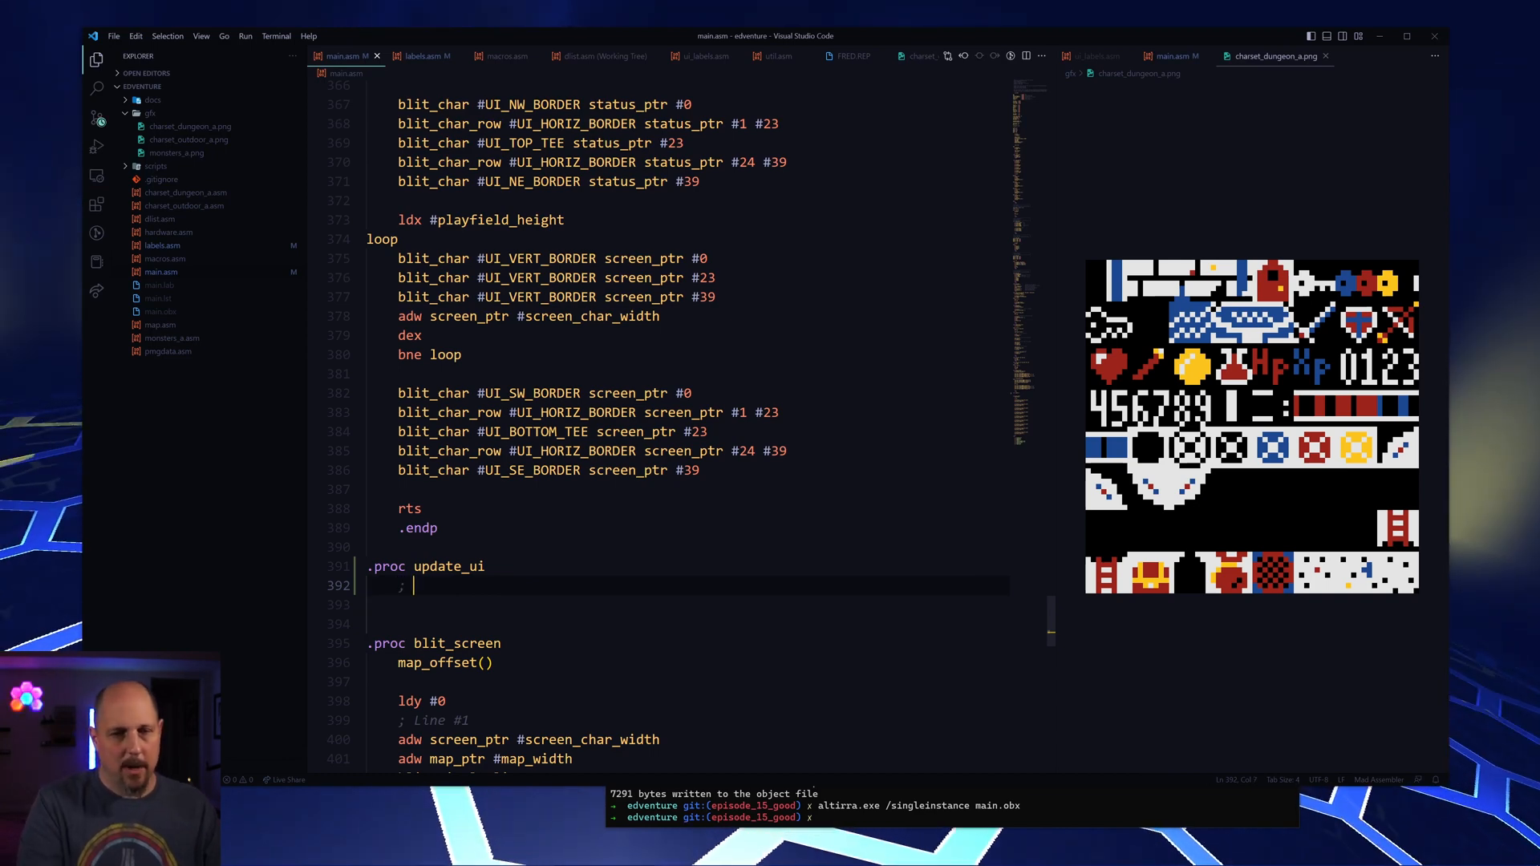
{"action": "type", "text": "HP Bar"}
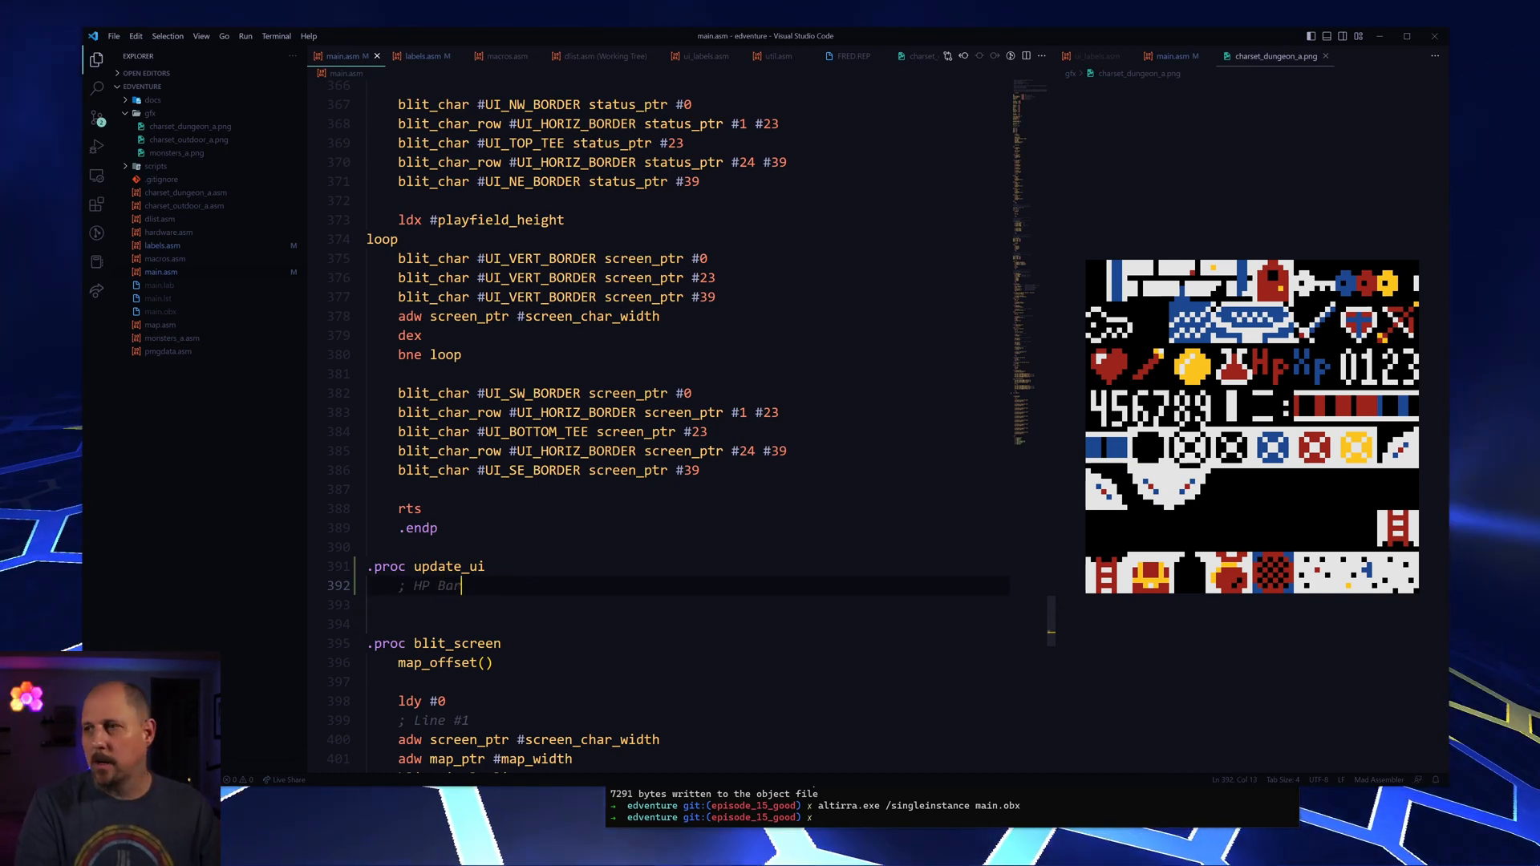
{"action": "key", "text": "Enter"}
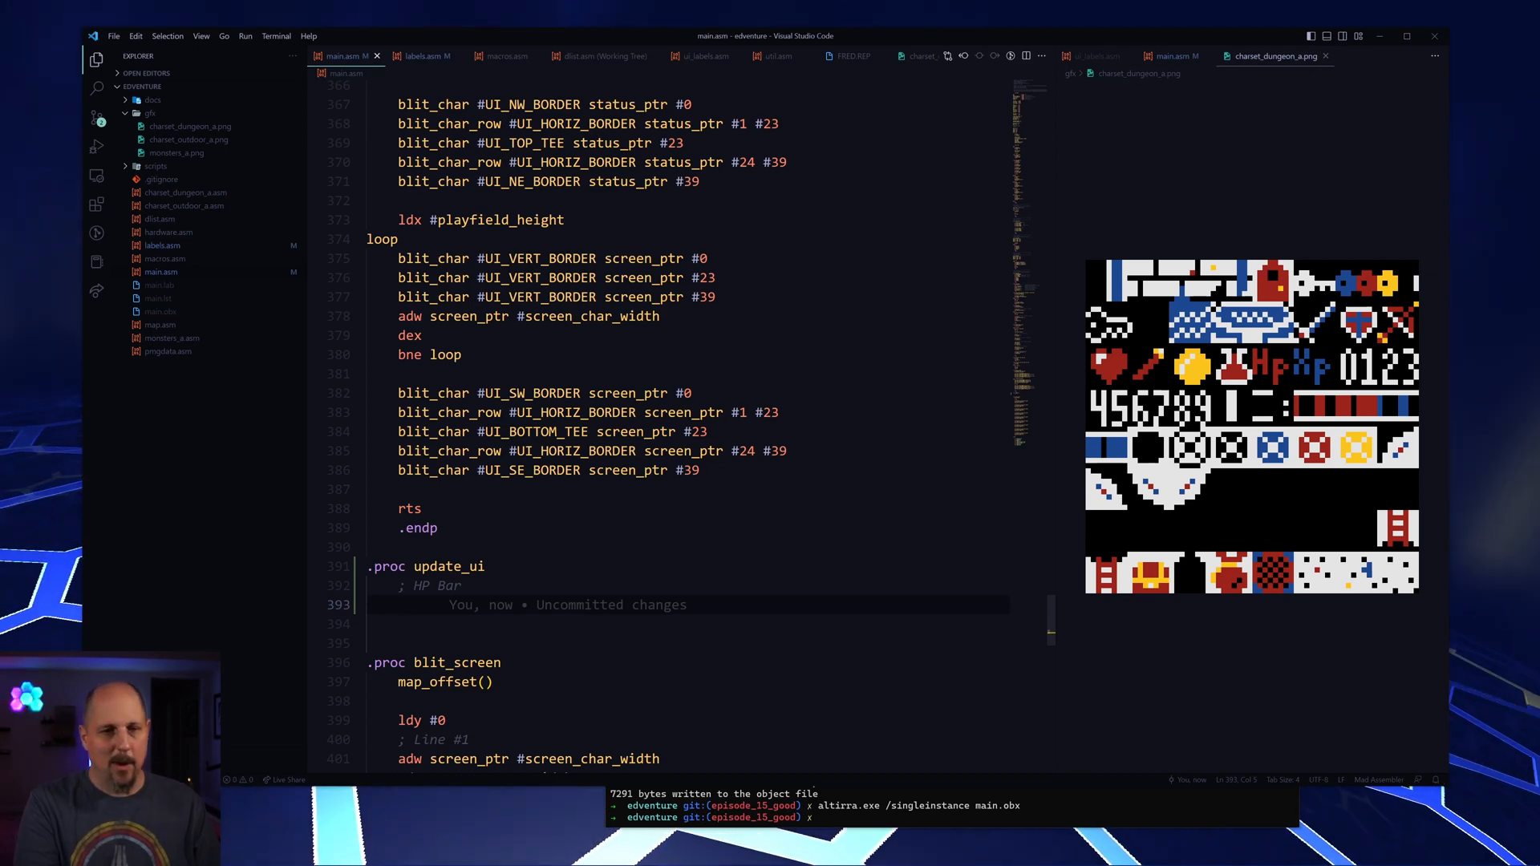
{"action": "type", "text": "blit_"}
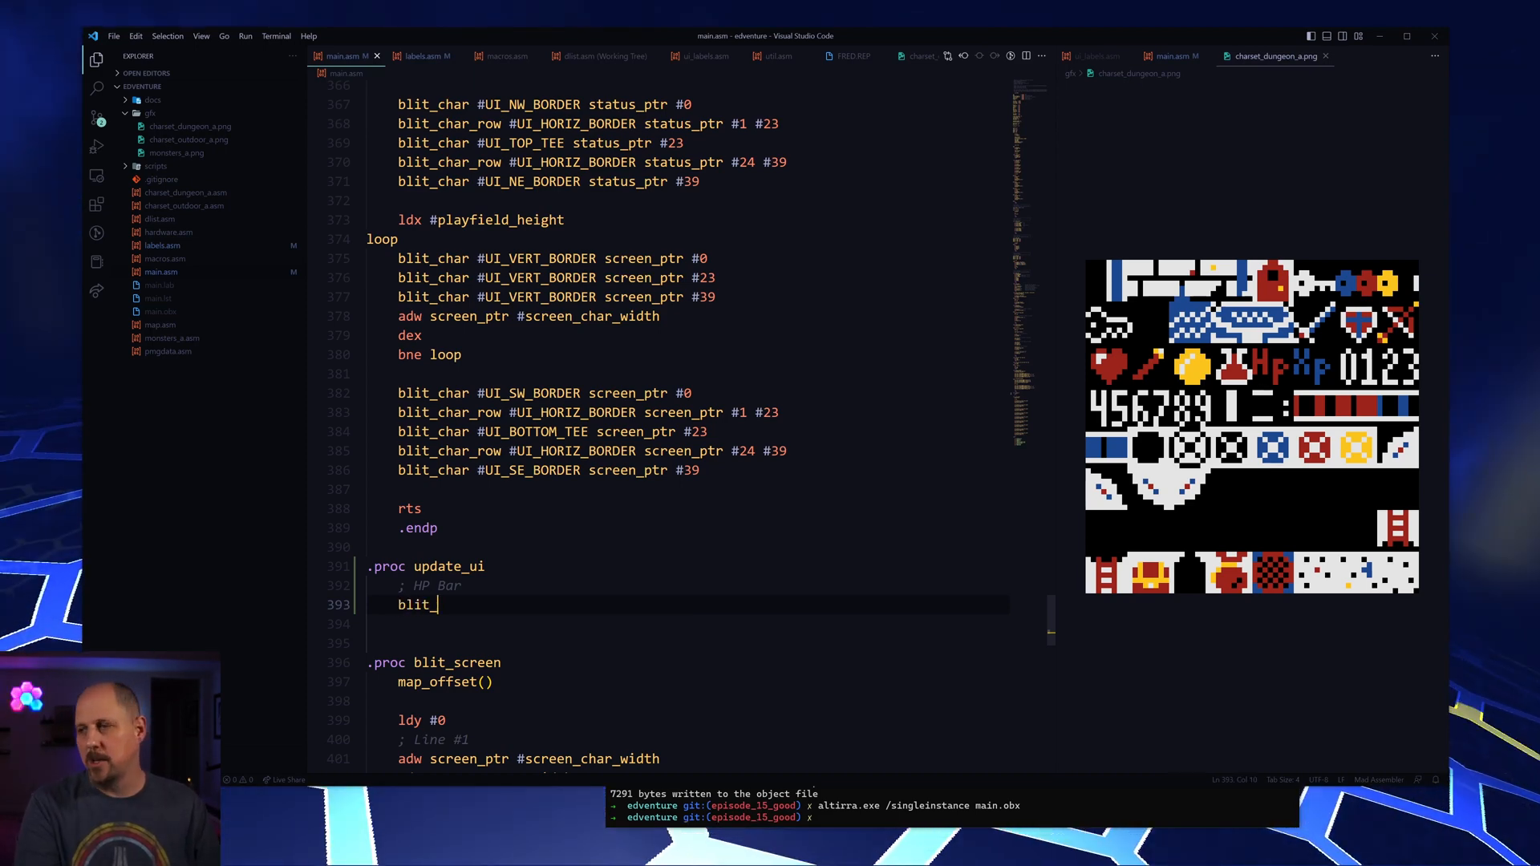
{"action": "type", "text": "char #UI_"}
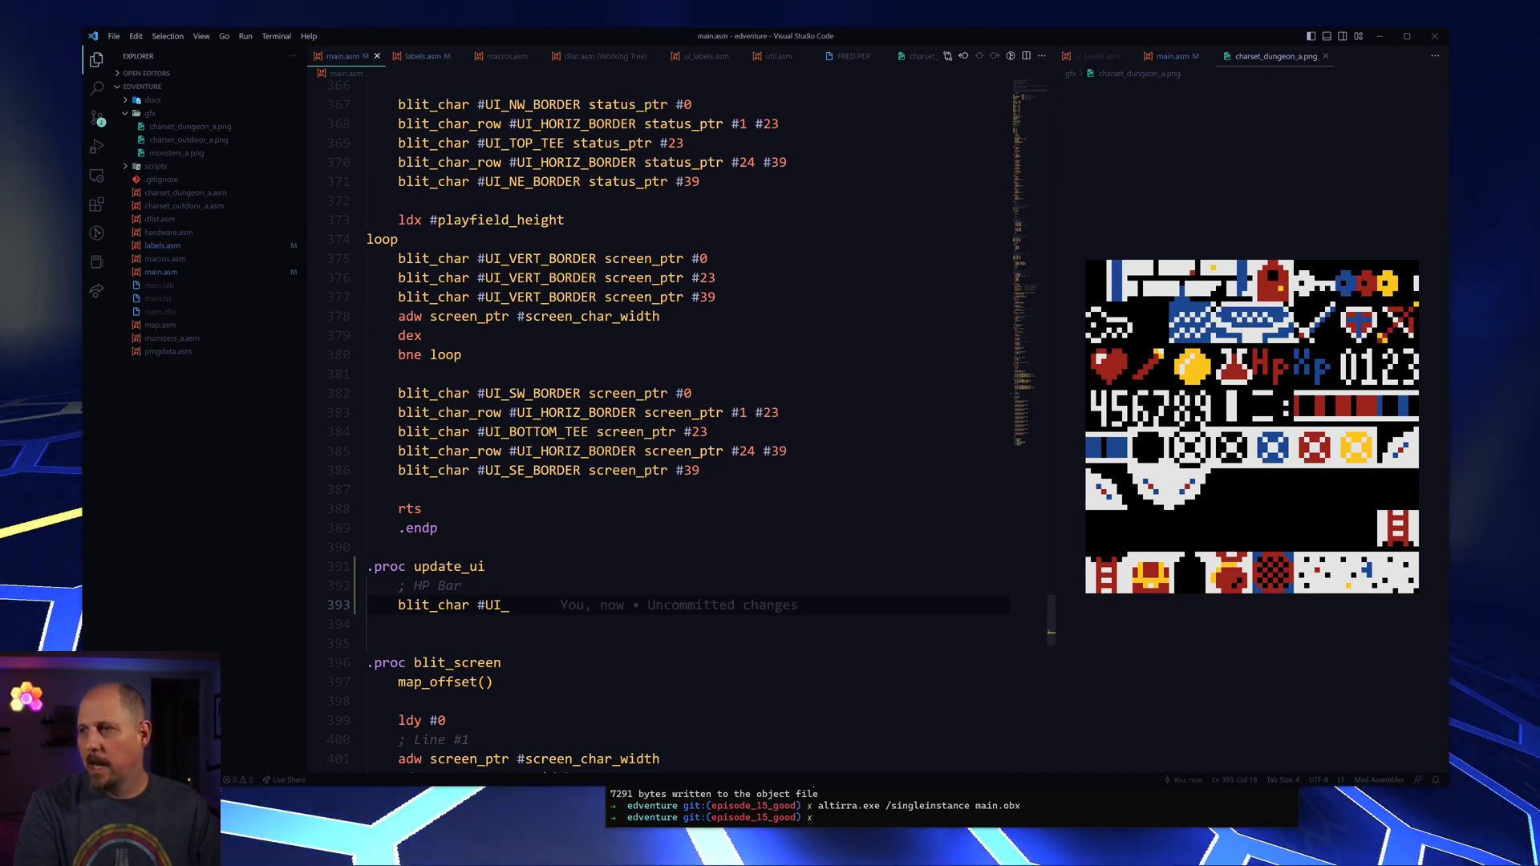
{"action": "type", "text": "HP_ICON_LEFT"}
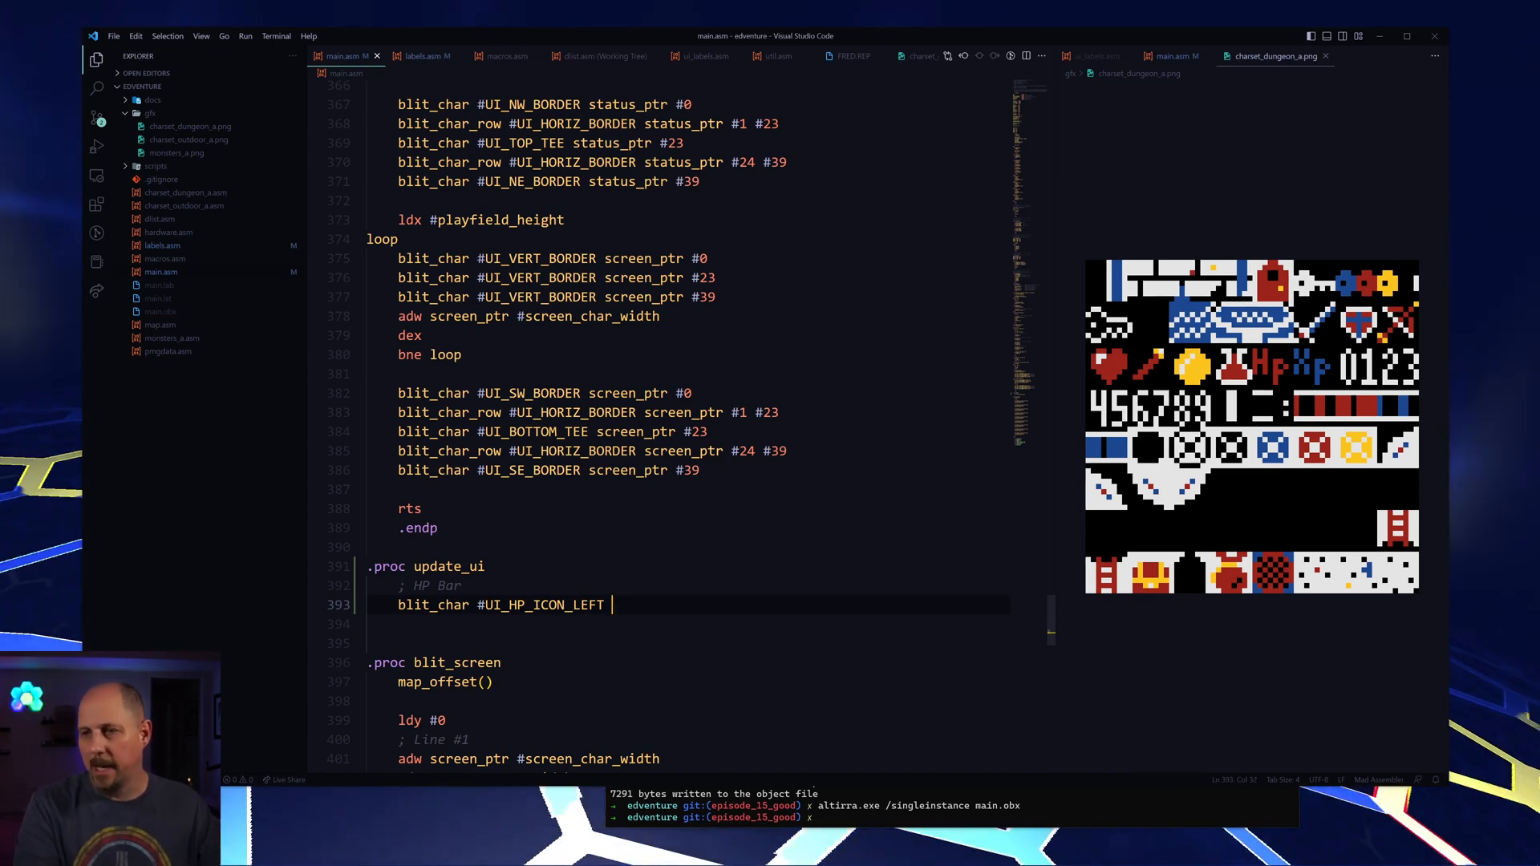
{"action": "type", "text": "scren"}
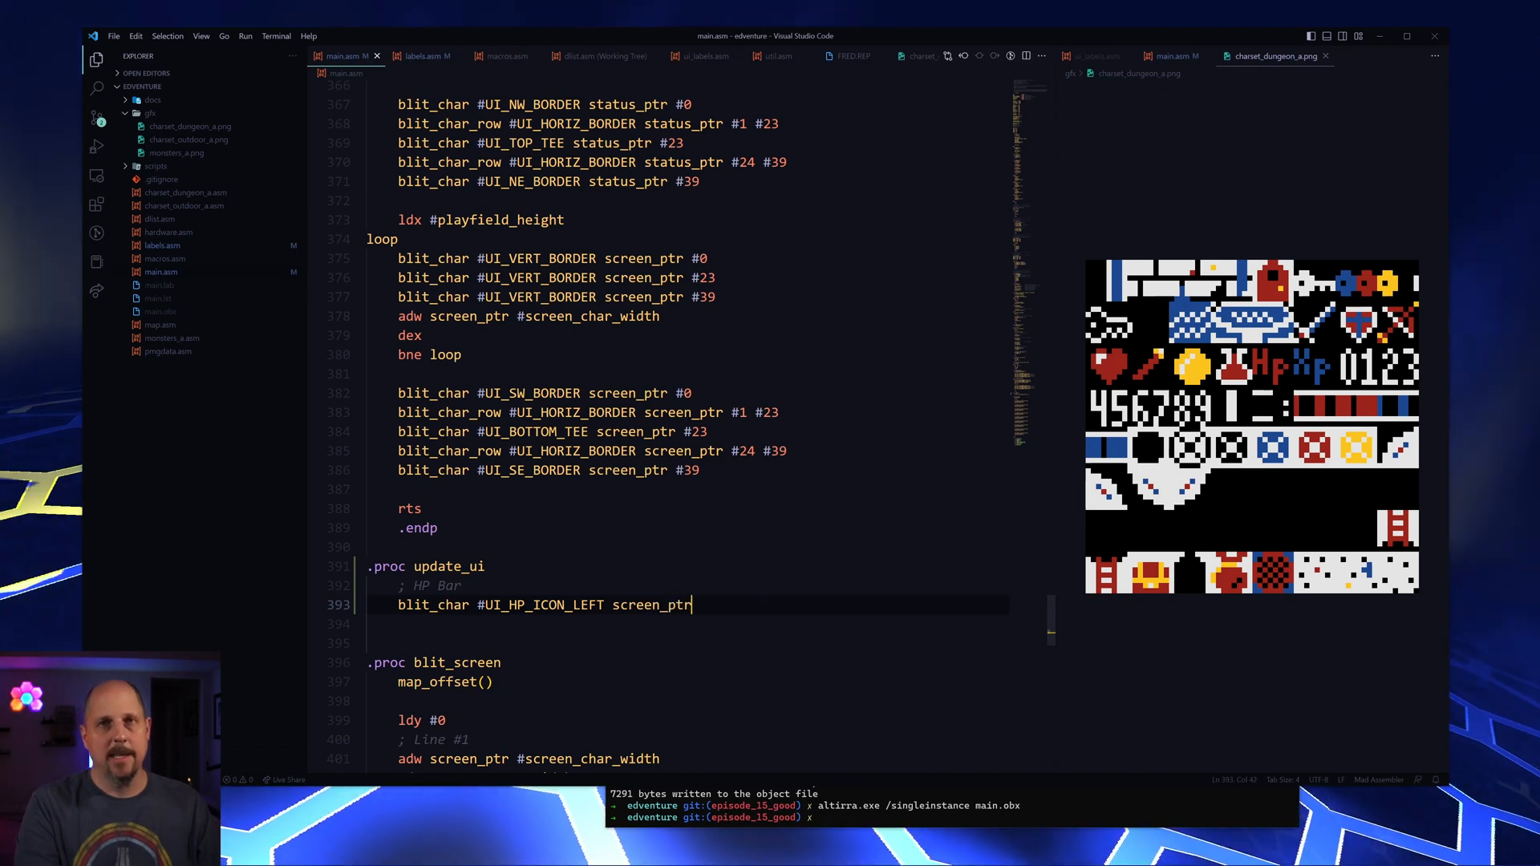
{"action": "type", "text": "\" \""}
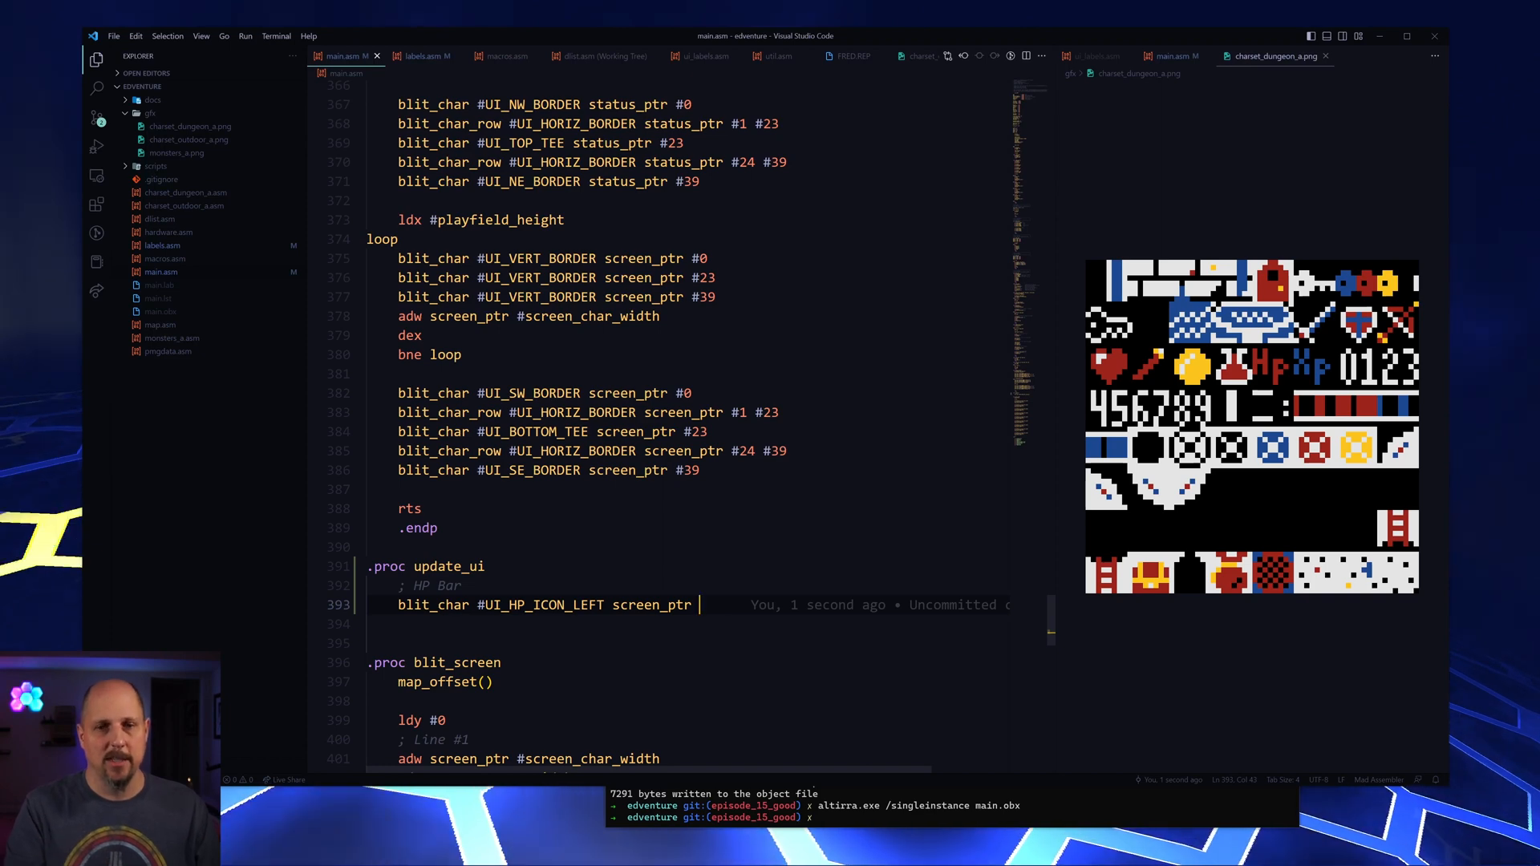
{"action": "type", "text": "#"}
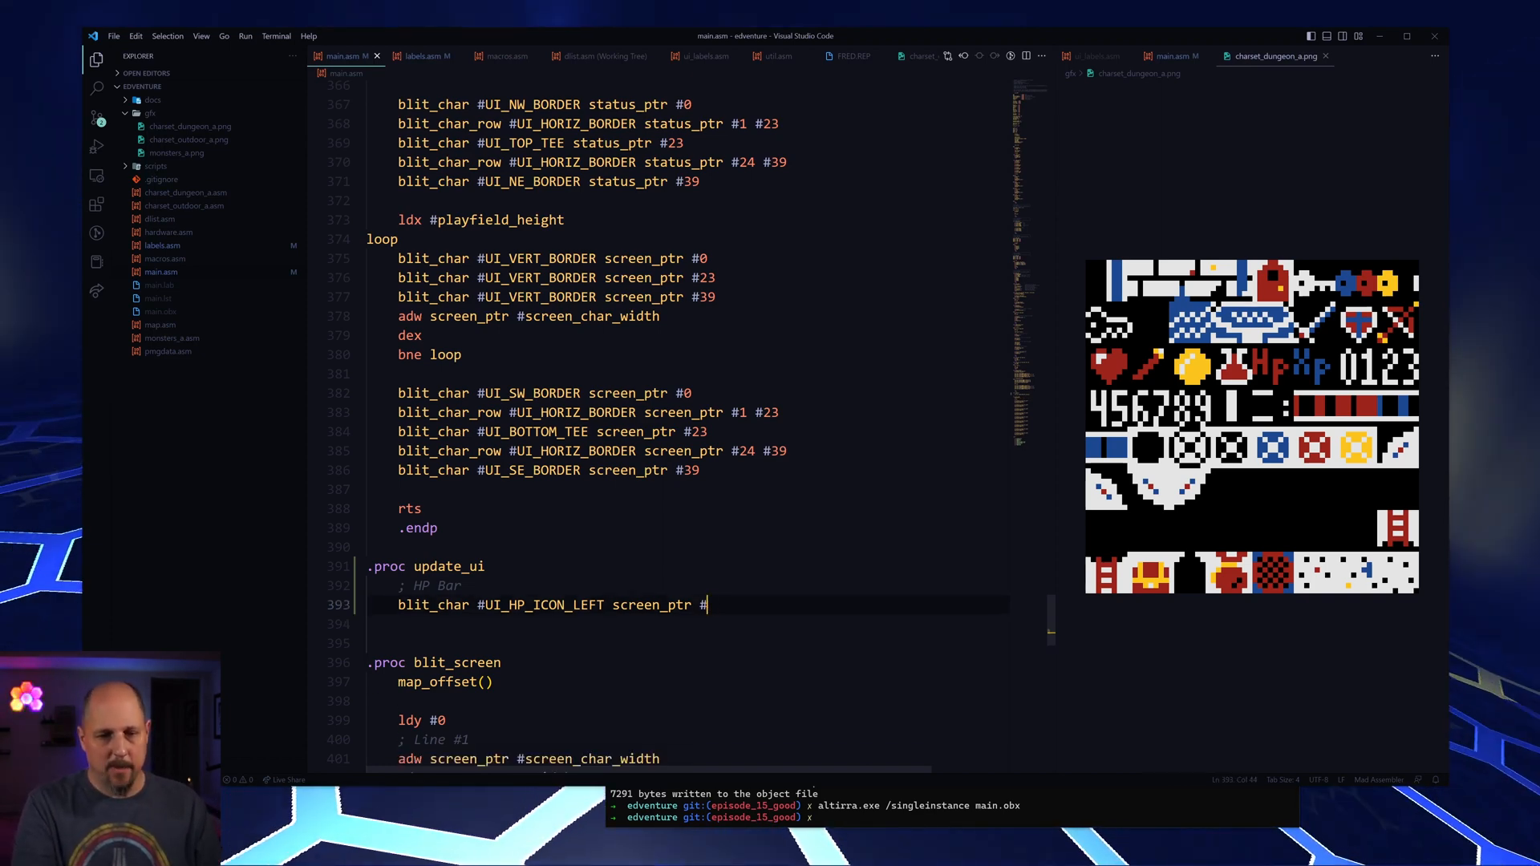
{"action": "type", "text": "25"}
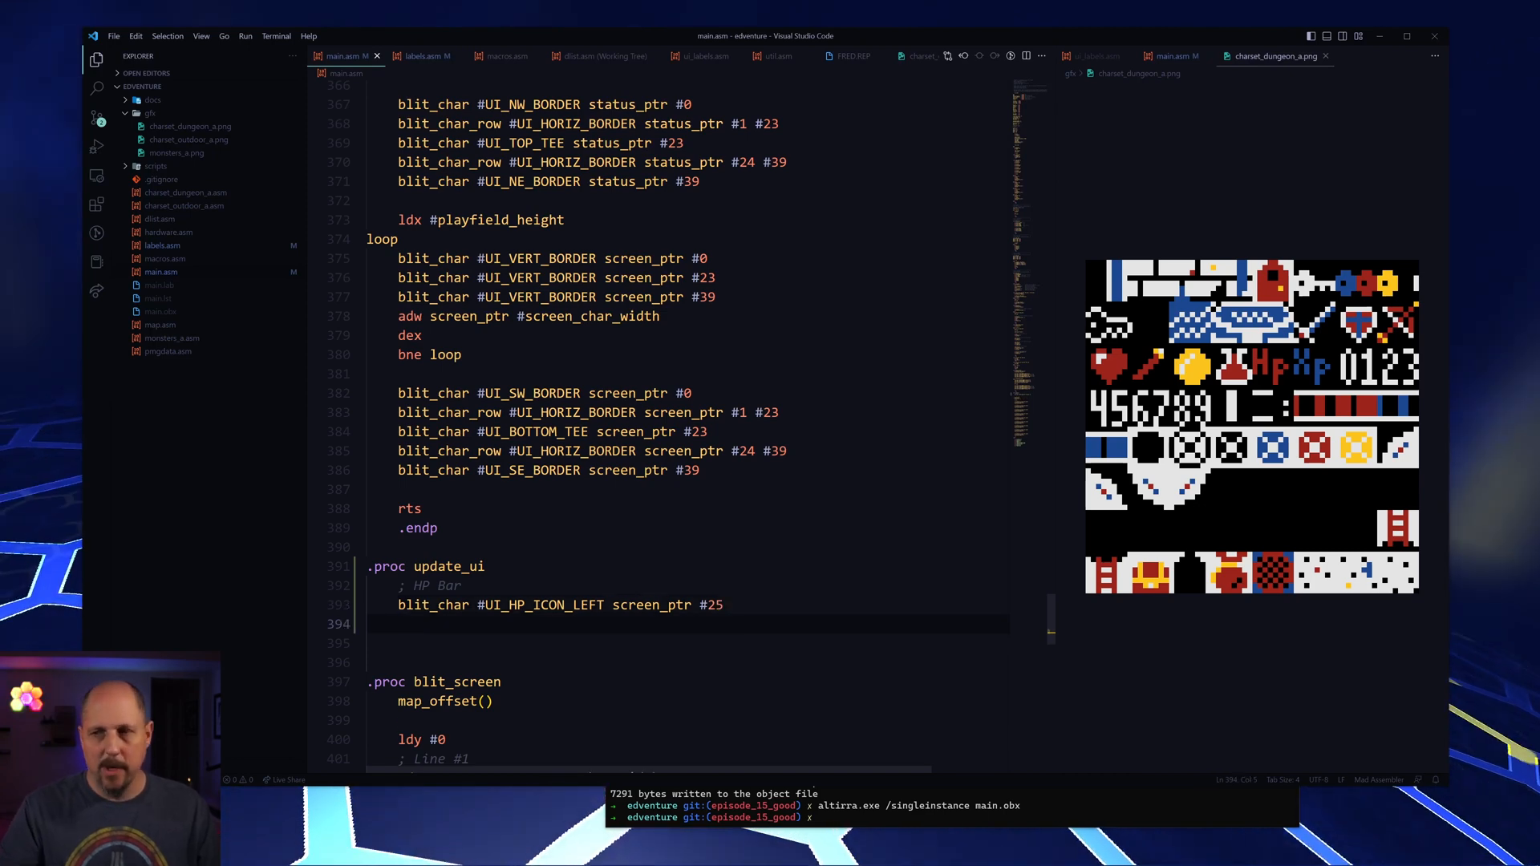
Add mwa #screen screen_ptr at the top of update_ui
{"action": "left_click", "coordinate": [449, 566]}
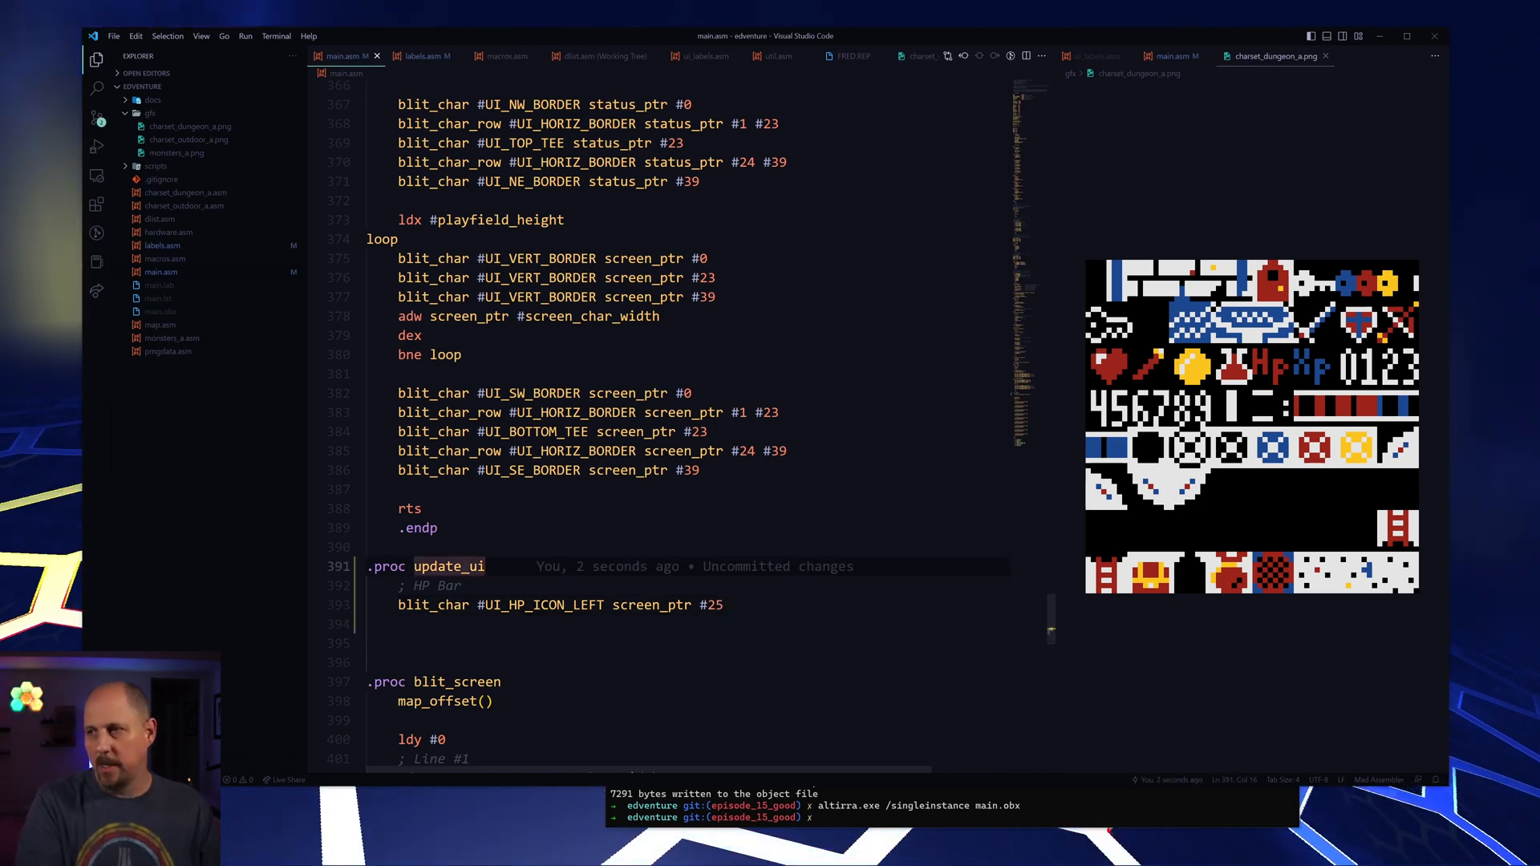
{"action": "type", "text": "mwa"}
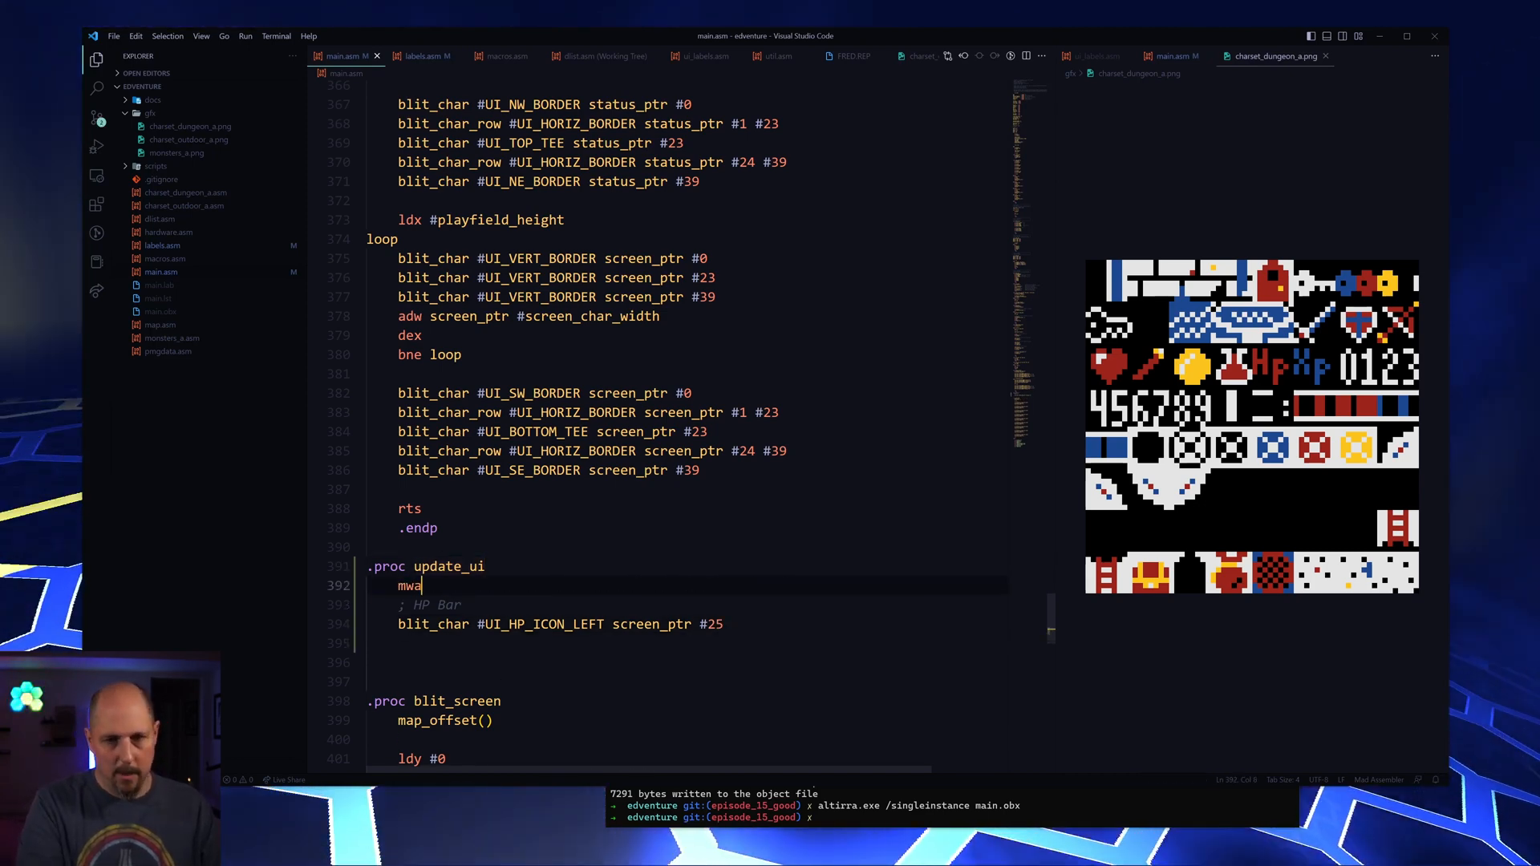
{"action": "type", "text": "#sc"}
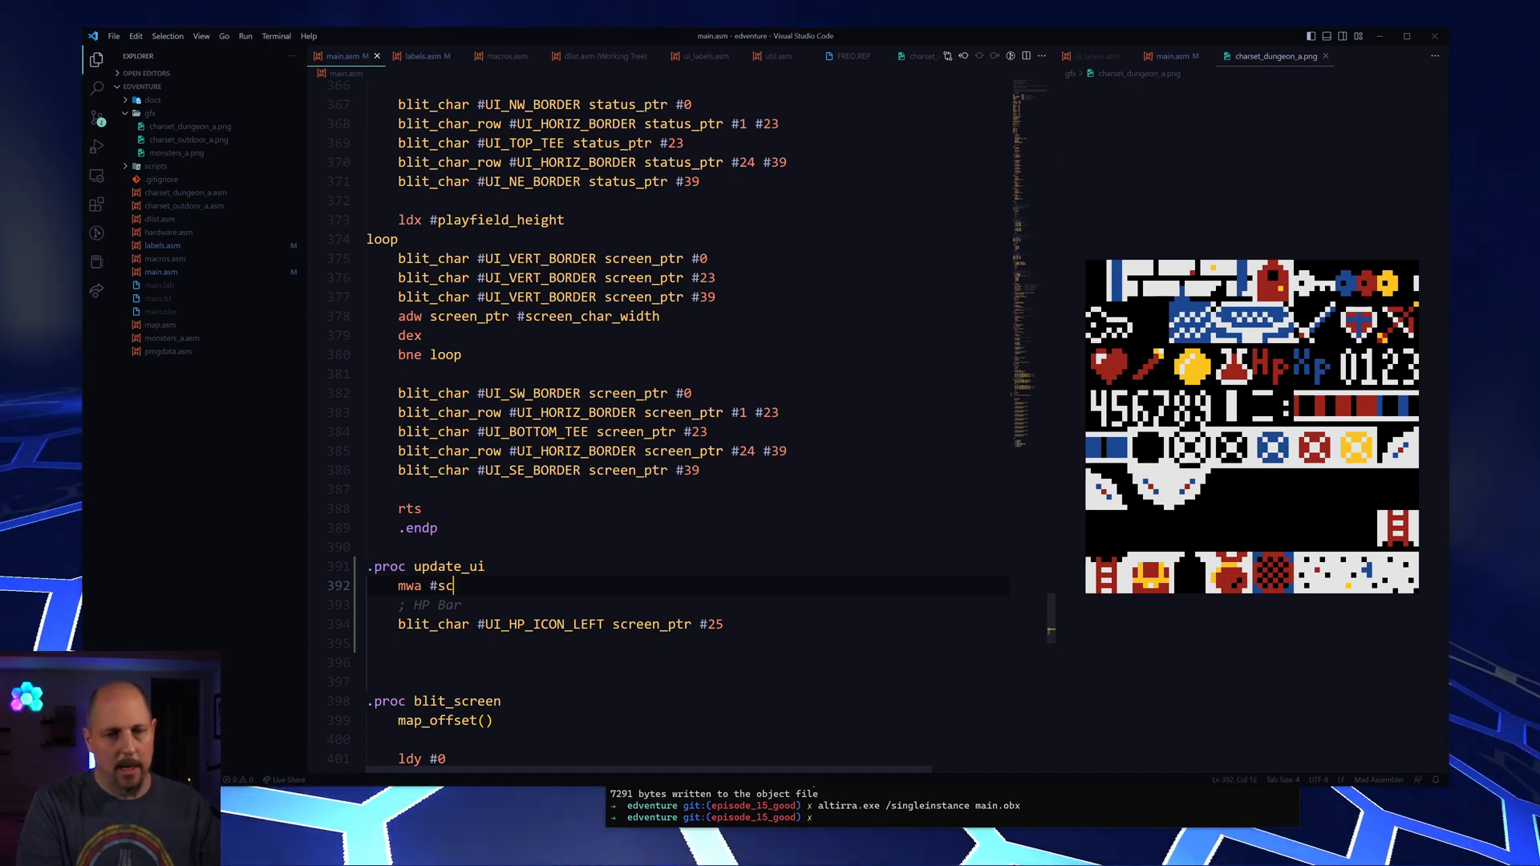
{"action": "type", "text": "reen sc"}
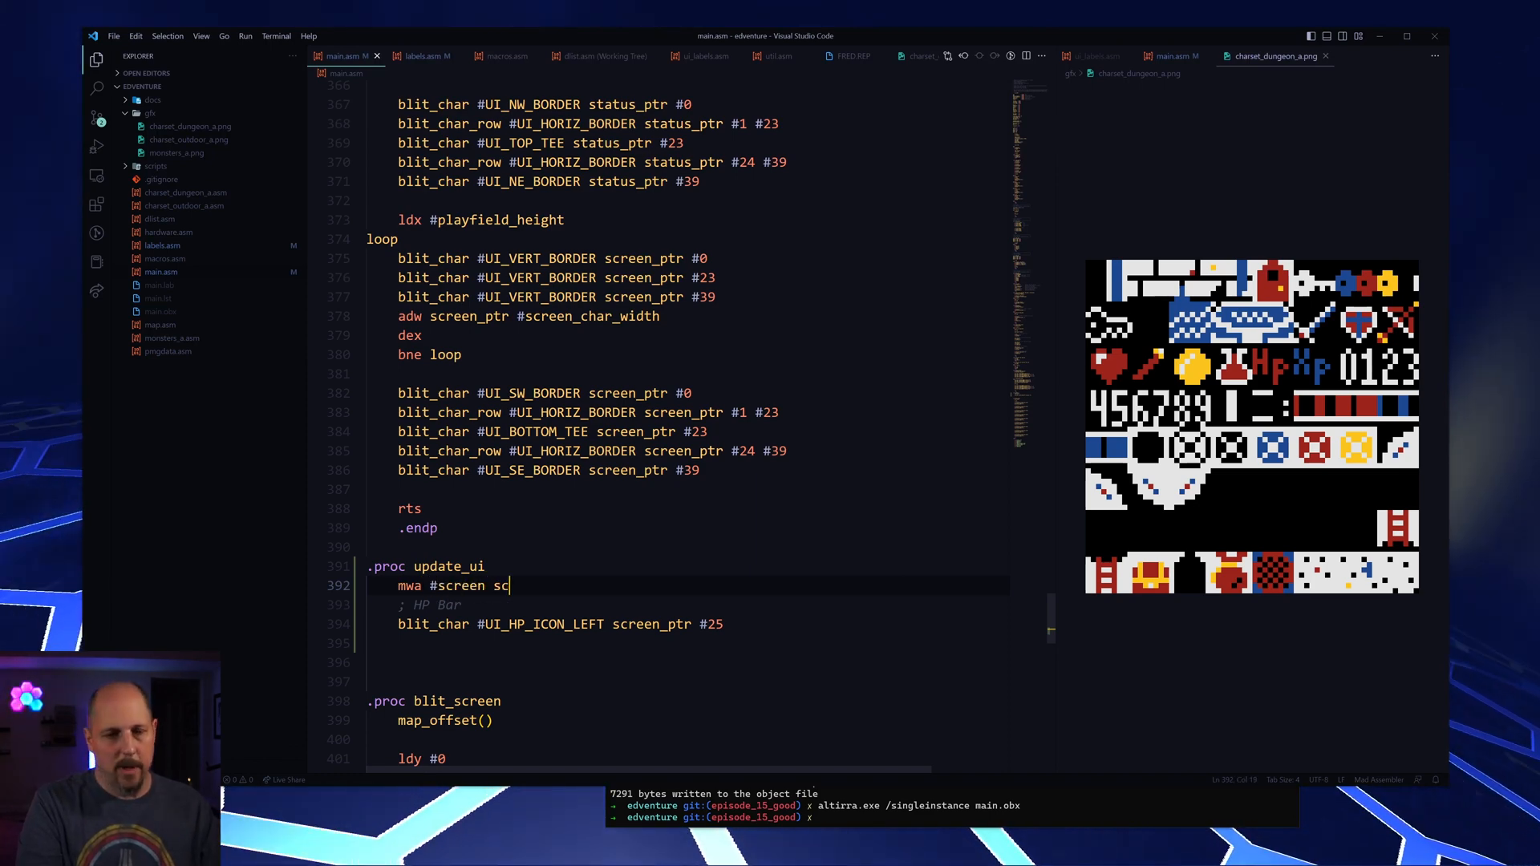
{"action": "type", "text": "reen_ptr"}
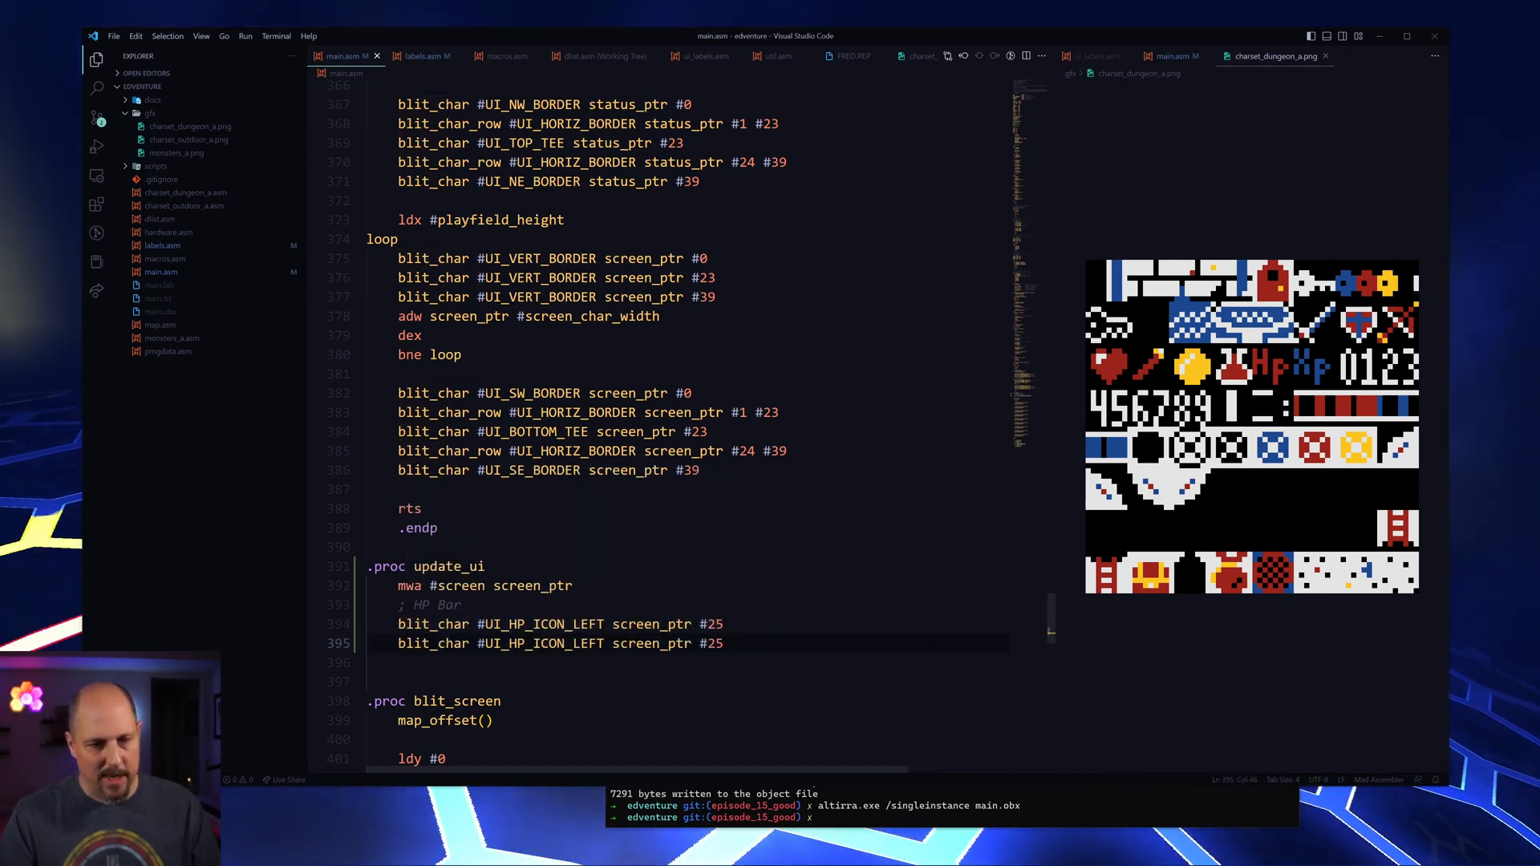
Add blit_char lines for UI_HP_ICON_RIGHT at column 26 and UI_COLON at column 27
{"action": "type", "text": "RIGH"}
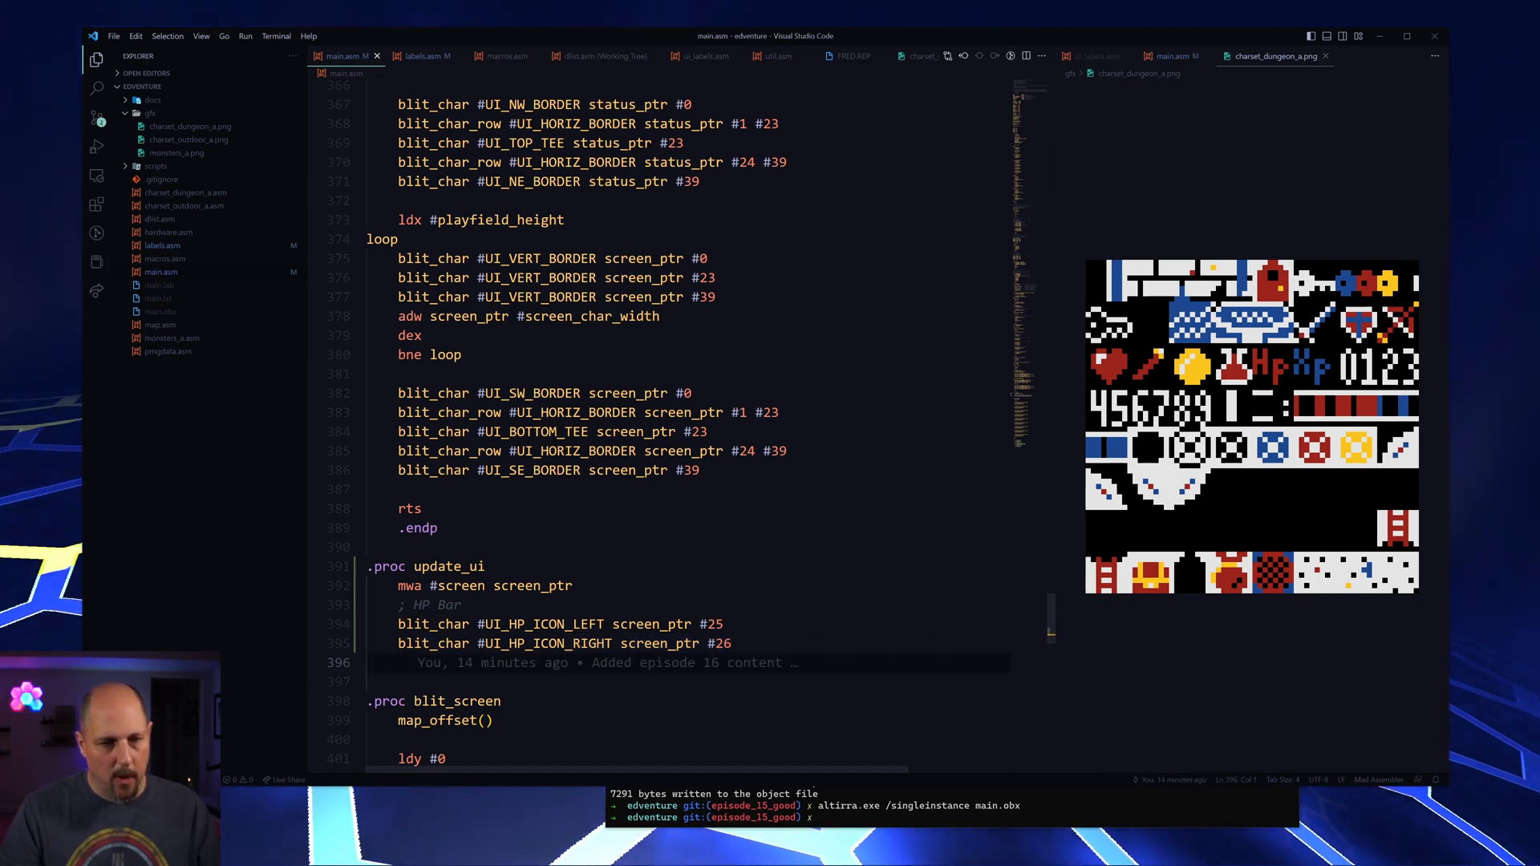
{"action": "type", "text": "blit_char #UI_HP_ICON_RIGHT screen_ptr #26"}
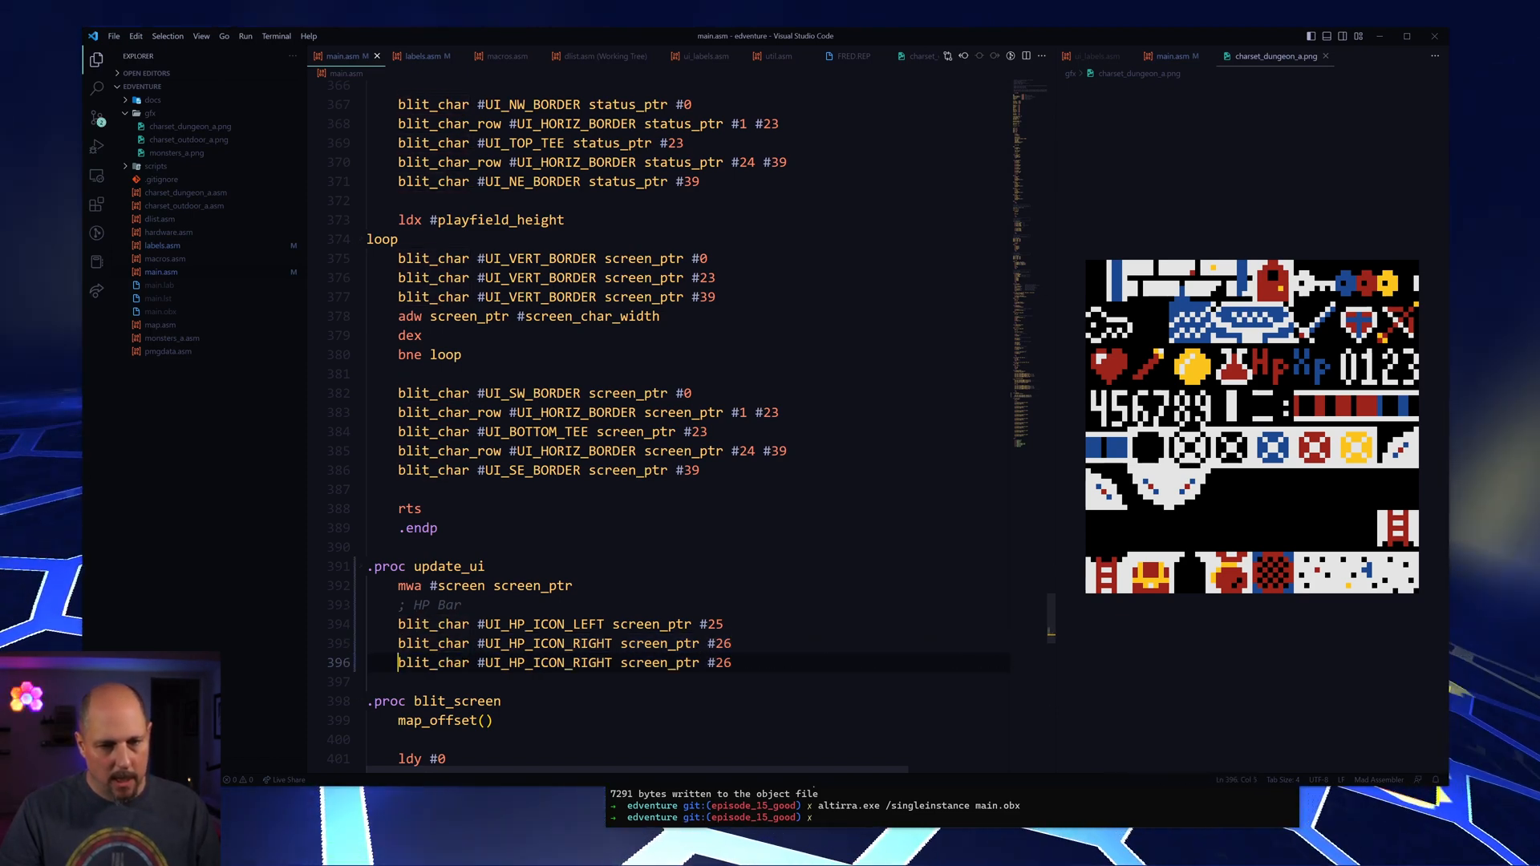
{"action": "double_click", "coordinate": [572, 663]}
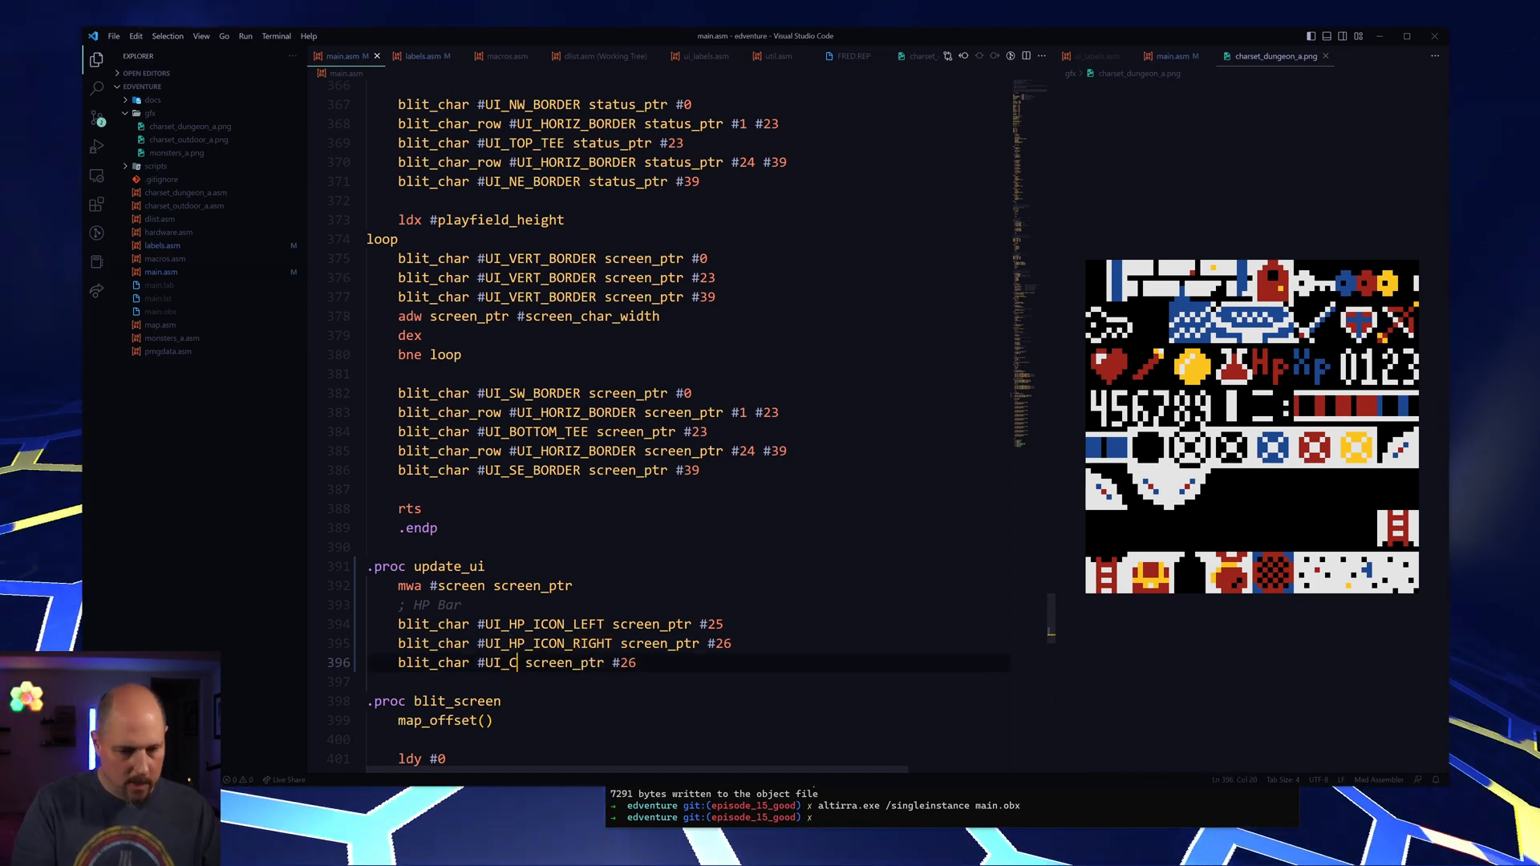
{"action": "type", "text": "OLONM"}
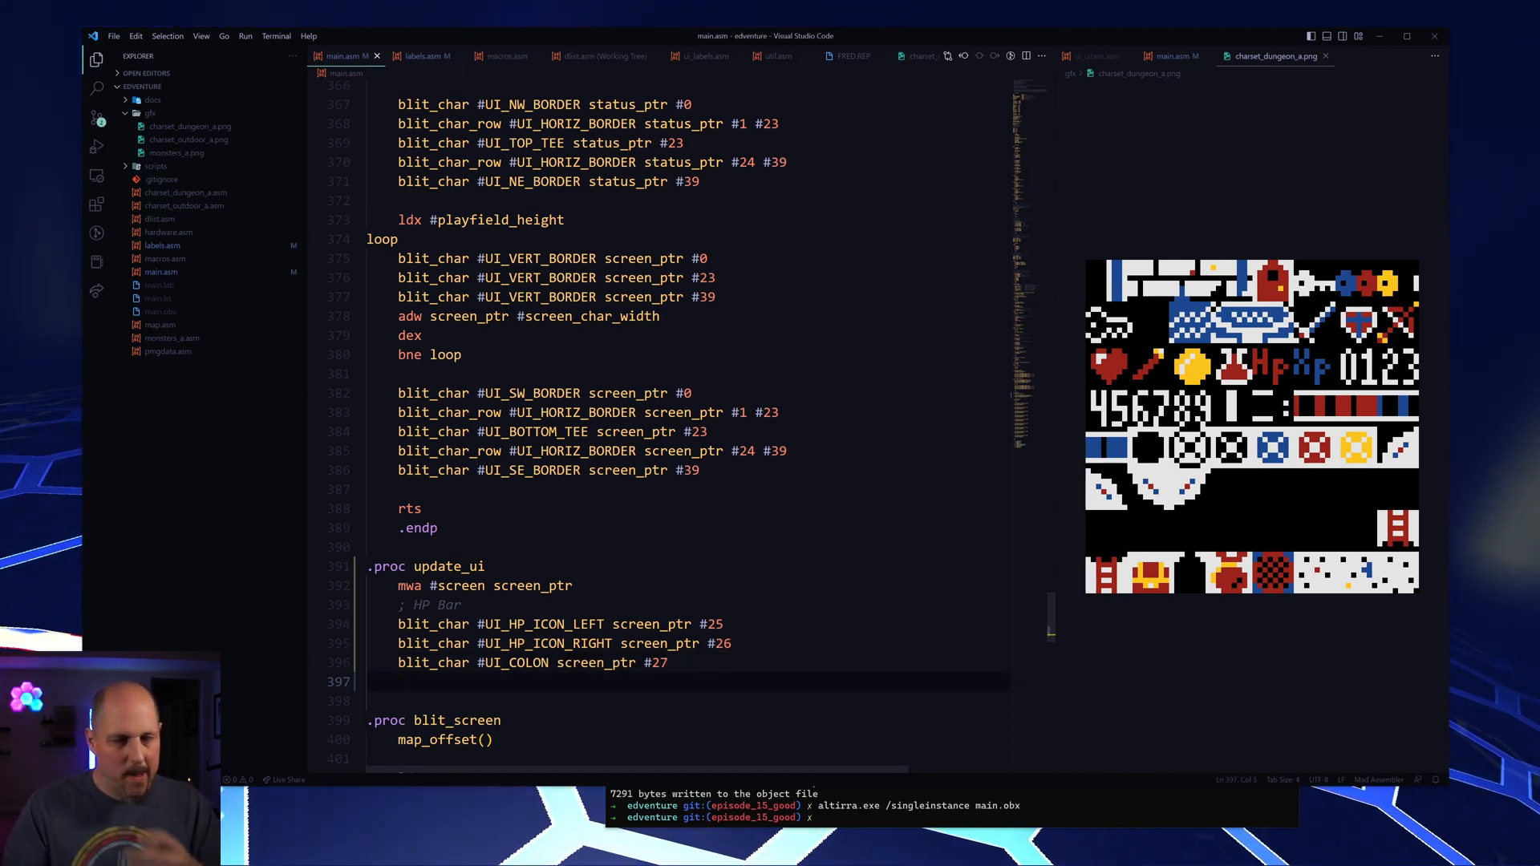
{"action": "type", "text": "blit_char #UI_HP_ICON_RIGHT screen_ptr #26"}
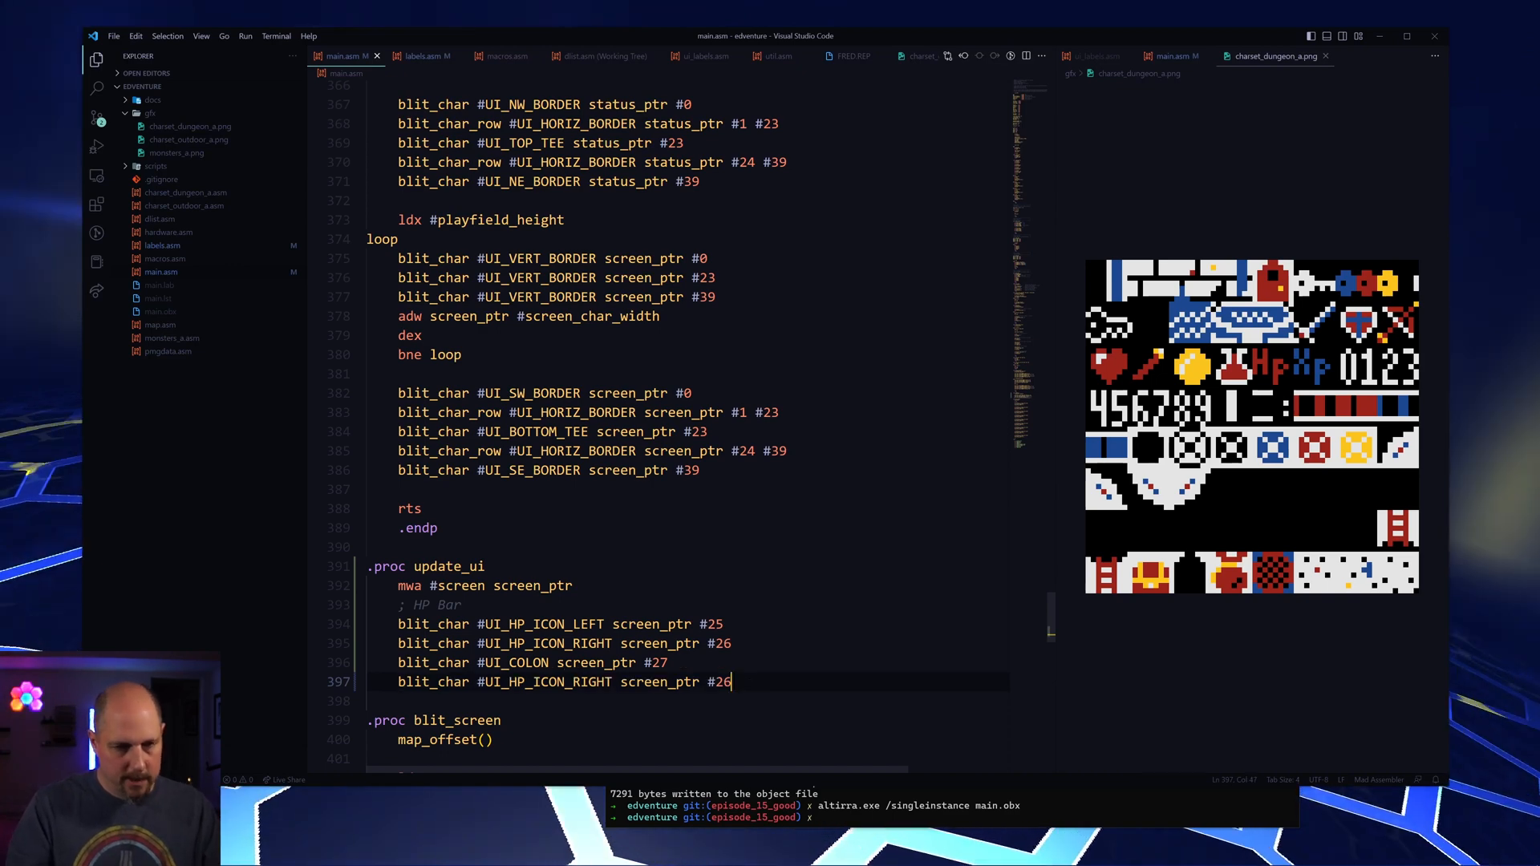
{"action": "key", "text": "enter"}
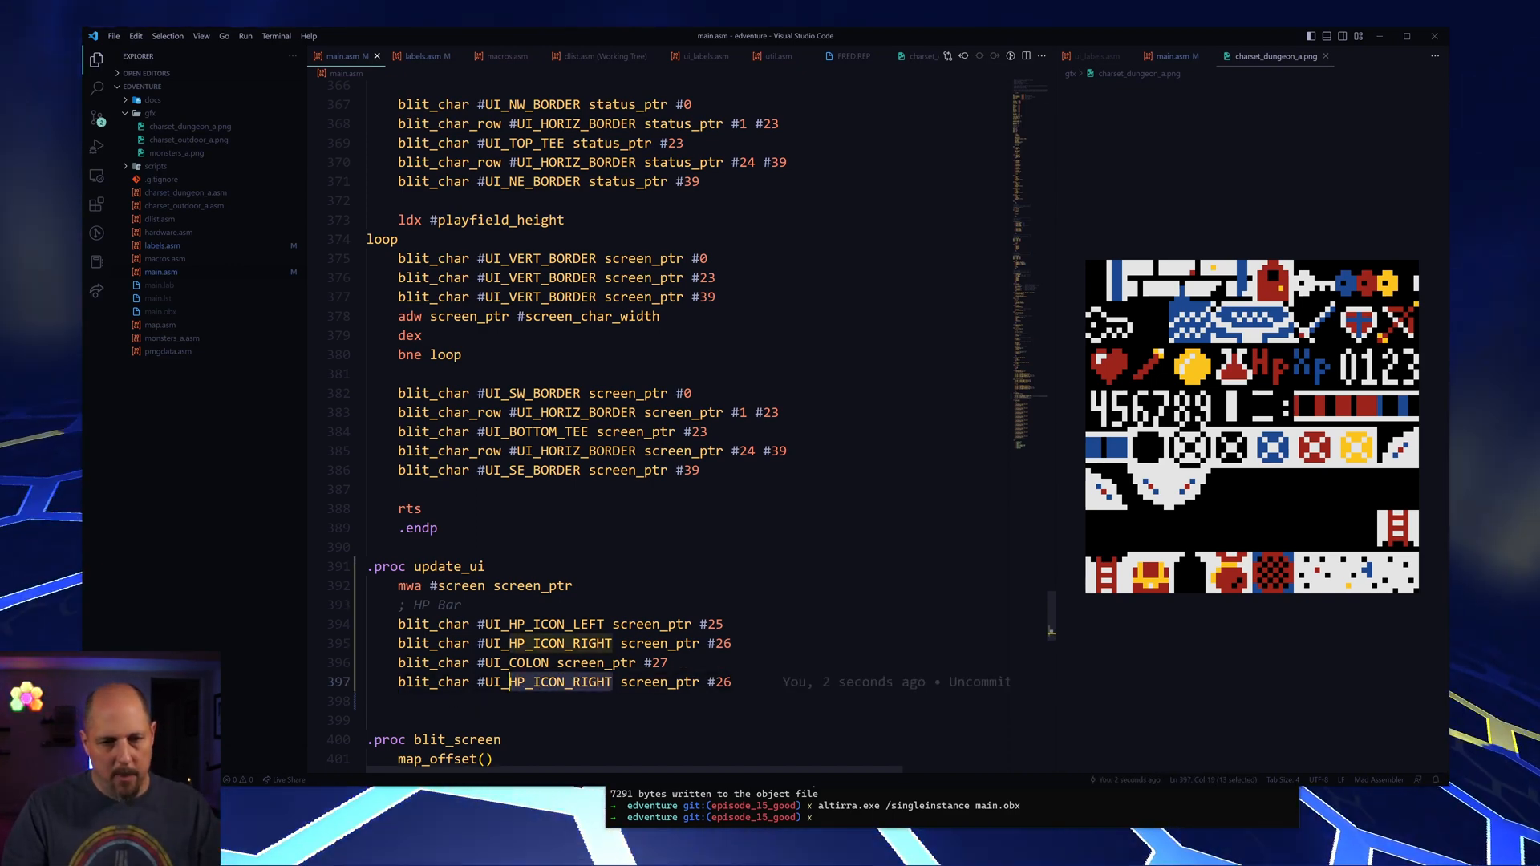
Add blit_char UI_BAR_LEFT #28, UI_HP_FULL segments from #29, and UI_HP_3_QTR at #34
{"action": "type", "text": "UI_BAR_LEF"}
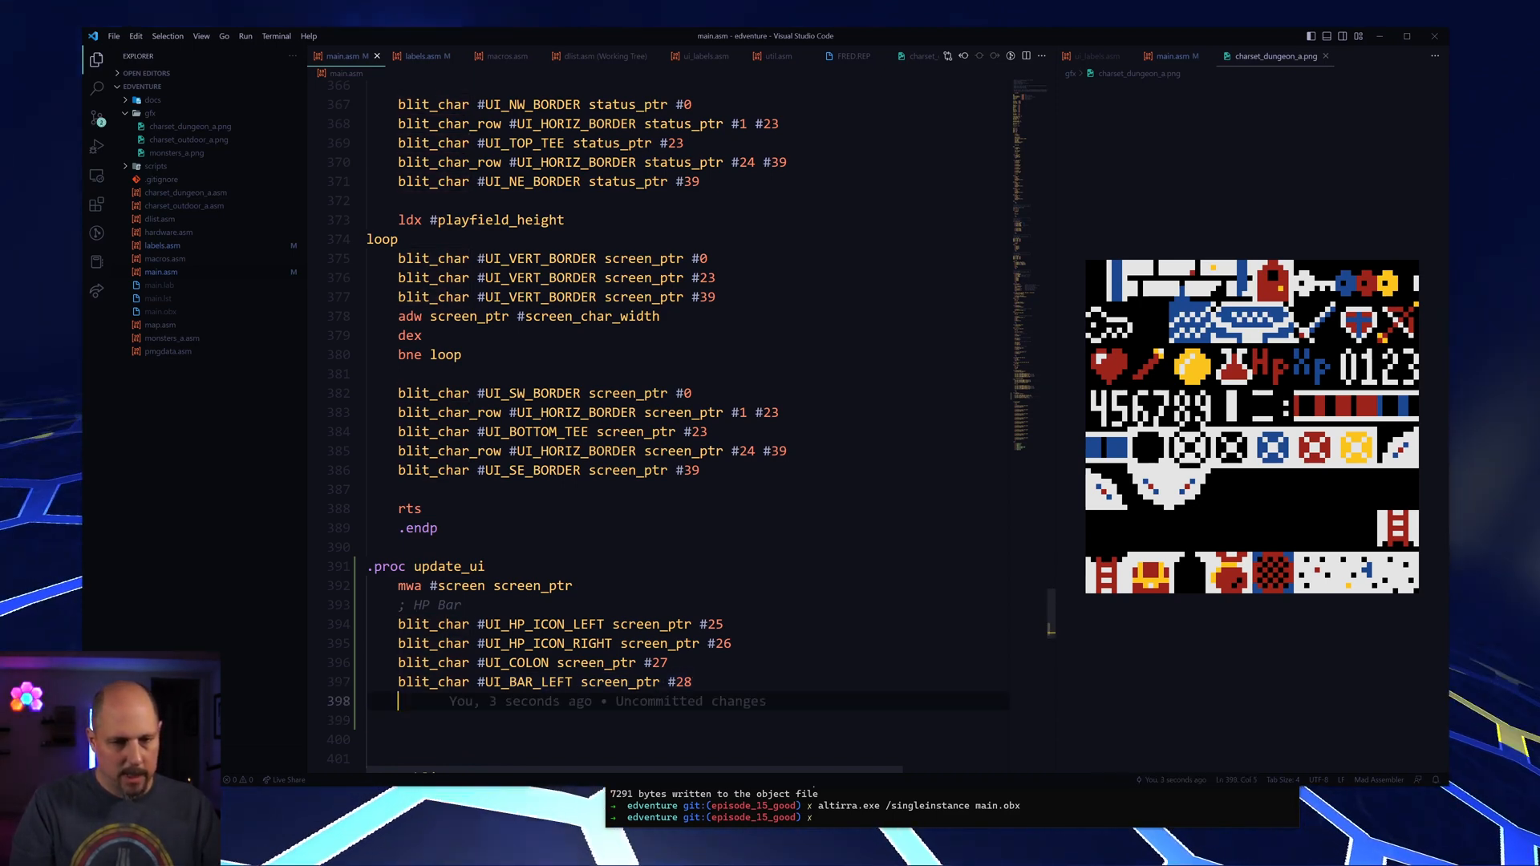
{"action": "type", "text": "blit_char #UI_BAR_LEFT screen_ptr #28"}
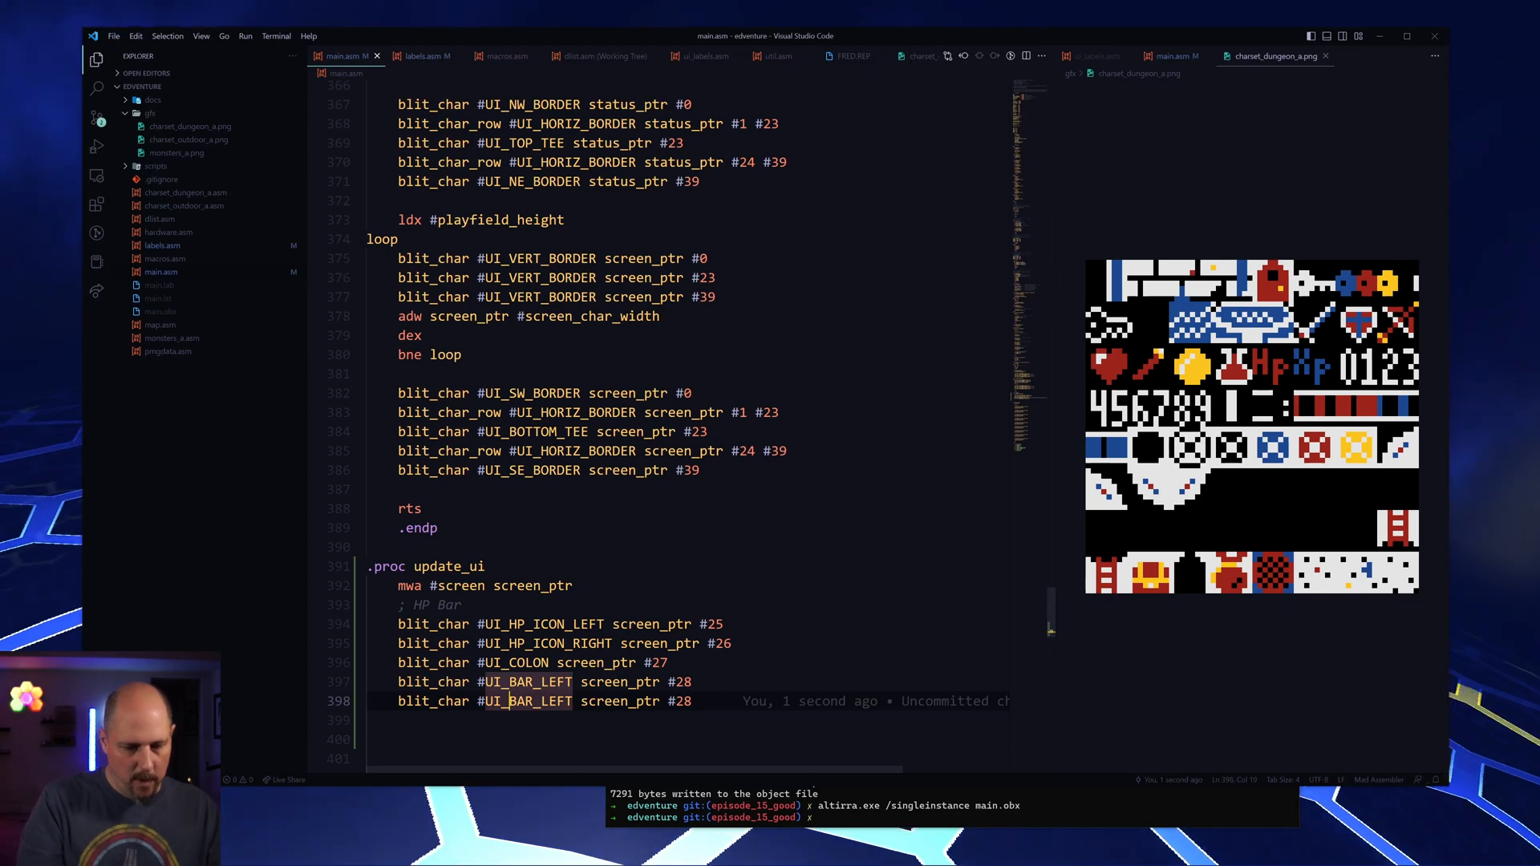
{"action": "type", "text": "UI_HP_FULLBAR_LEFT"}
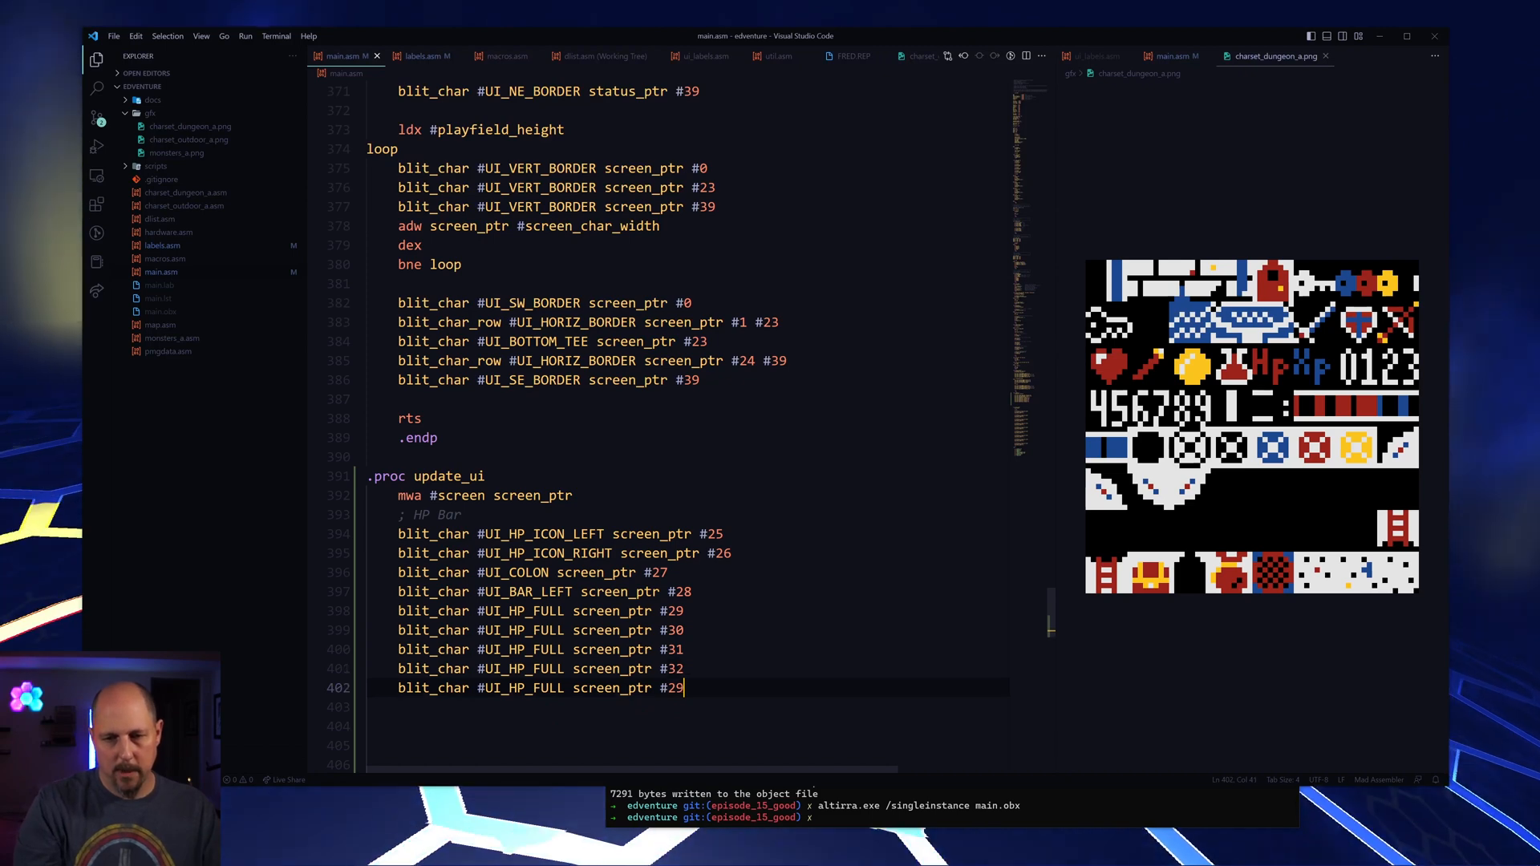
{"action": "key", "text": "Enter"}
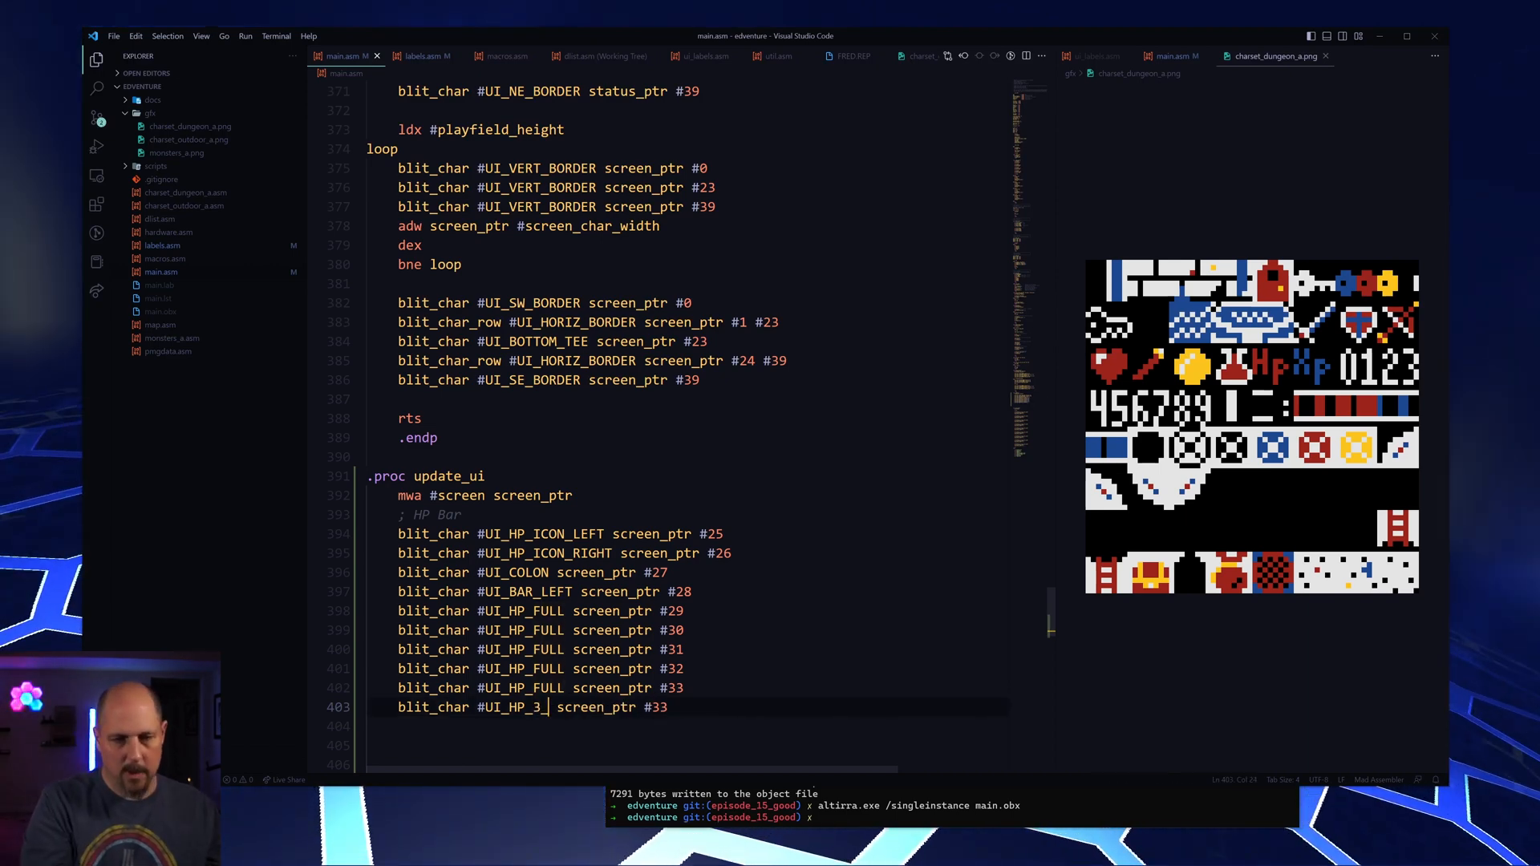
{"action": "type", "text": "QTR"}
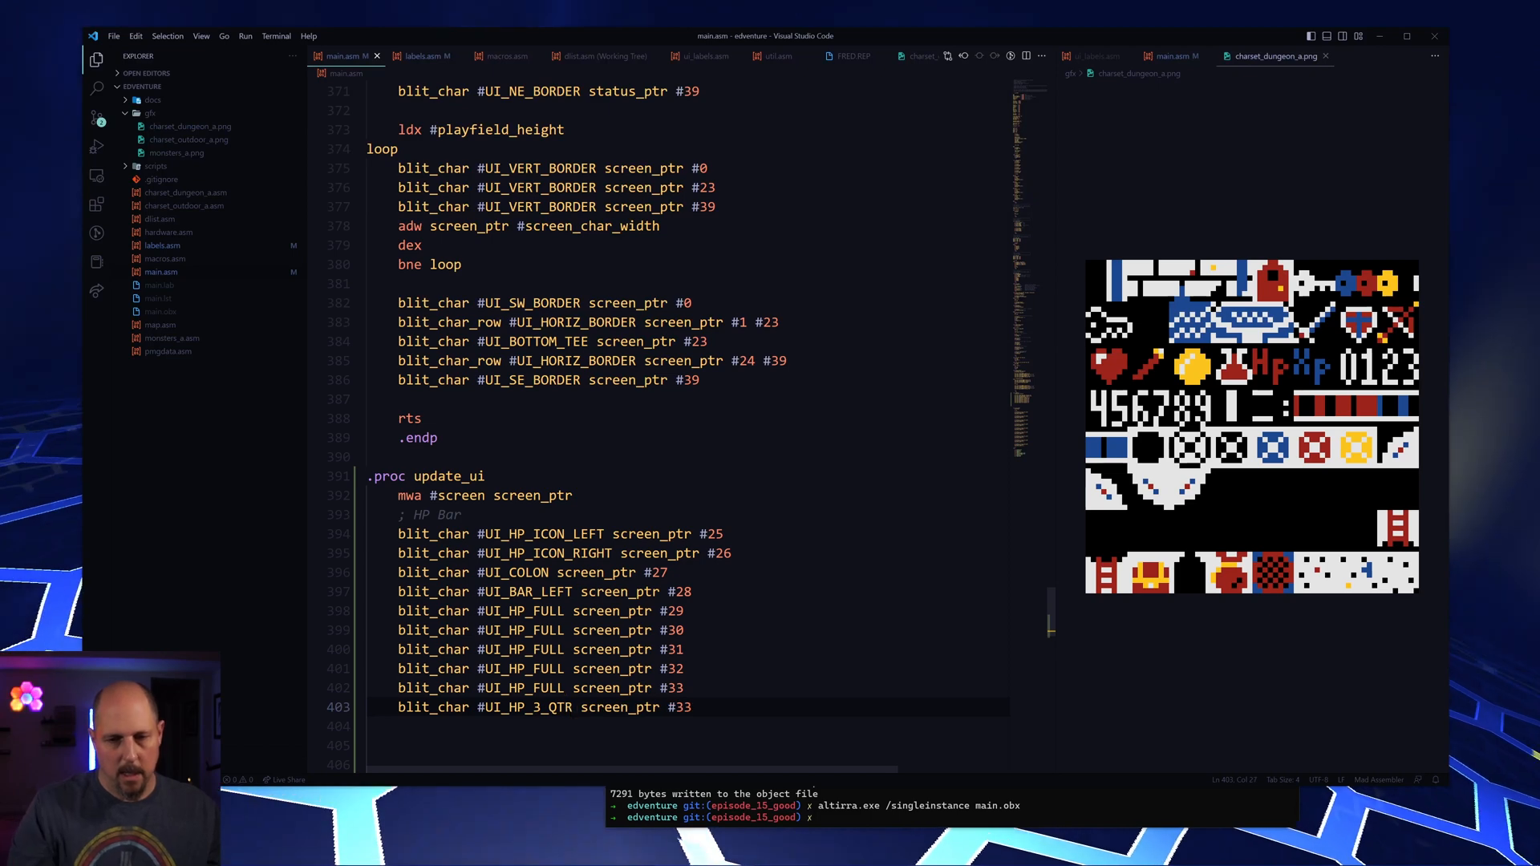
{"action": "type", "text": "4"}
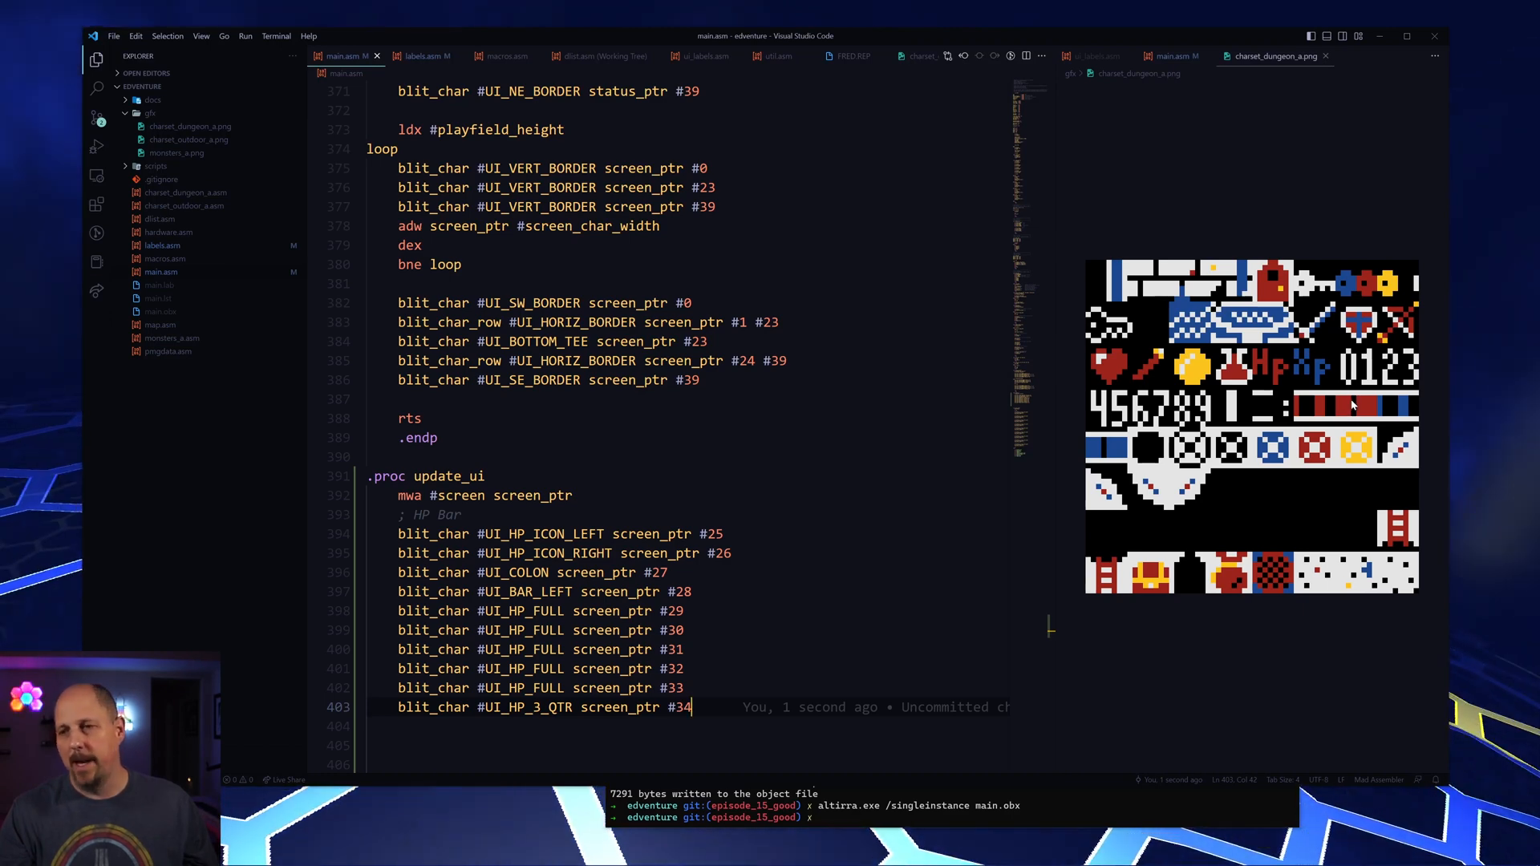
{"action": "mouse_move", "coordinate": [1064, 589]}
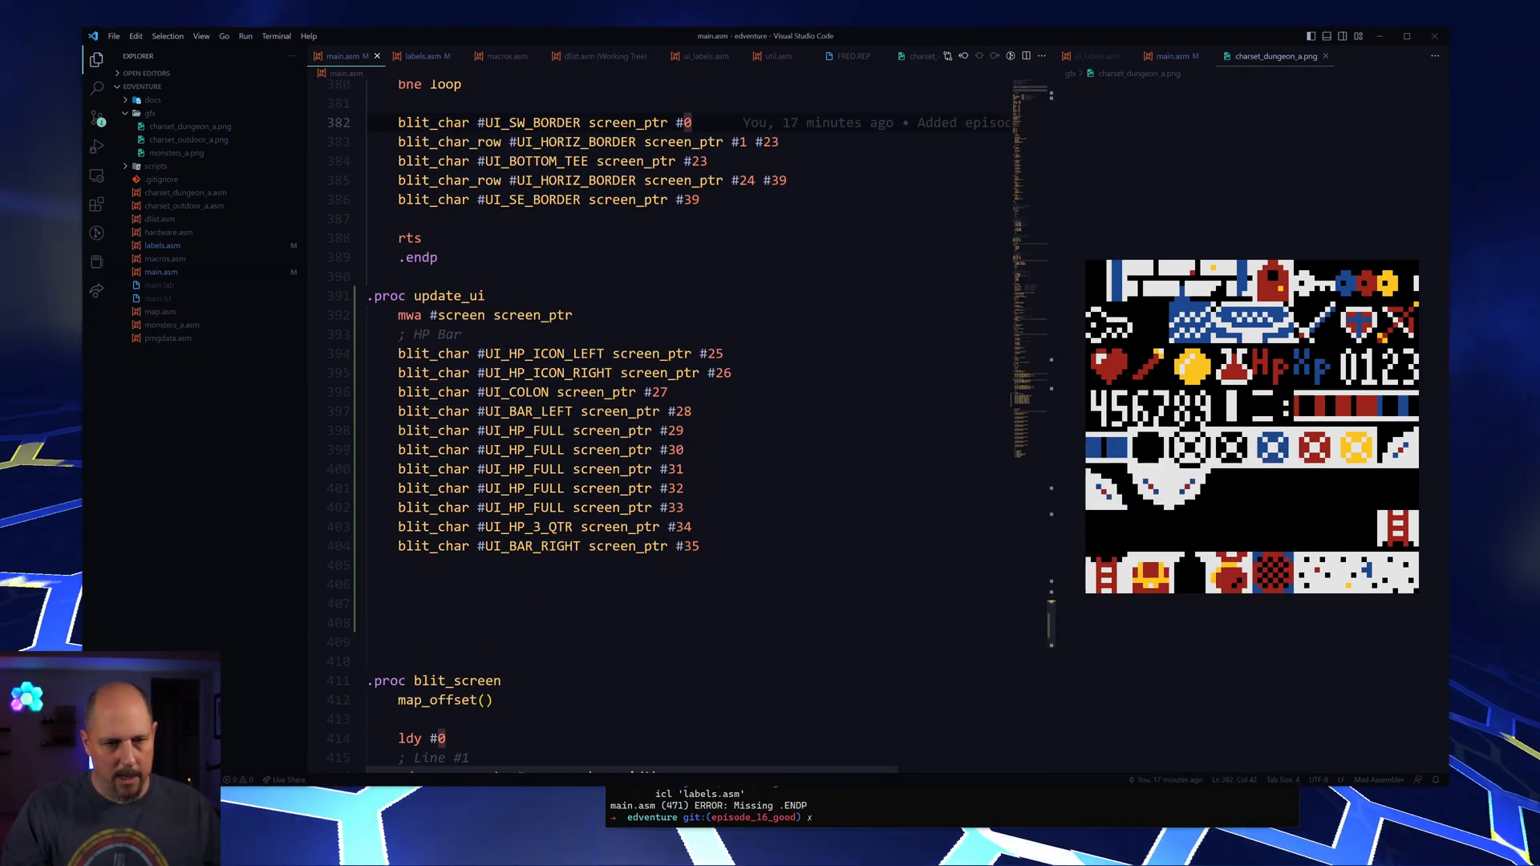
End update_ui with rts and call update_ui() after display_borders() in setup
{"action": "type", "text": "rt"}
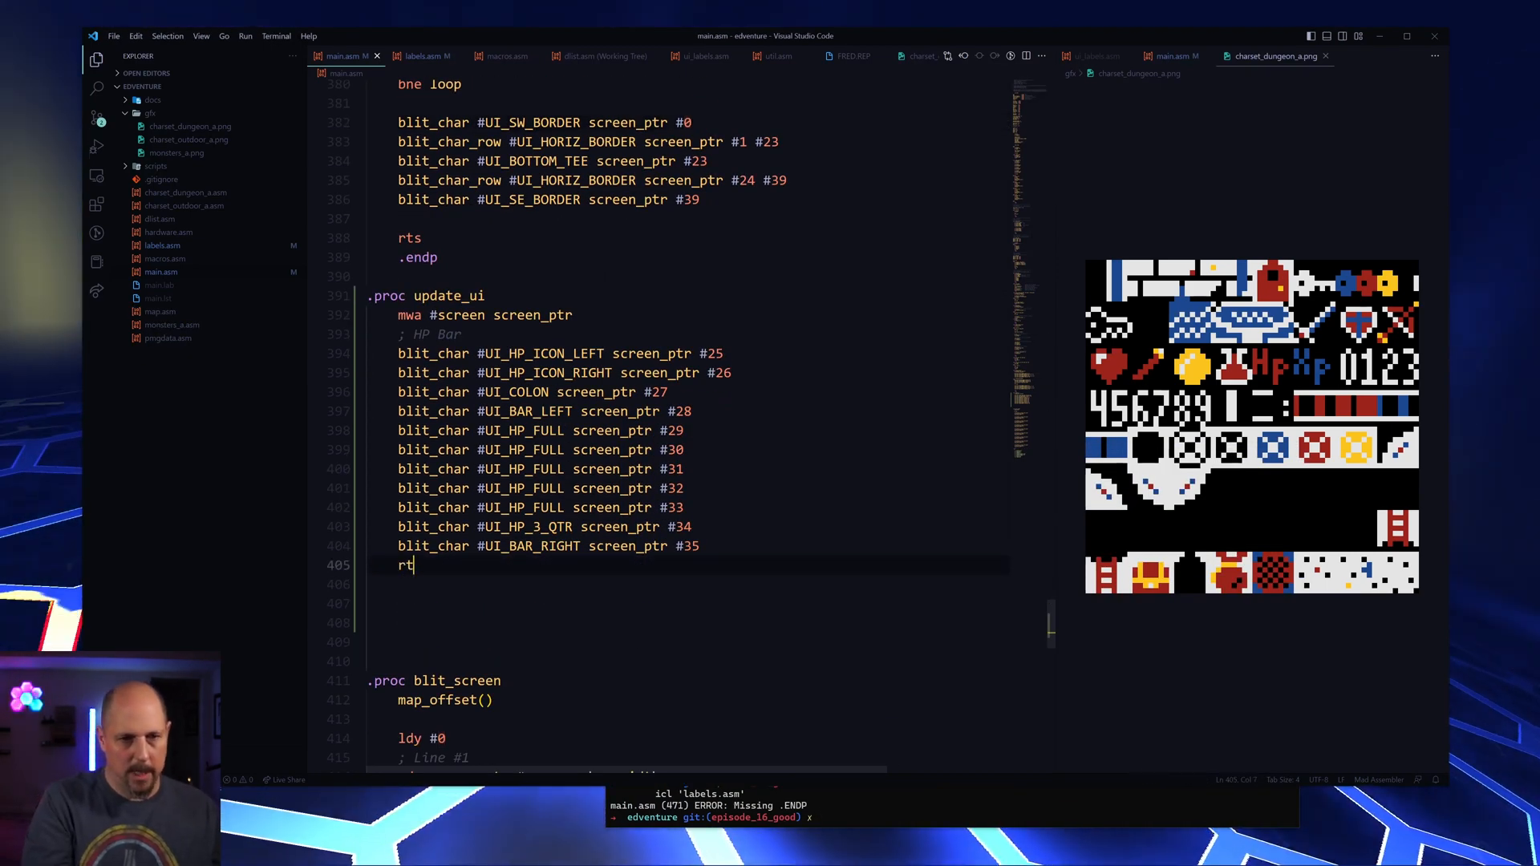
{"action": "type", "text": "s"}
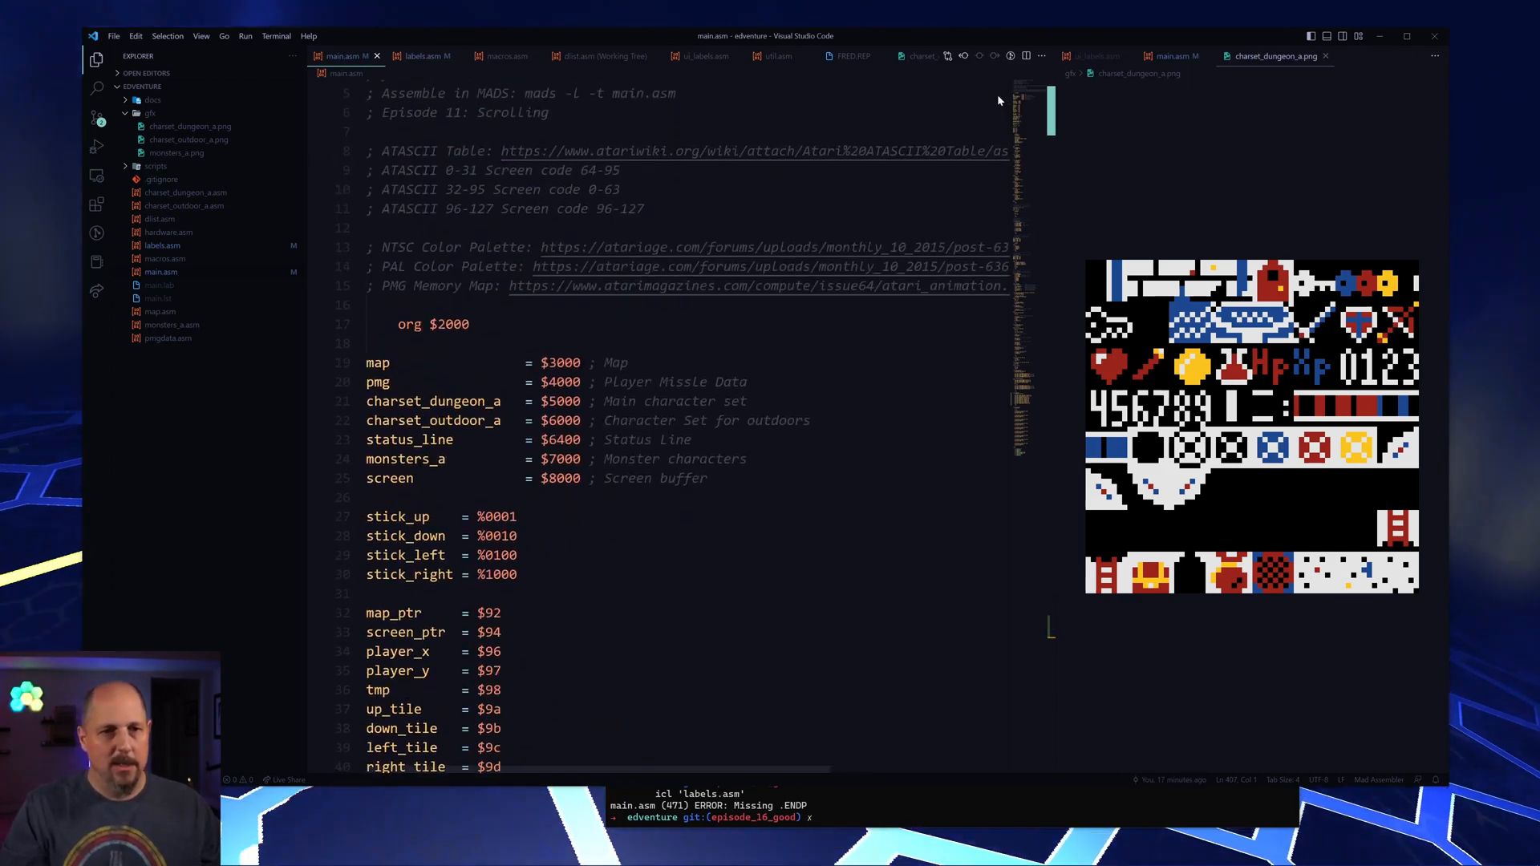
{"action": "scroll", "scroll_direction": "down", "scroll_amount": 3}
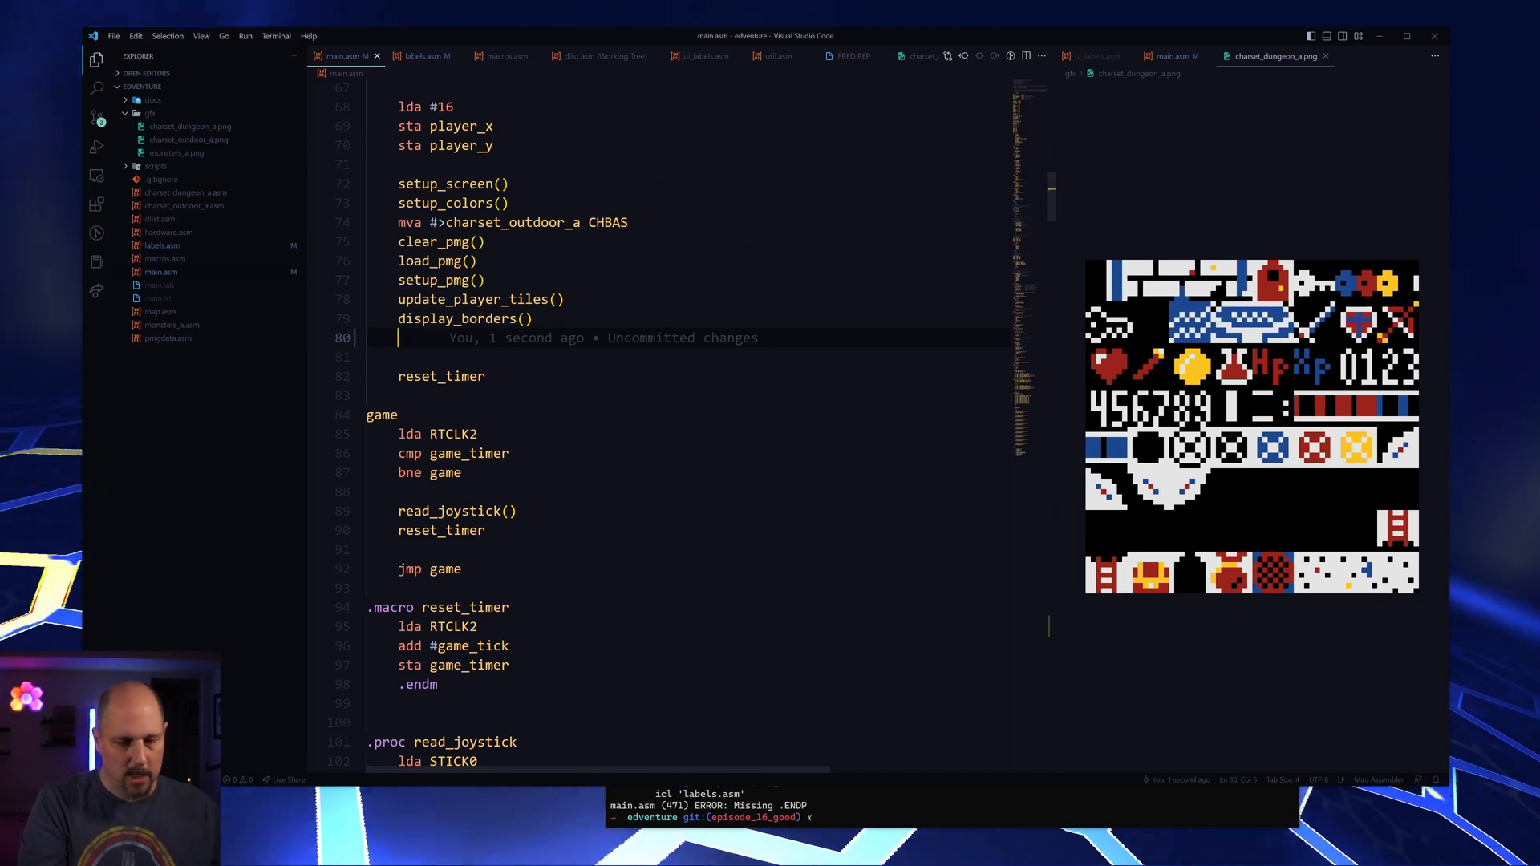
{"action": "type", "text": "update_ui()"}
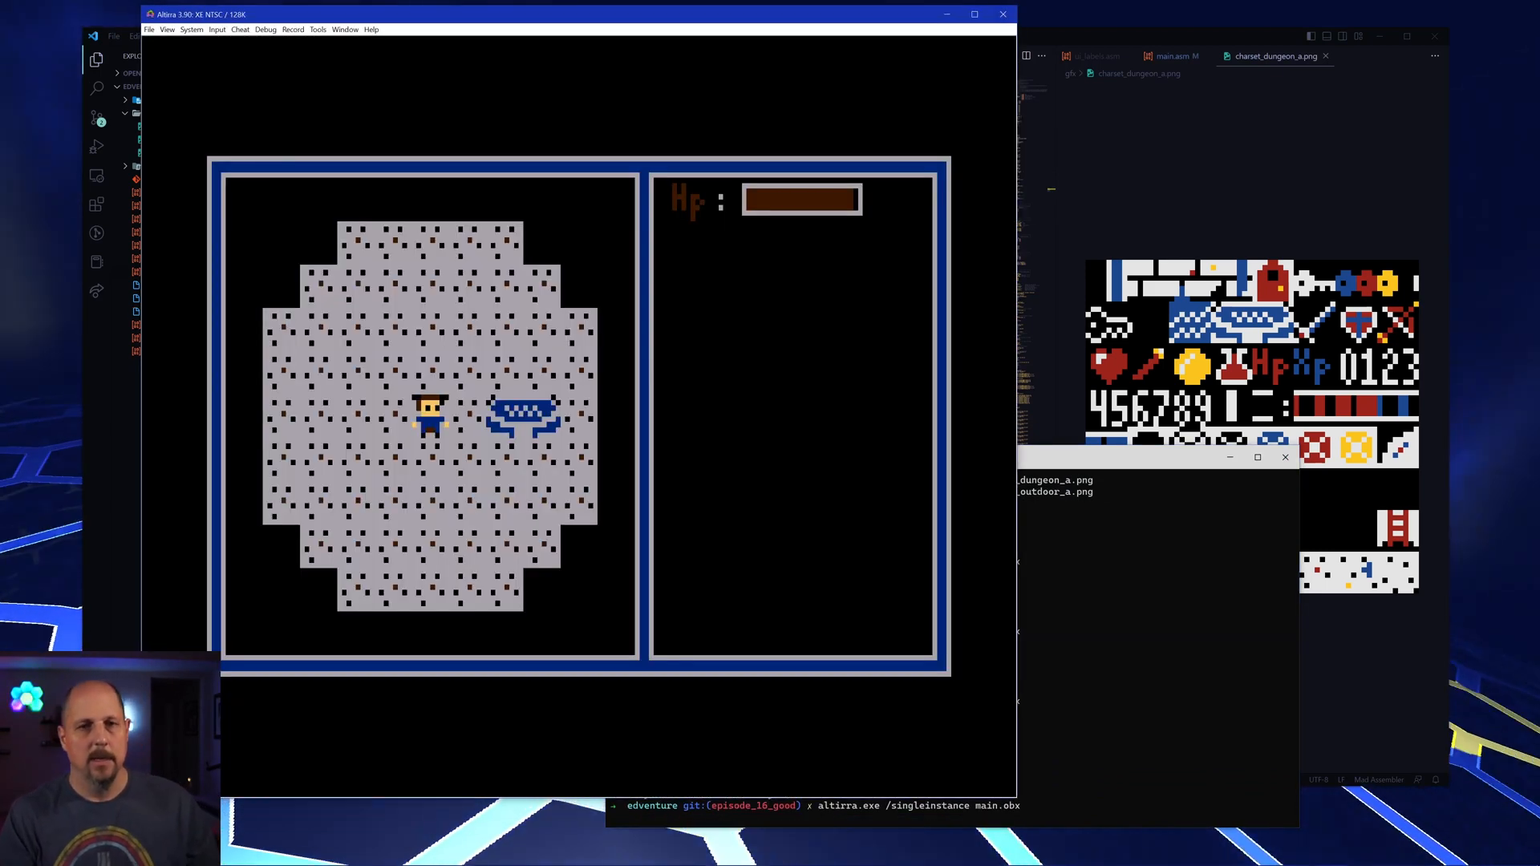
{"action": "mouse_move", "coordinate": [868, 775]}
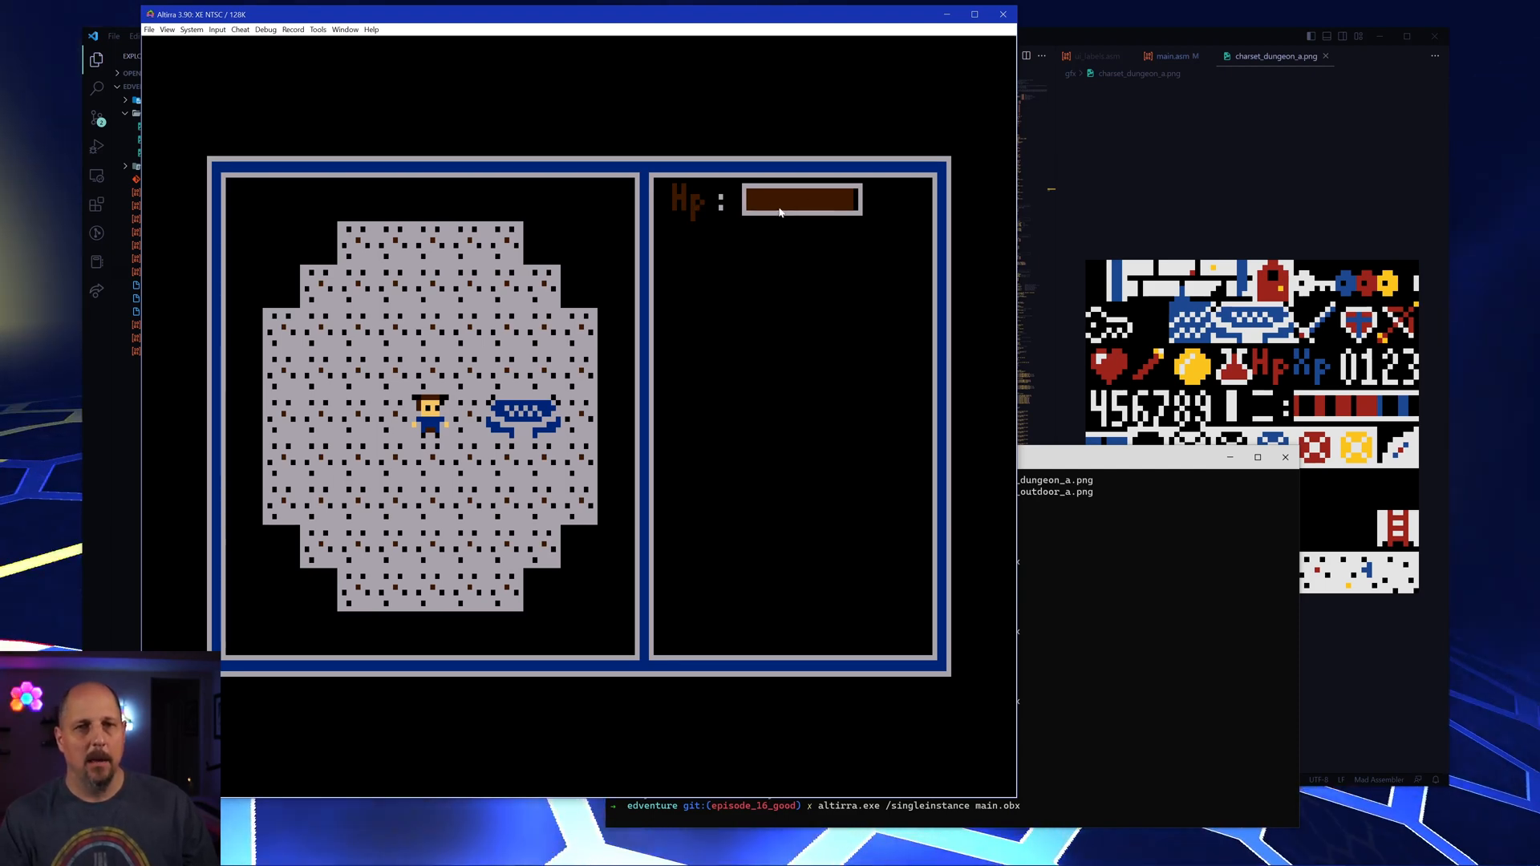
{"action": "mouse_move", "coordinate": [710, 223]}
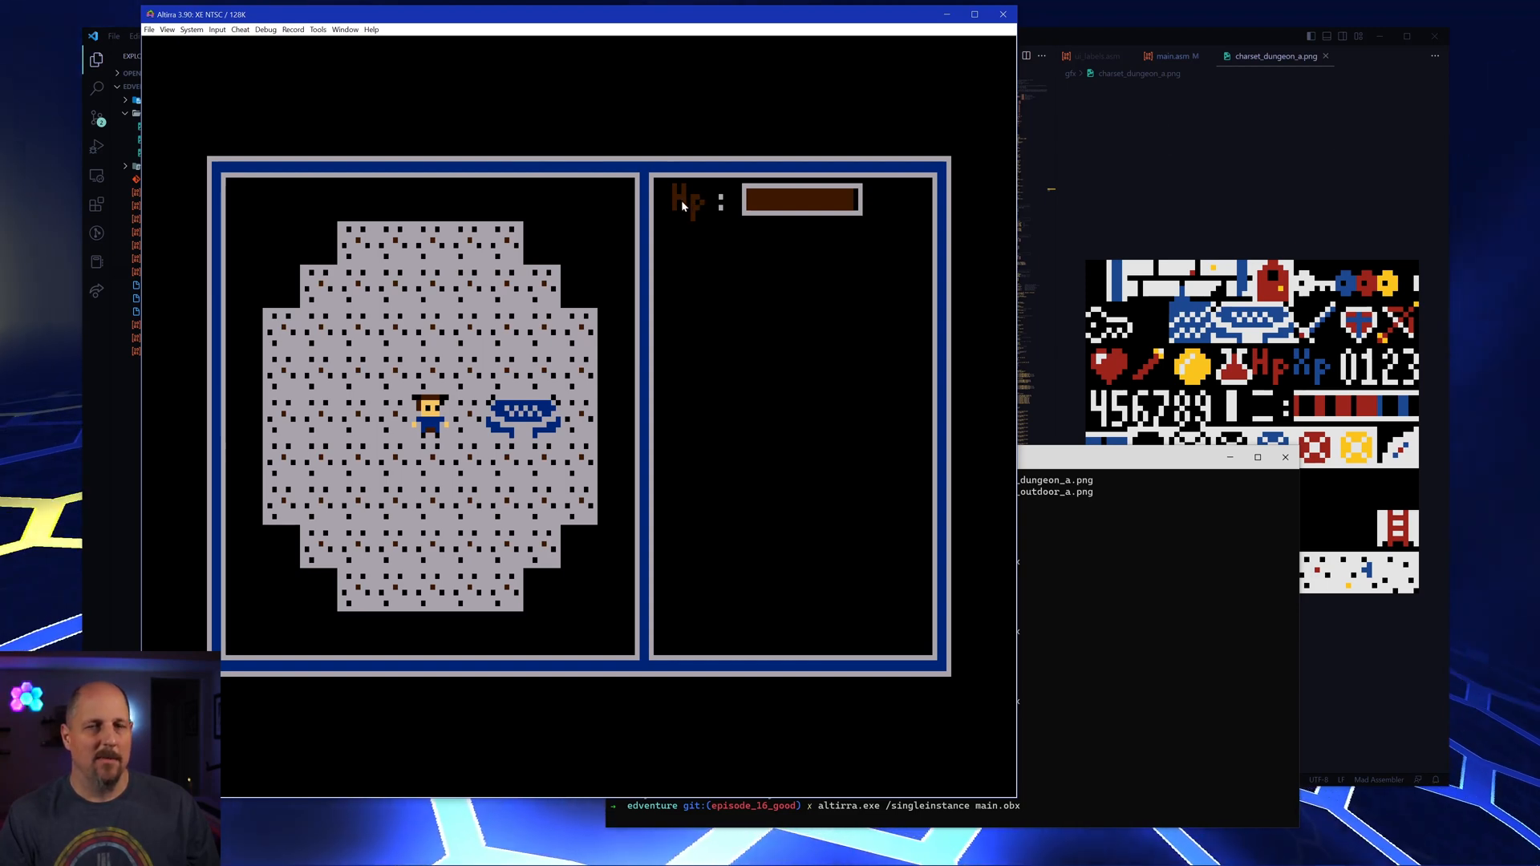
{"action": "mouse_move", "coordinate": [805, 208]}
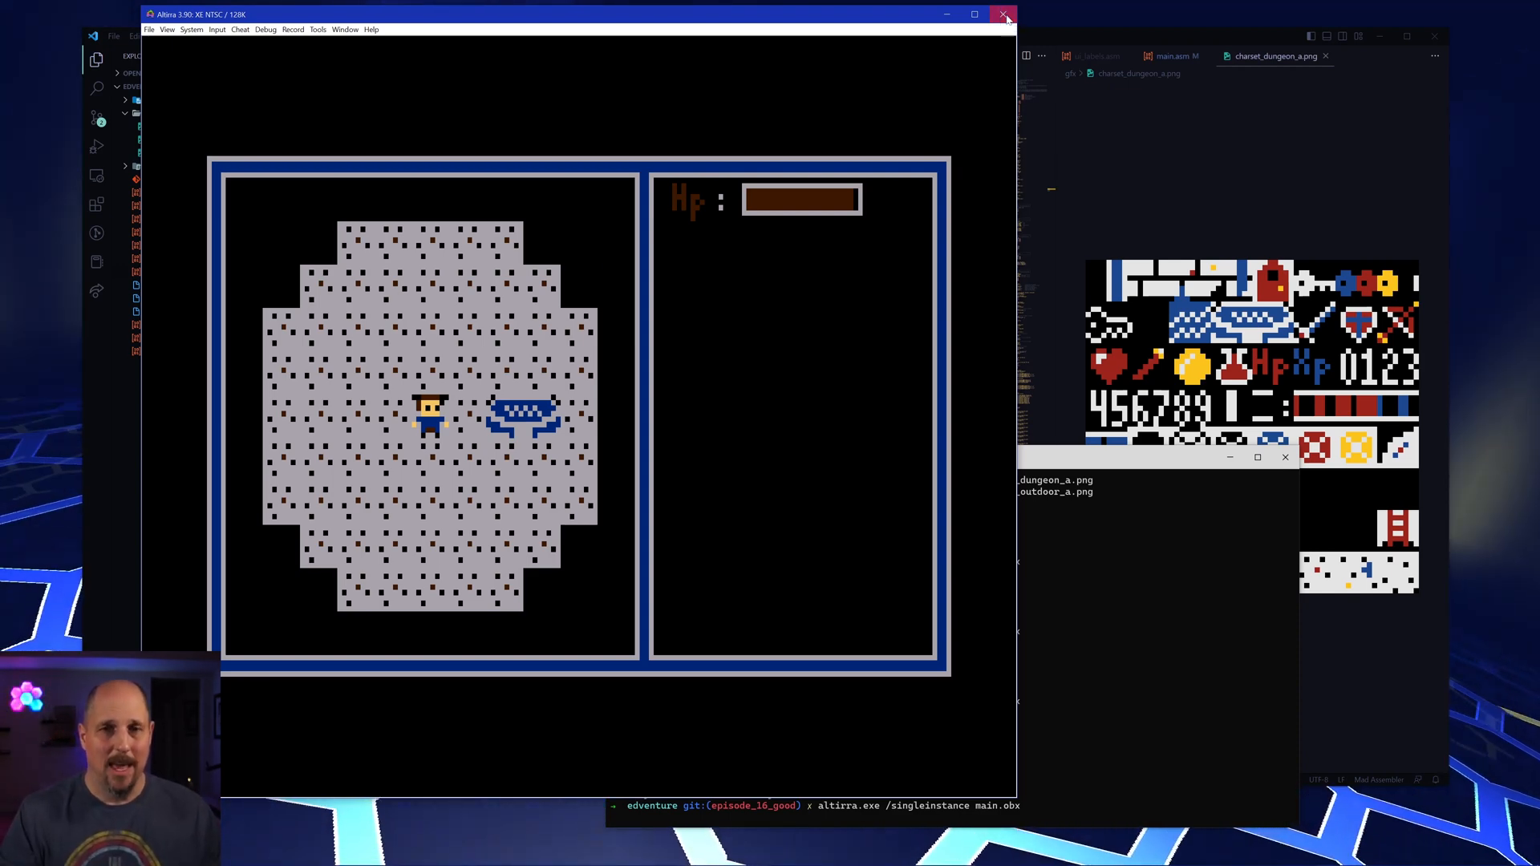
Close the Altirra emulator after viewing the brown HP bar
{"action": "left_click", "coordinate": [1006, 14]}
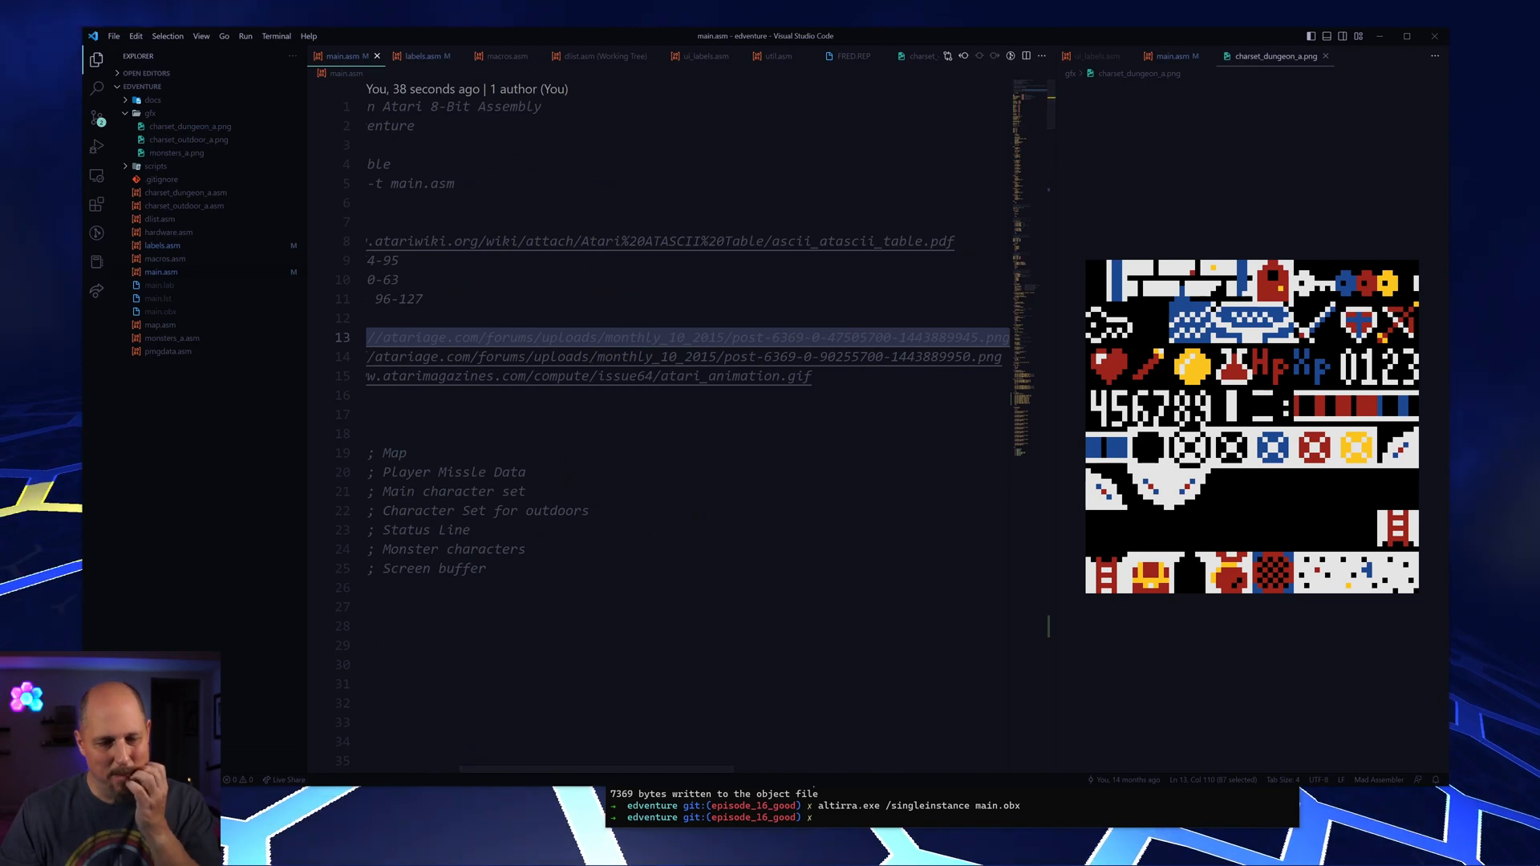
Copy the AtariAge palette PNG URL and load it in a new Chrome tab
{"action": "right_click", "coordinate": [247, 852]}
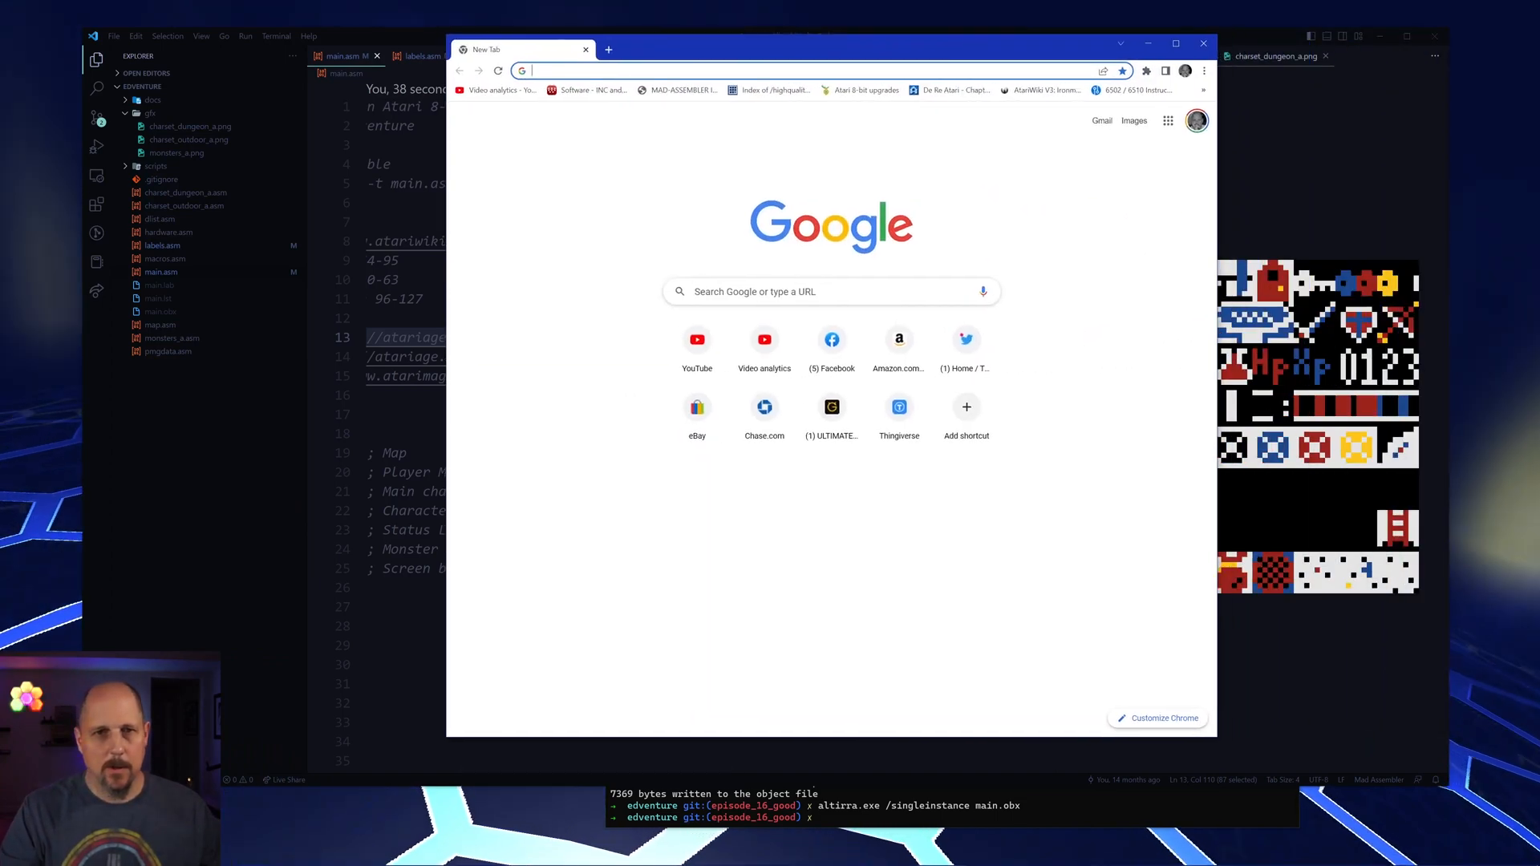
{"action": "type", "text": "atariage.com/forums/uploads/monthly_10_2015/post-6369-0-47505700-1443889945.png"}
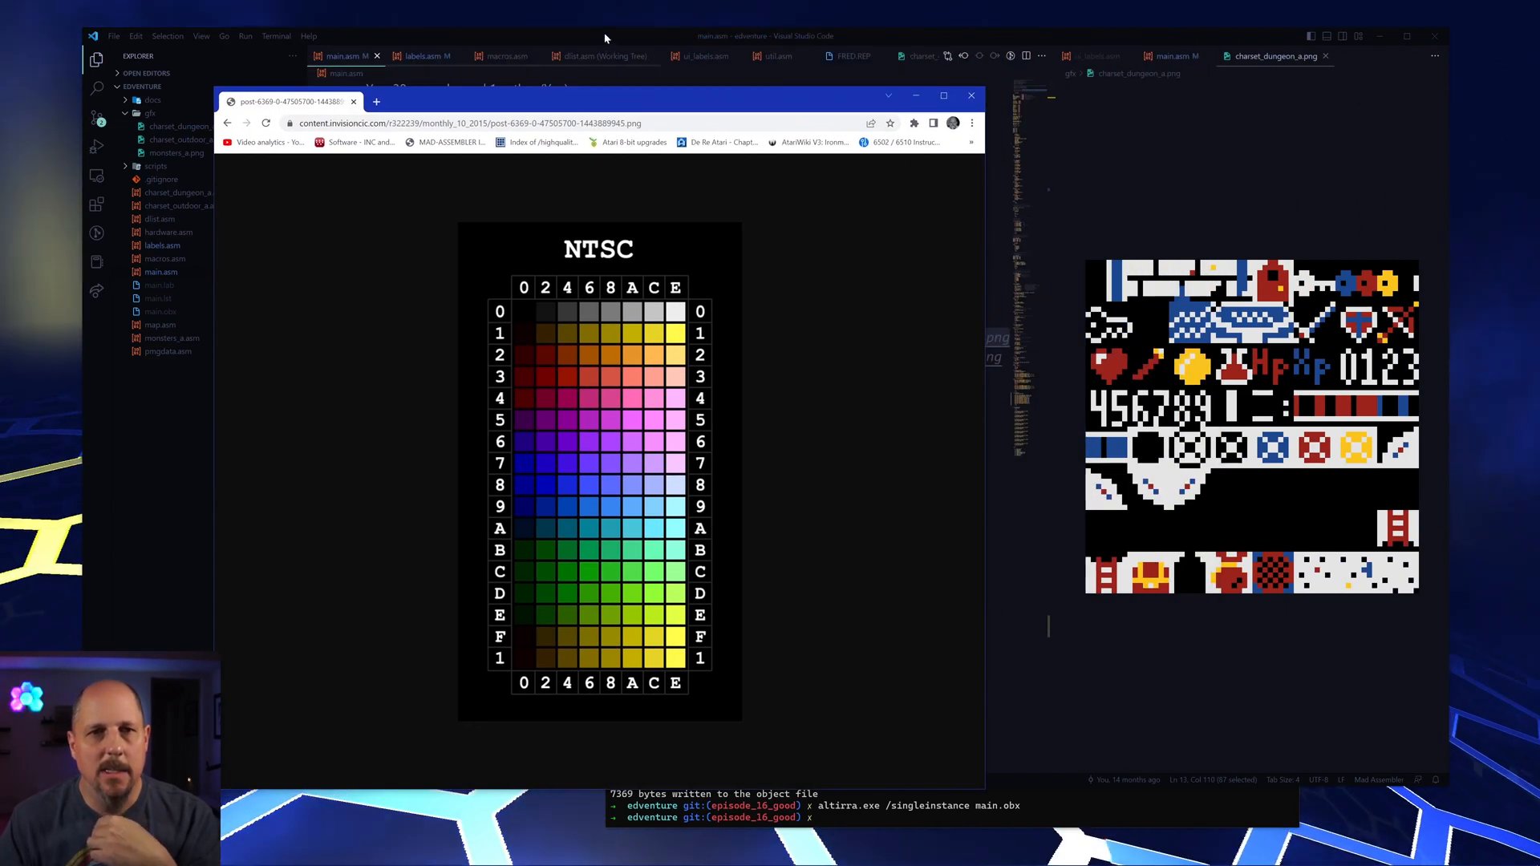
{"action": "left_click", "coordinate": [970, 94]}
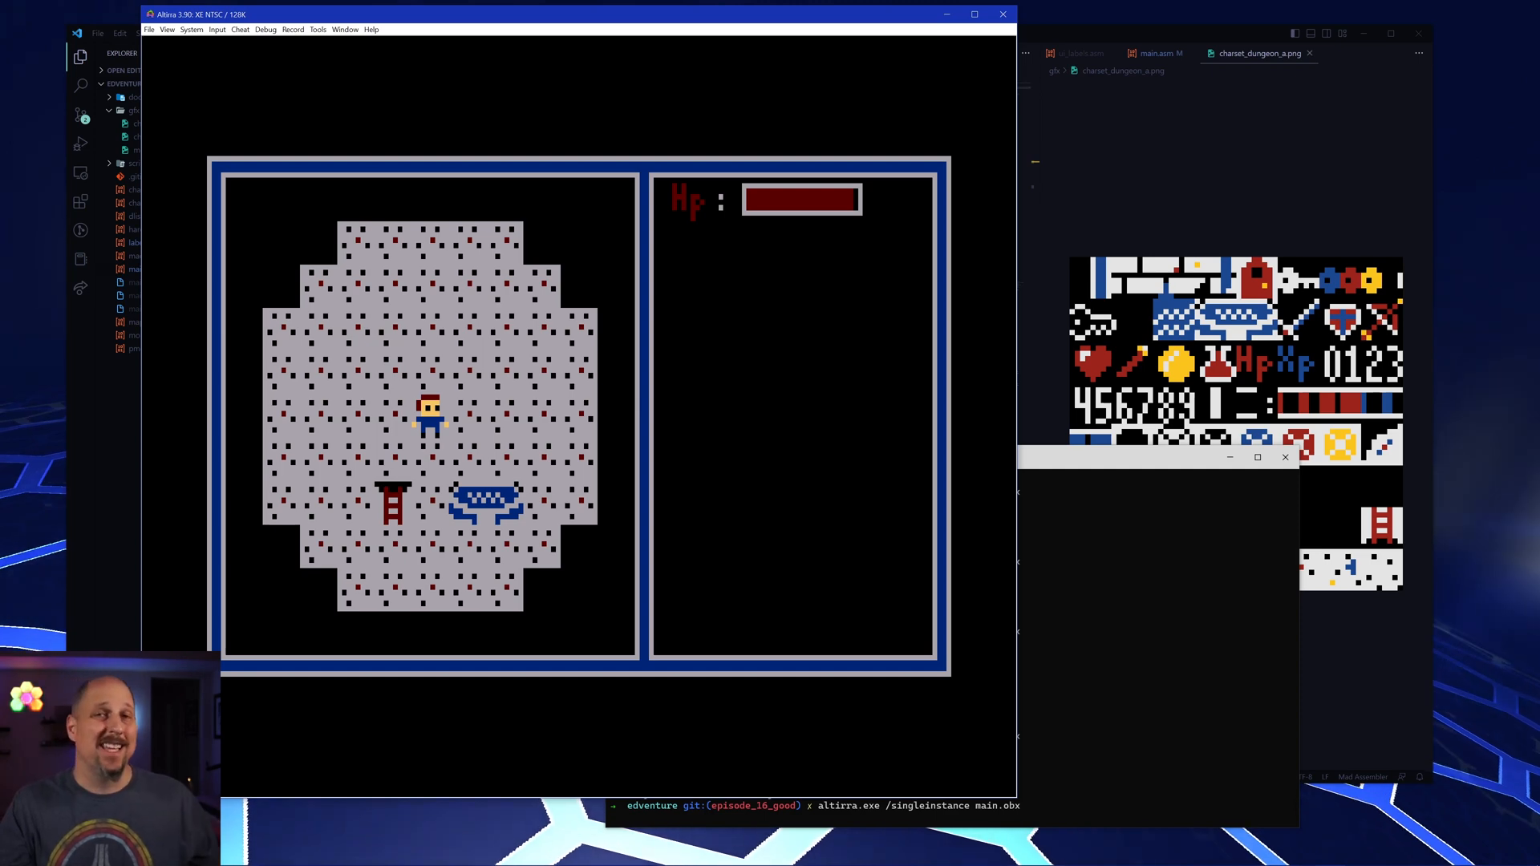
{"action": "mouse_move", "coordinate": [715, 454]}
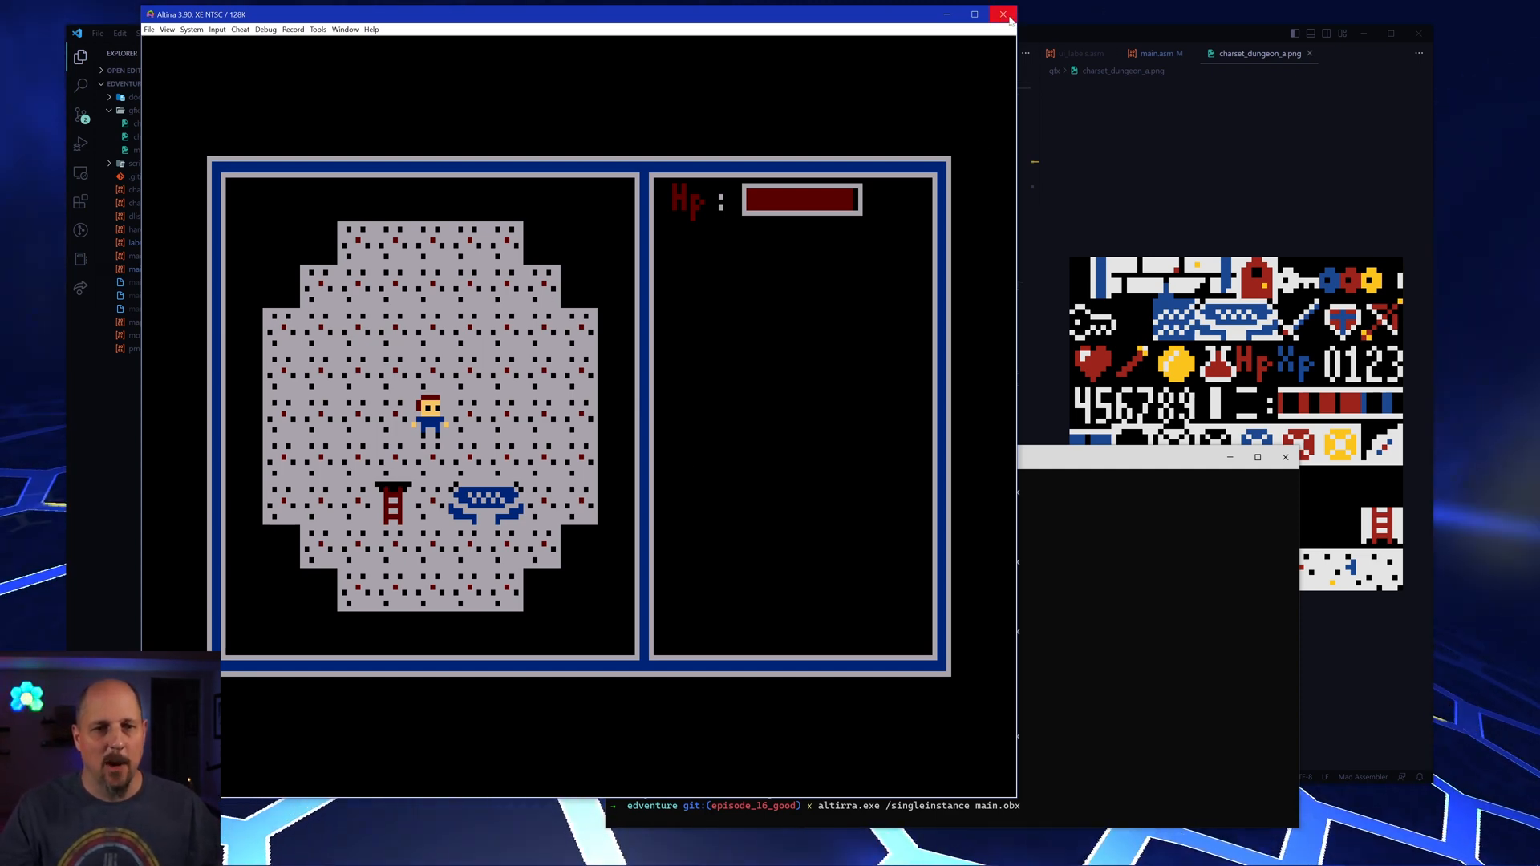
Close Altirra and add adw screen_ptr #screen_char_width for the skill counter row
{"action": "left_click", "coordinate": [1002, 15]}
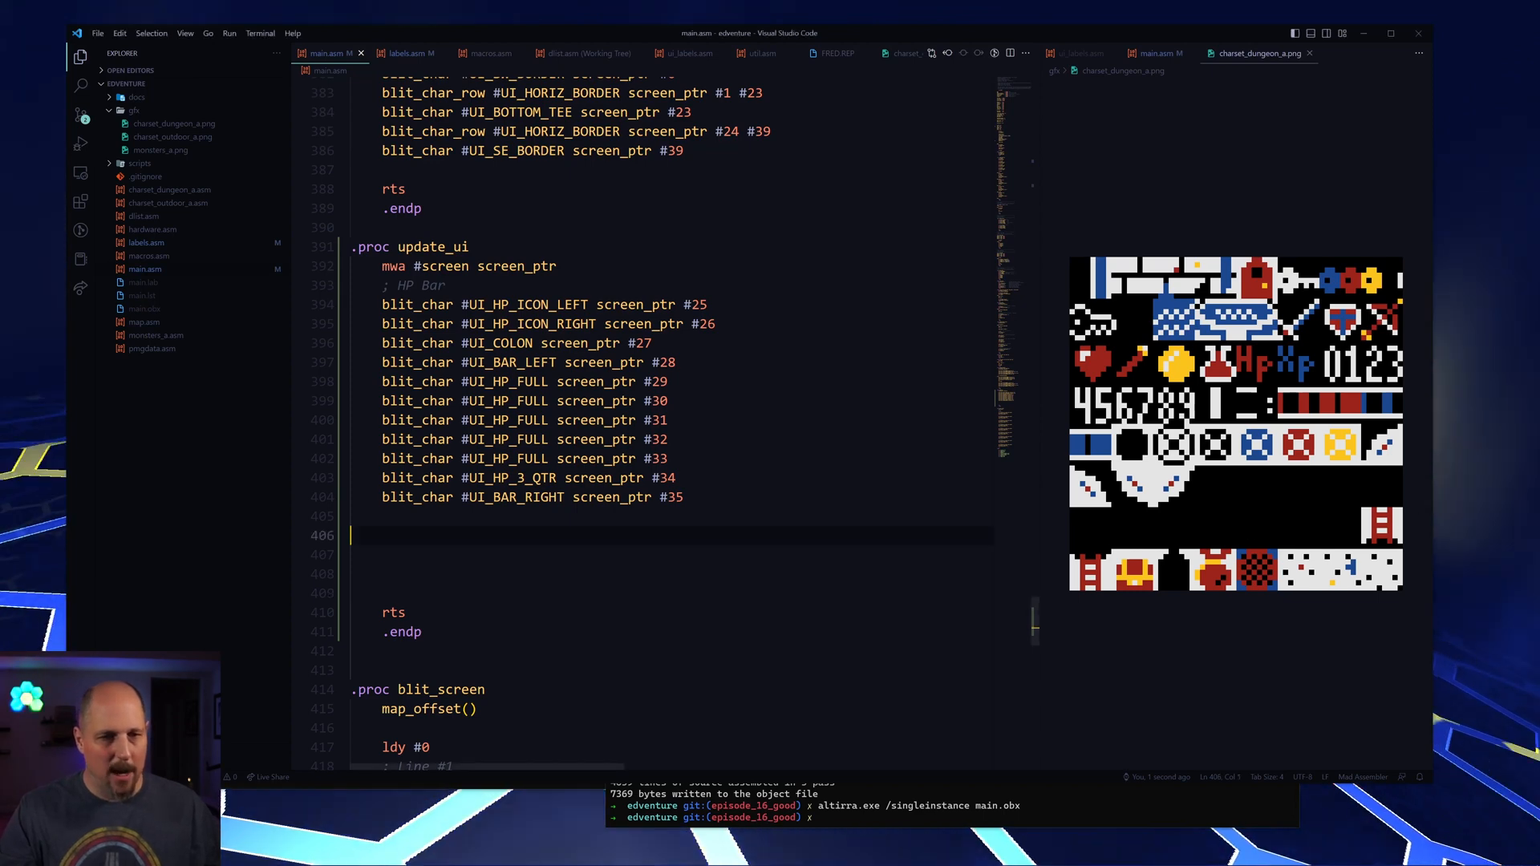
{"action": "type", "text": "adw screen_ptr #screen_char_width"}
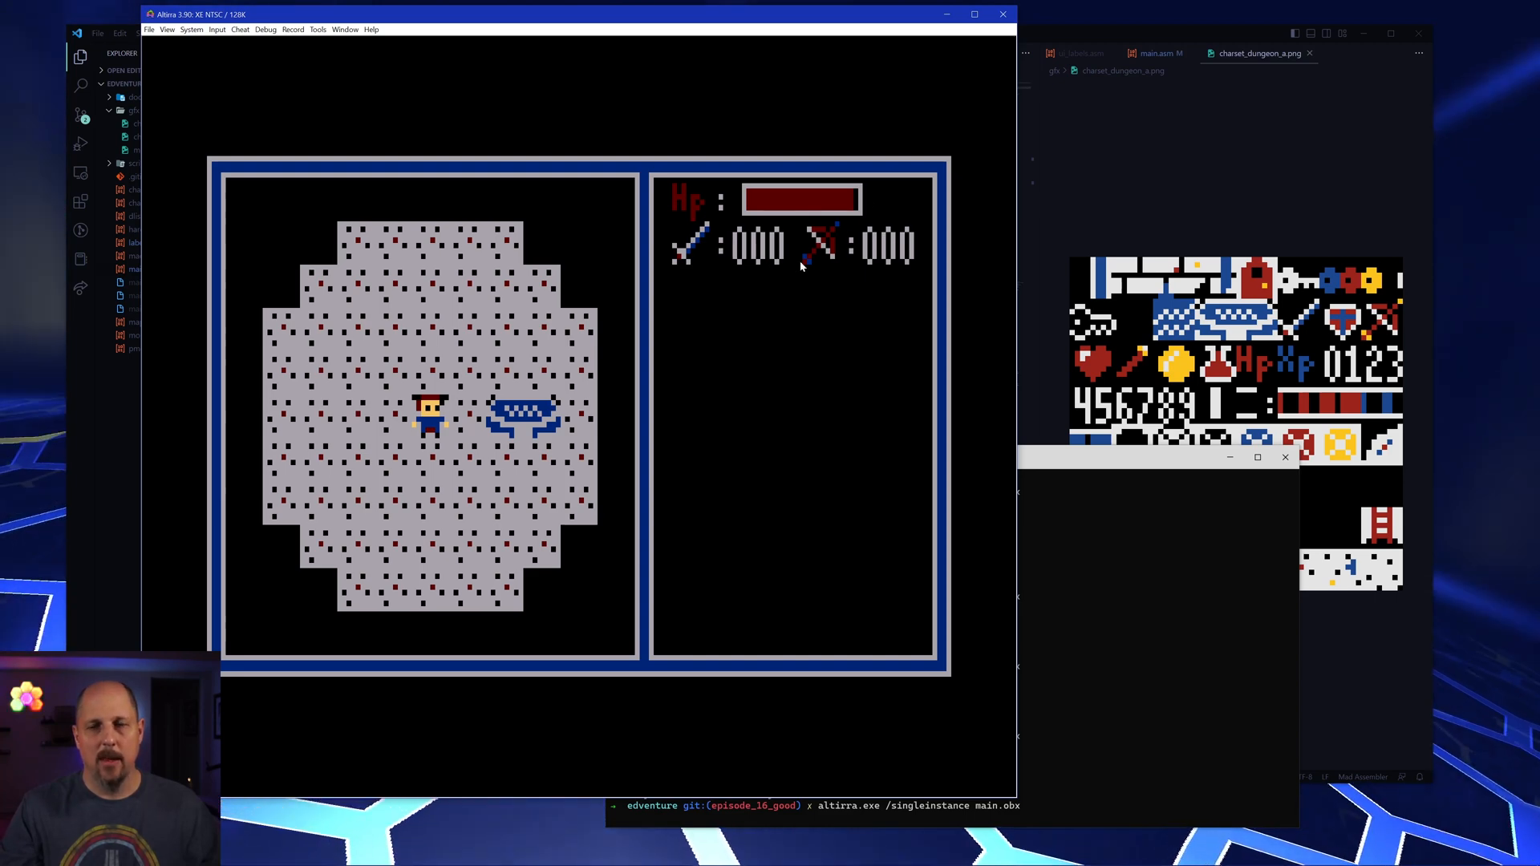
{"action": "mouse_move", "coordinate": [731, 236]}
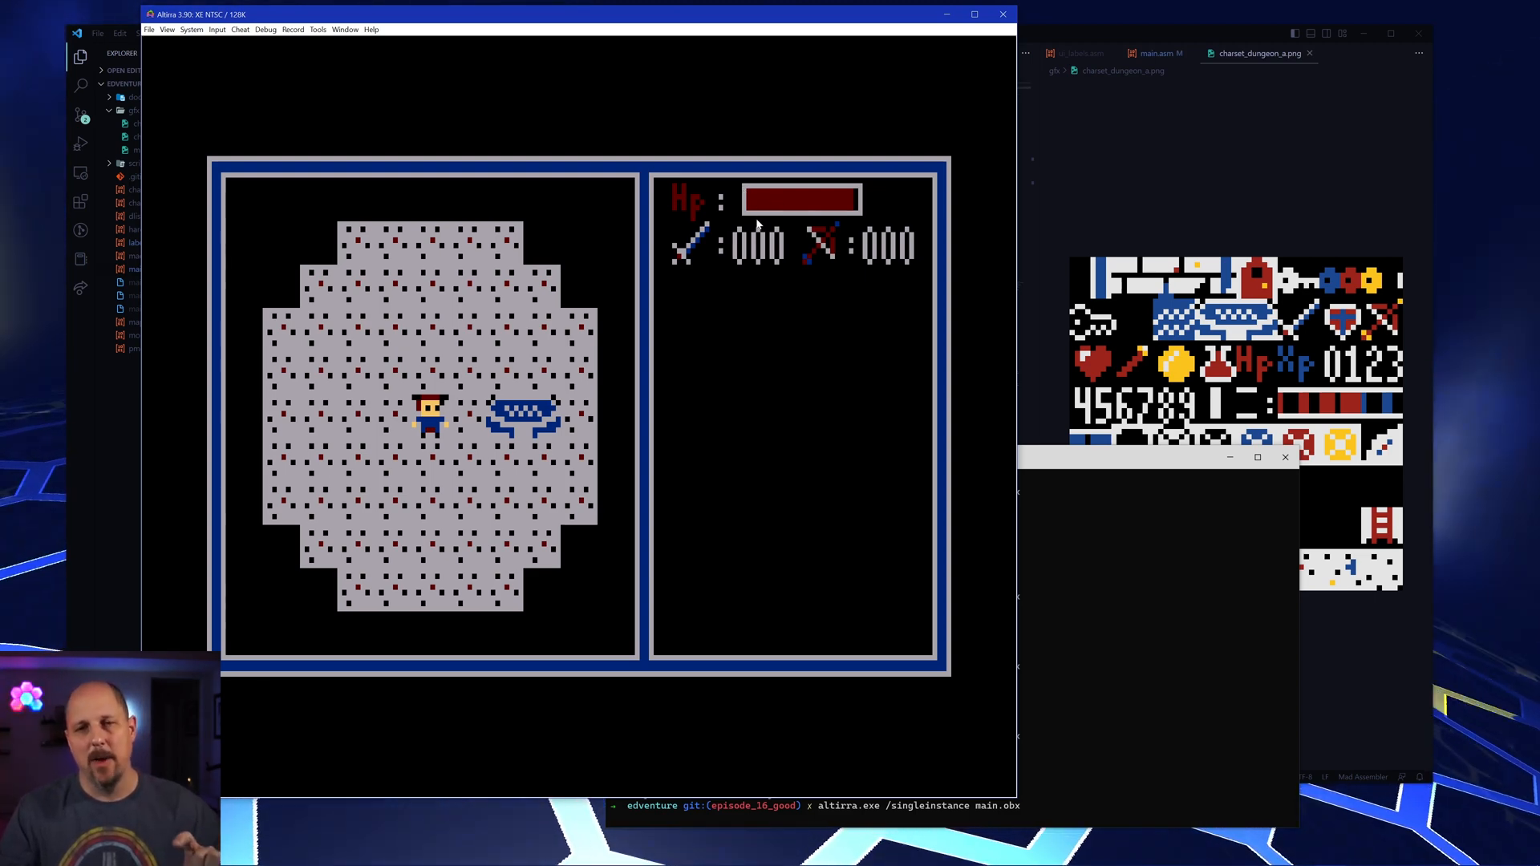
{"action": "mouse_move", "coordinate": [834, 224]}
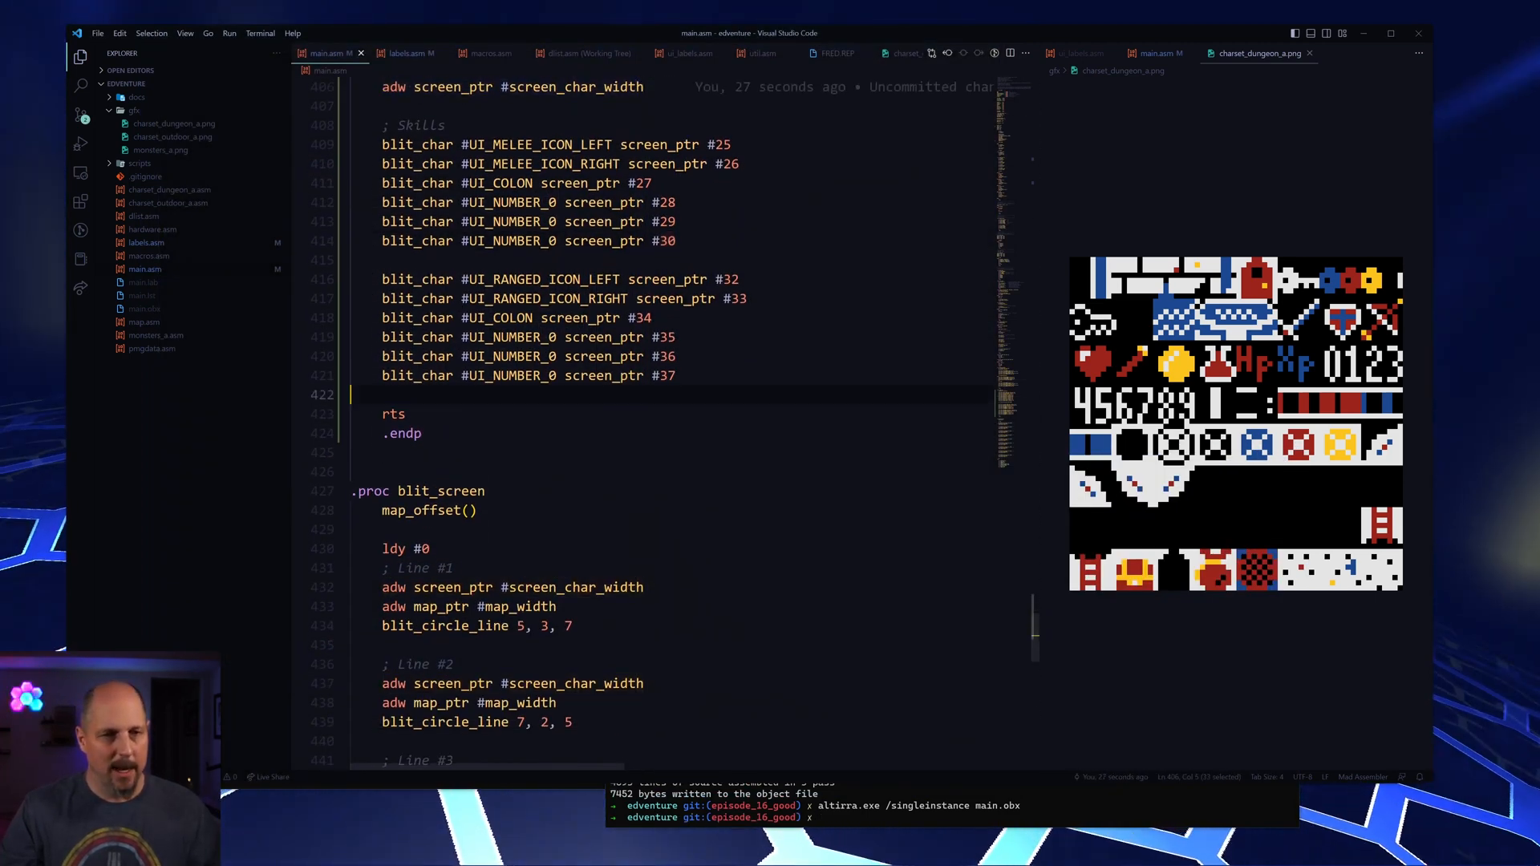
Add adw screen_ptr #screen_char_width to start the defense/fortitude row
{"action": "type", "text": "adw screen_ptr #screen_char_width"}
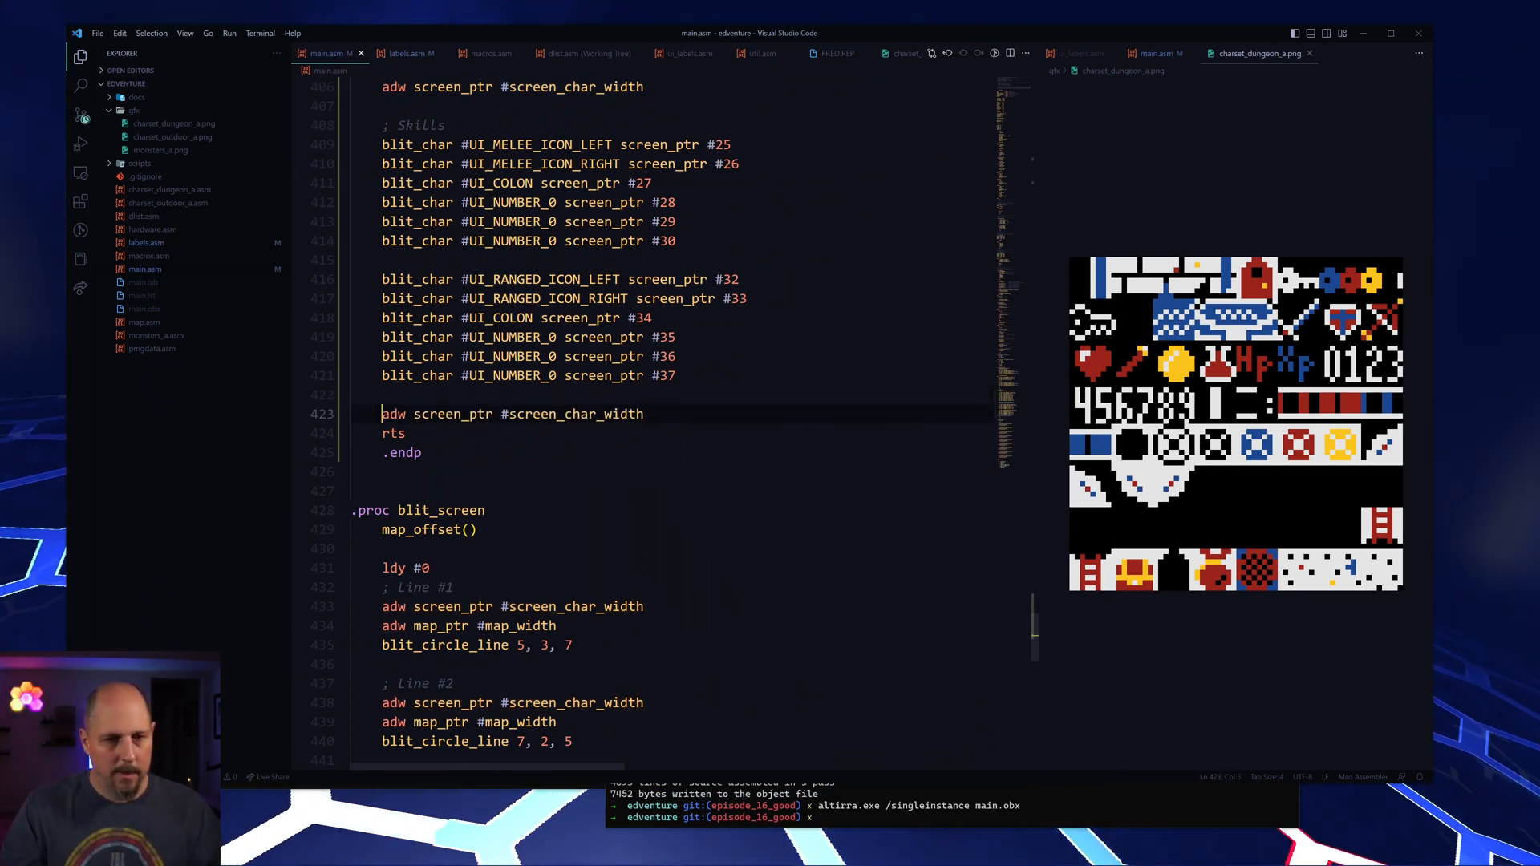
{"action": "key", "text": "Enter"}
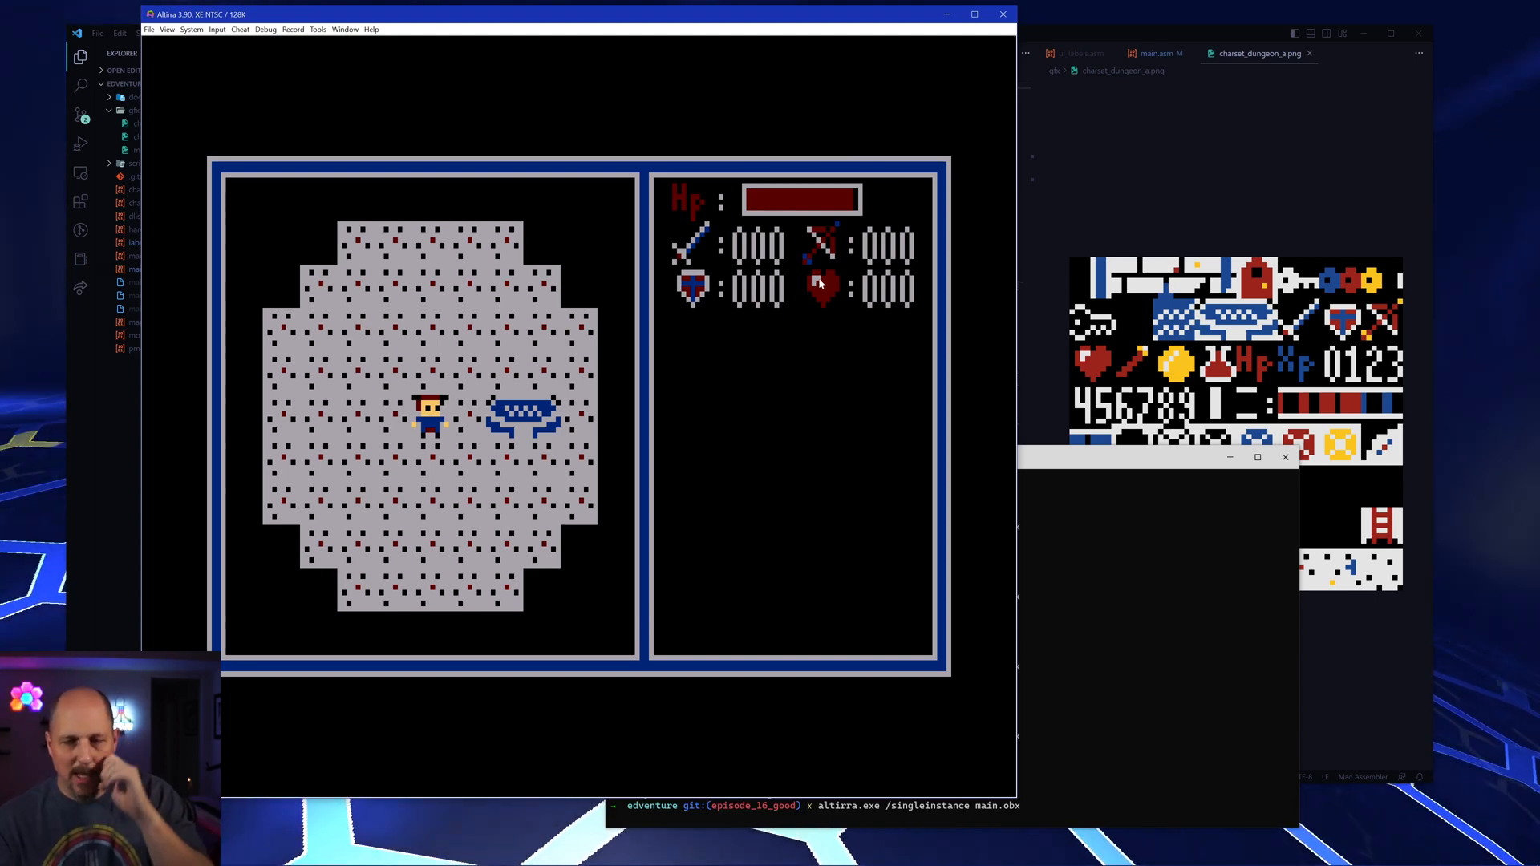
{"action": "mouse_move", "coordinate": [716, 238]}
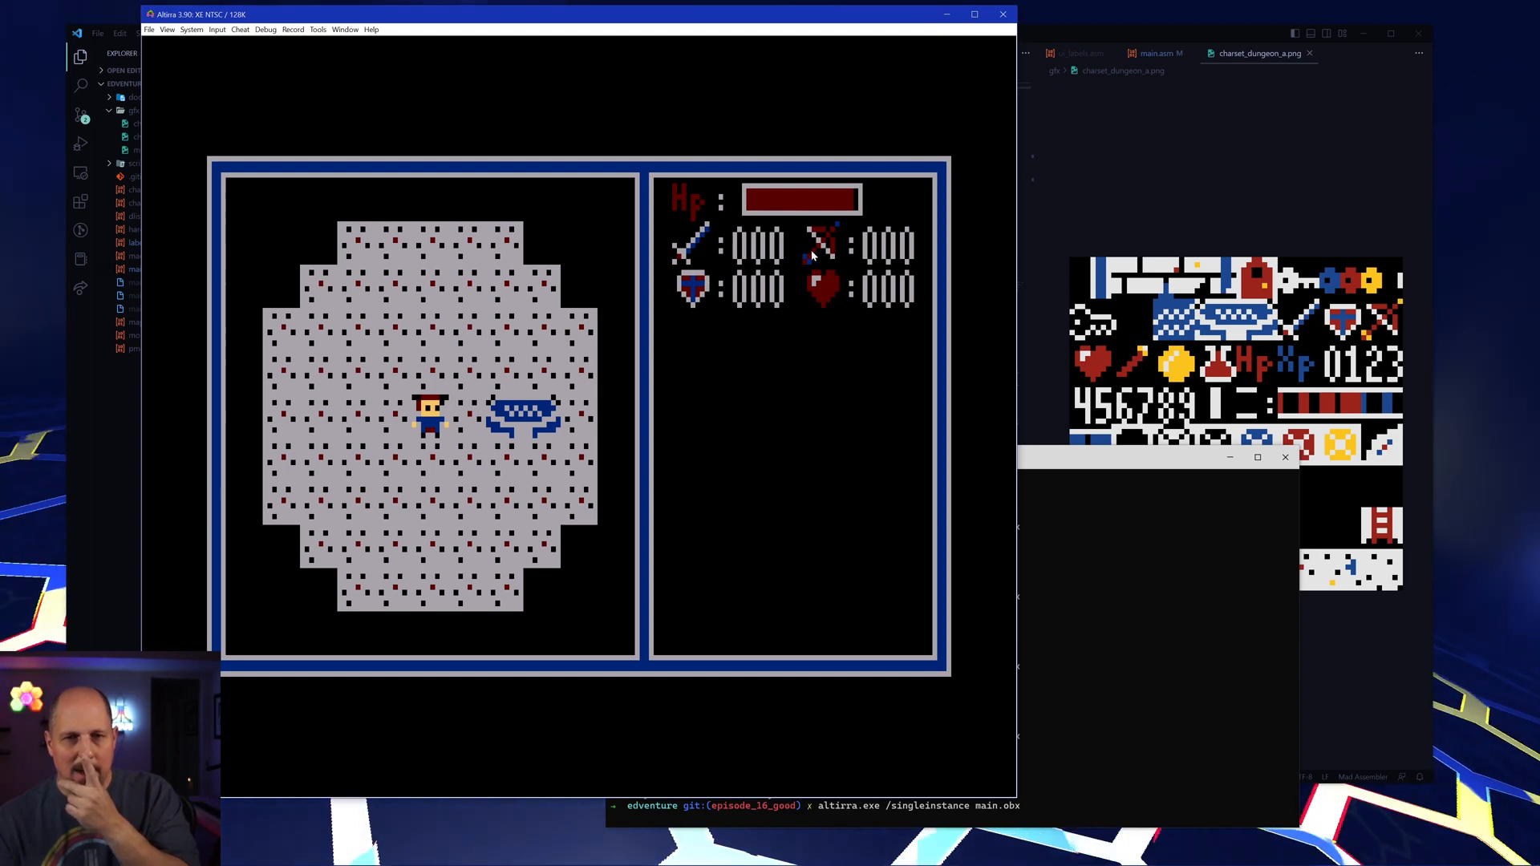
{"action": "mouse_move", "coordinate": [800, 287]}
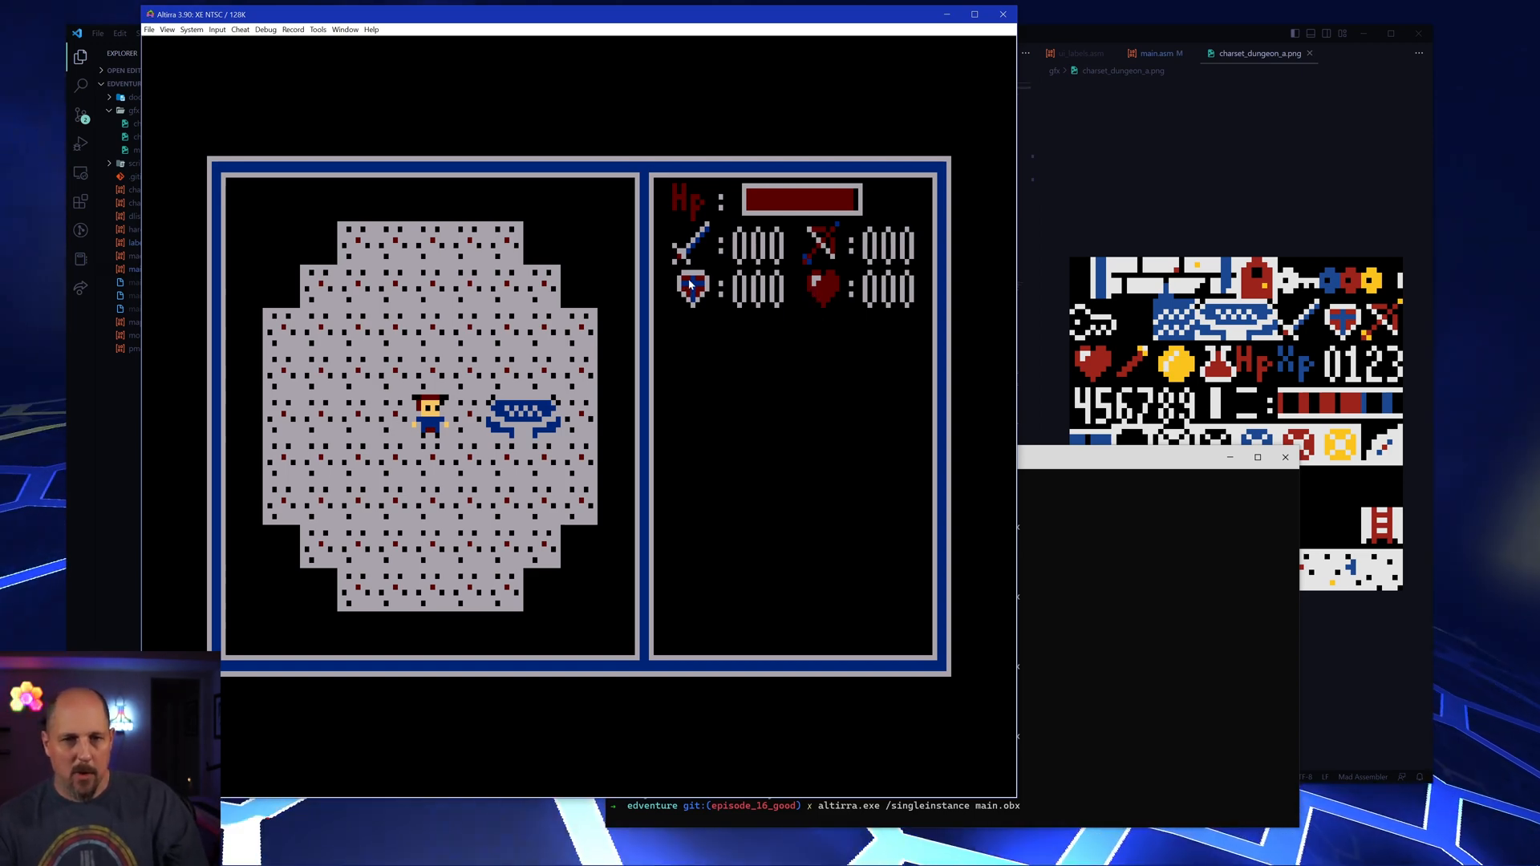
{"action": "mouse_move", "coordinate": [811, 295]}
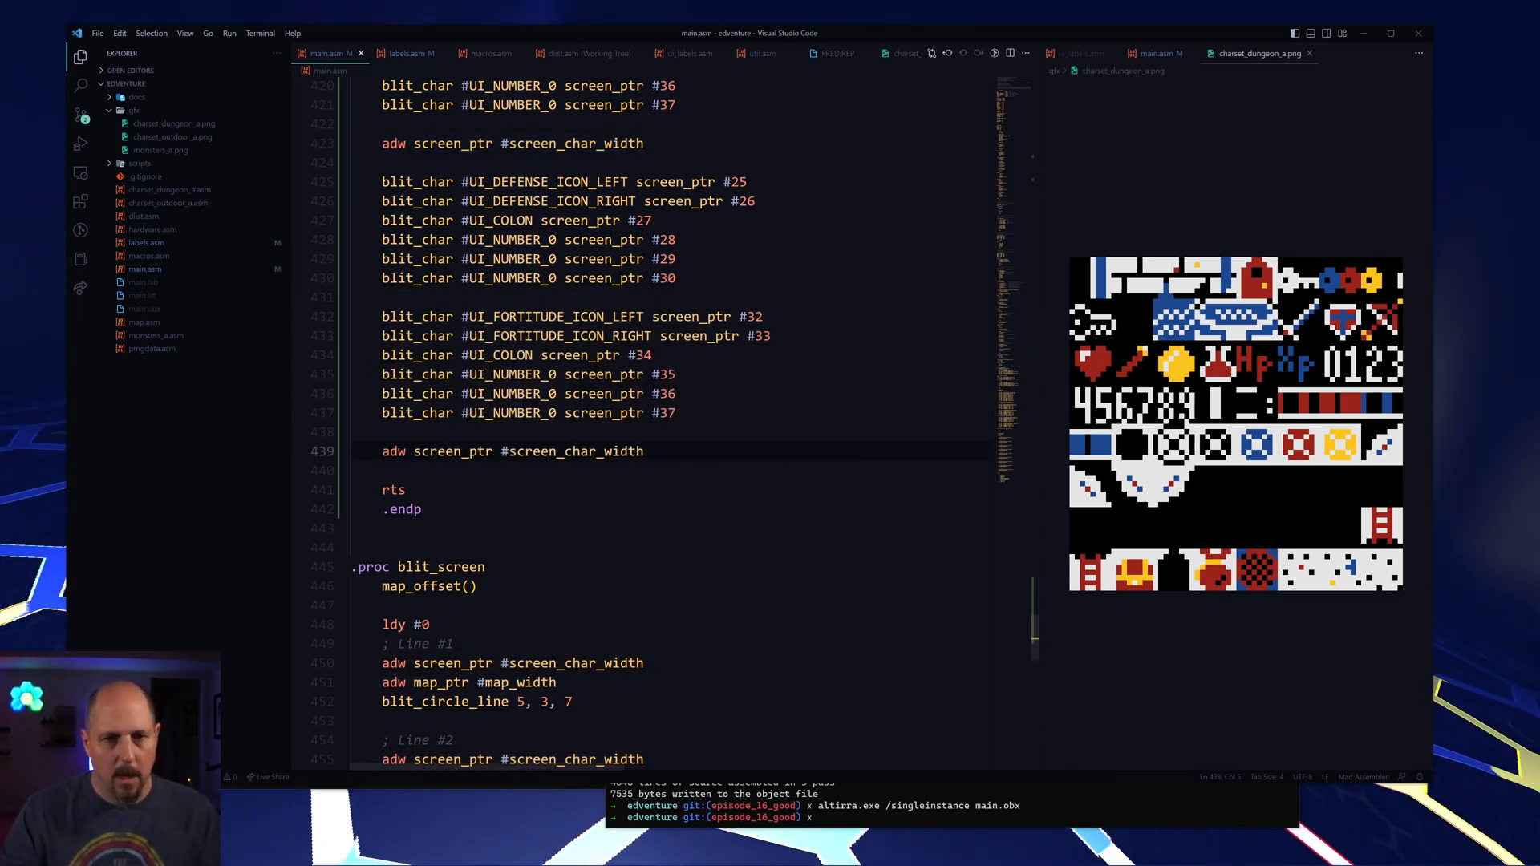
Scroll down through update_ui to the XP bar section below the fortitude block
{"action": "scroll", "scroll_direction": "down", "scroll_amount": 3}
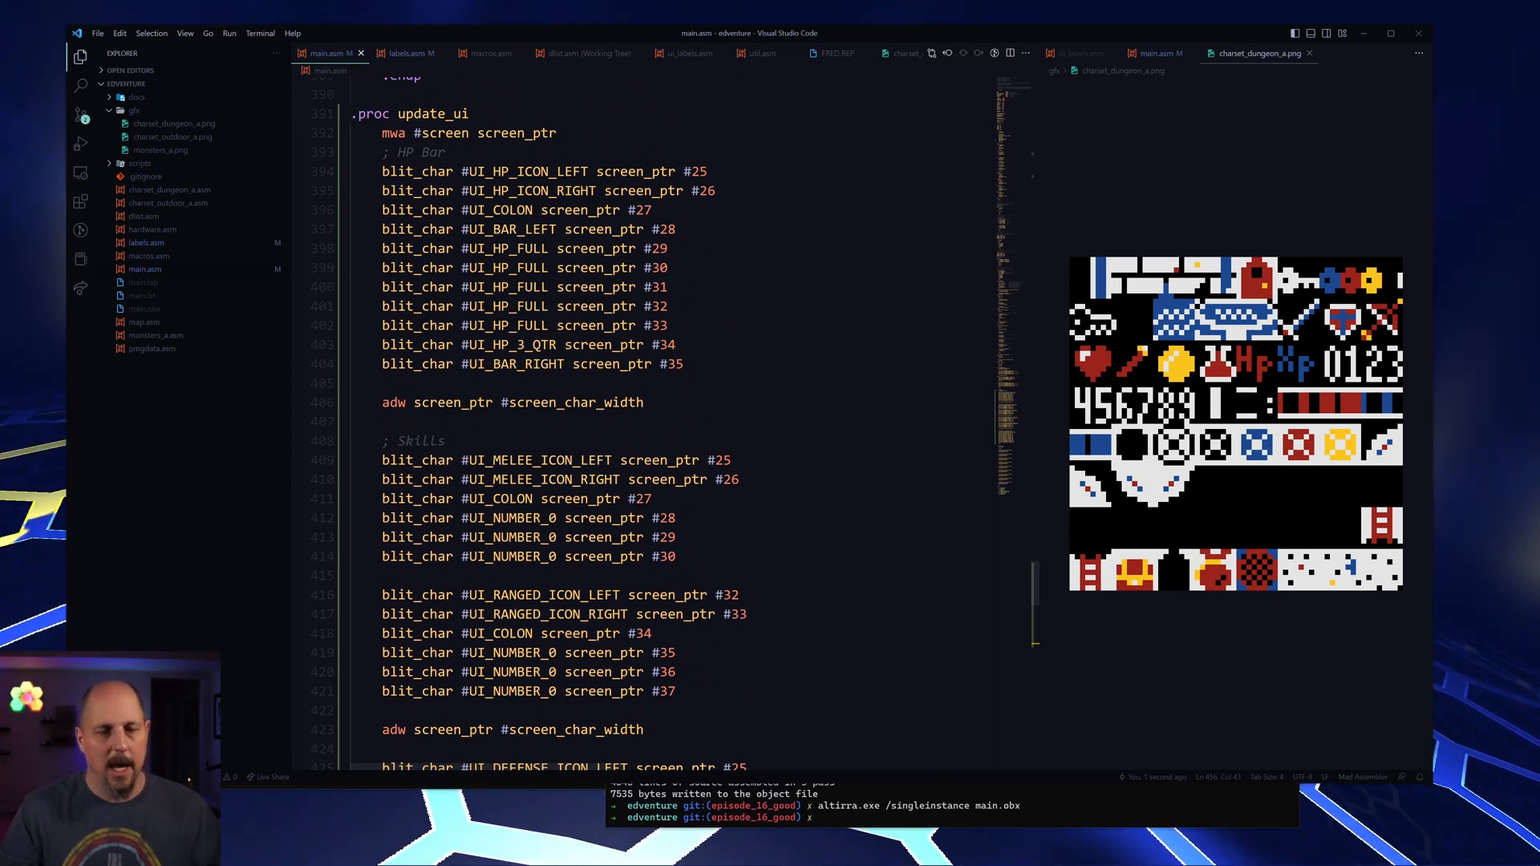
{"action": "scroll", "scroll_direction": "down", "scroll_amount": 3}
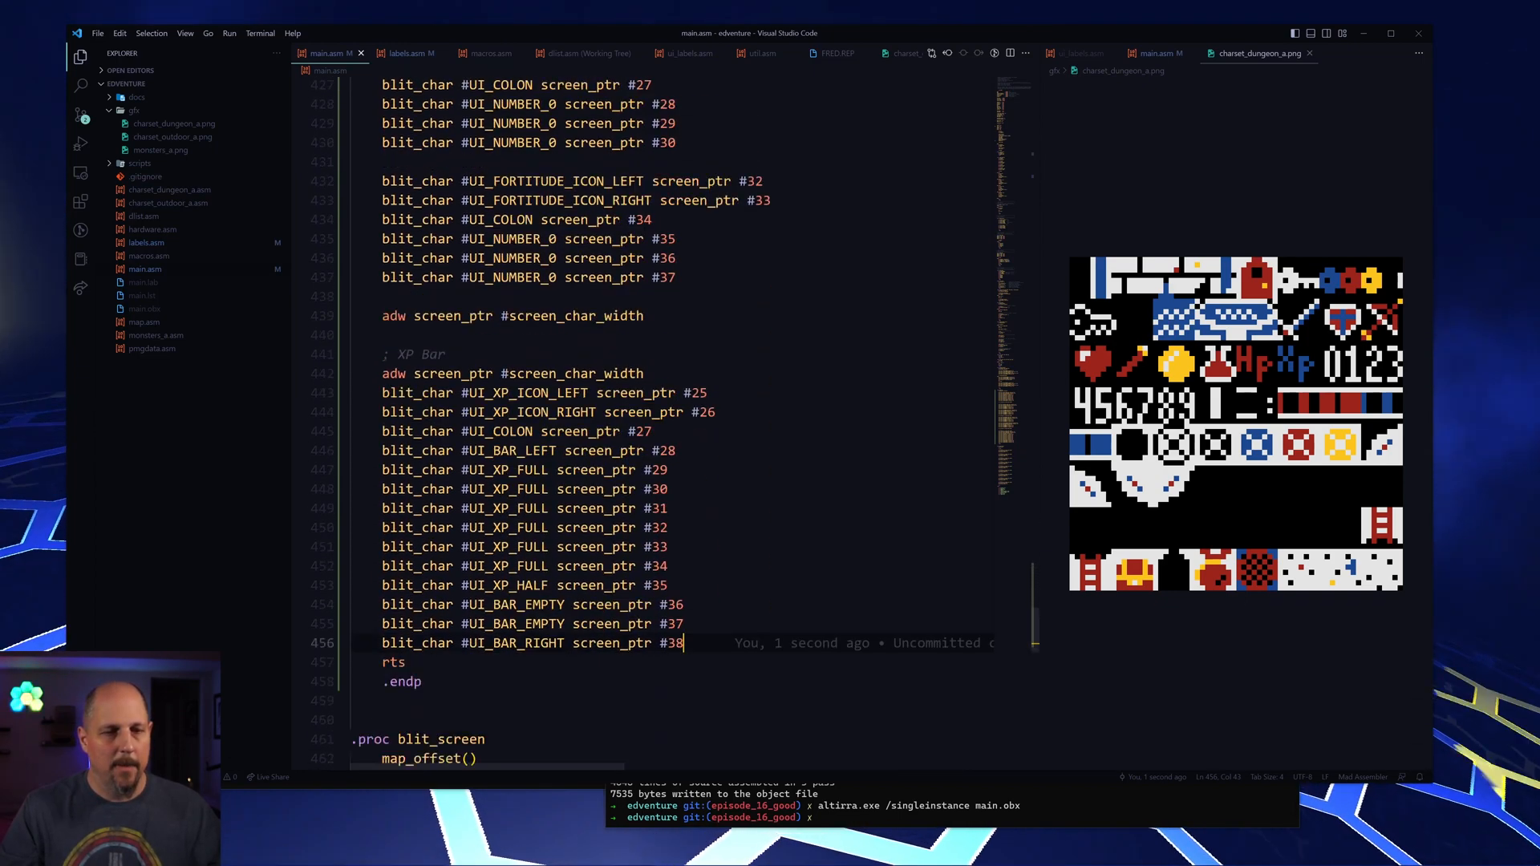
{"action": "scroll", "scroll_direction": "down", "scroll_amount": 3}
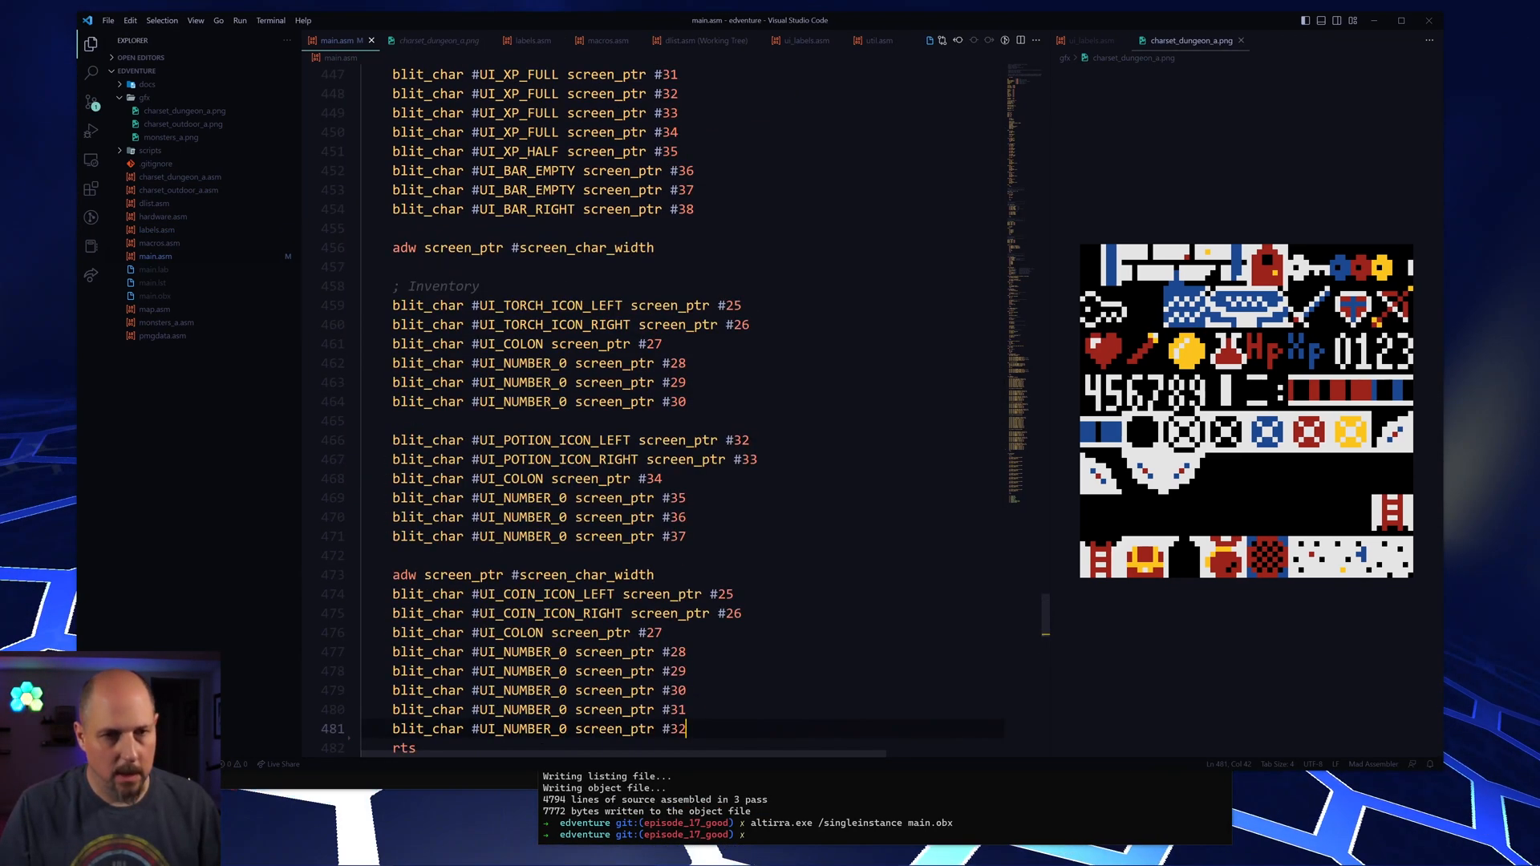
Scroll down to the Inventory section with torch, potion and coin counters
{"action": "scroll", "scroll_direction": "down", "scroll_amount": 3}
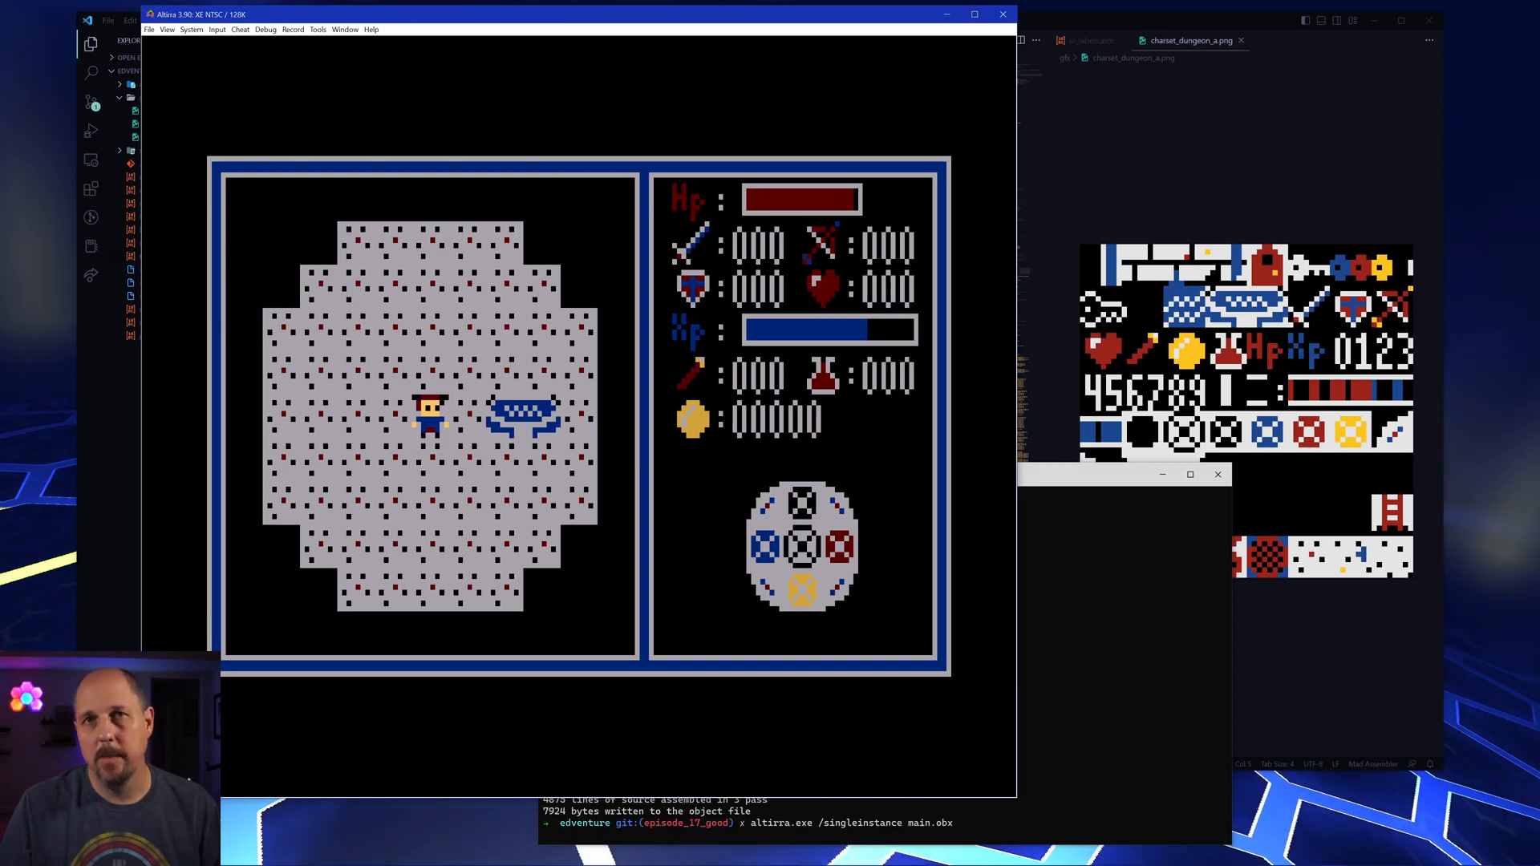
{"action": "mouse_move", "coordinate": [800, 549]}
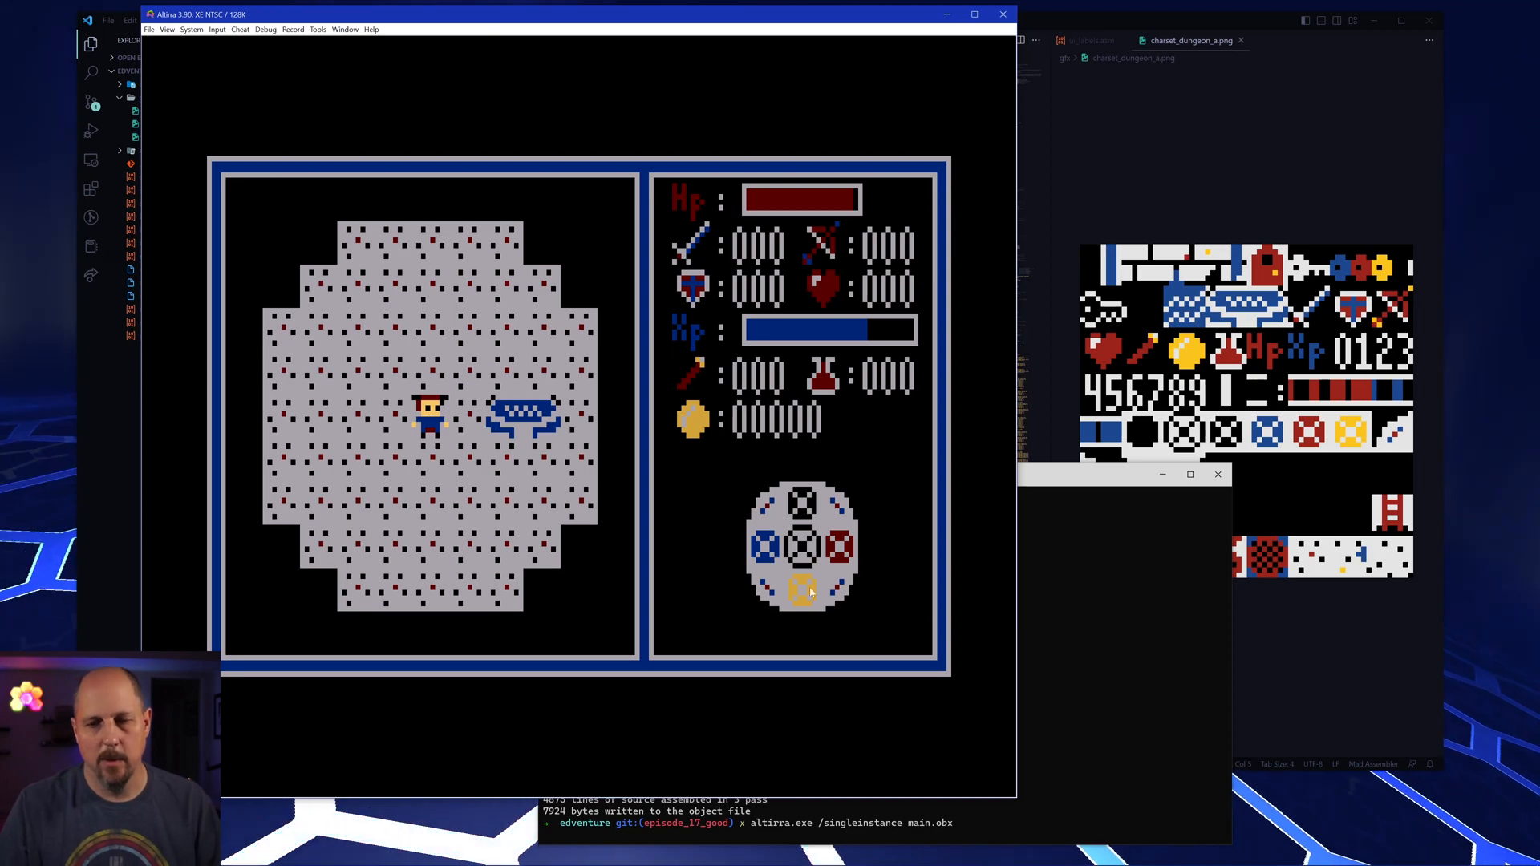
{"action": "mouse_move", "coordinate": [921, 151]}
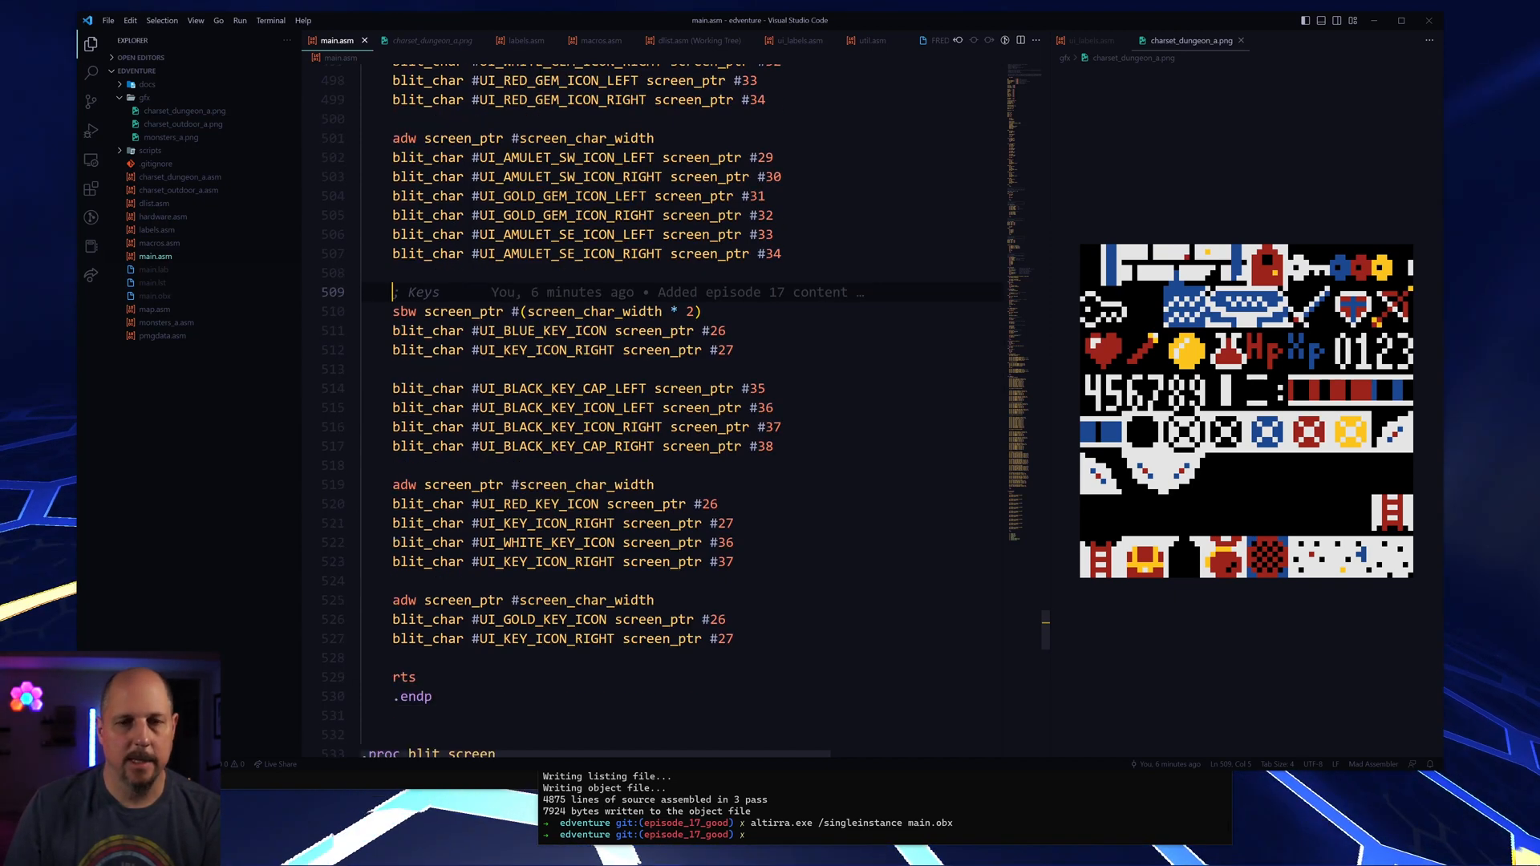
Scroll down through main.asm to the amulet drawing code before adding the key icons
{"action": "scroll", "scroll_direction": "down", "scroll_amount": 3}
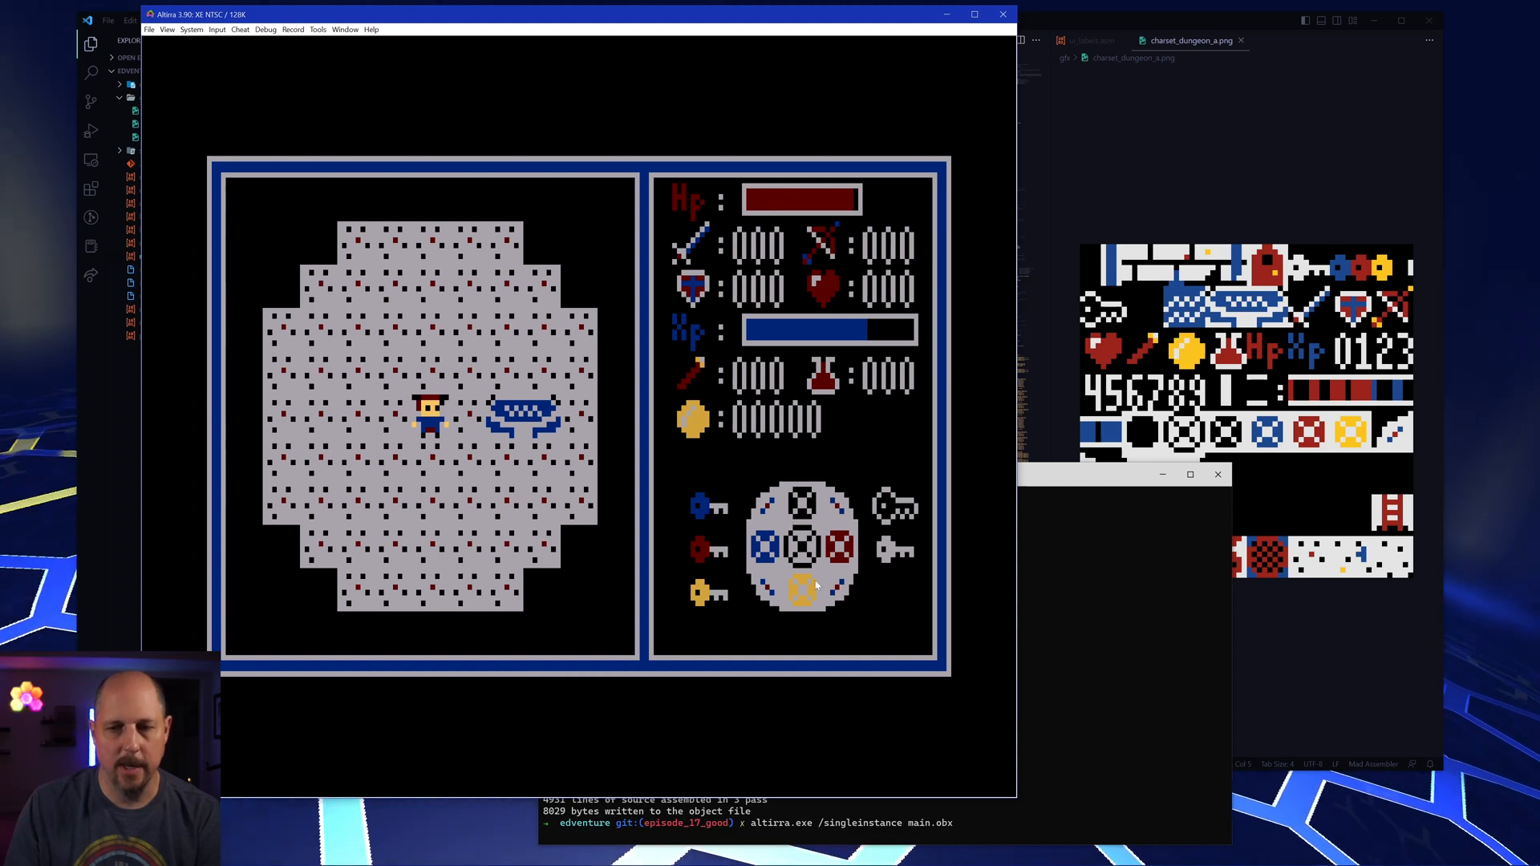
{"action": "mouse_move", "coordinate": [903, 540]}
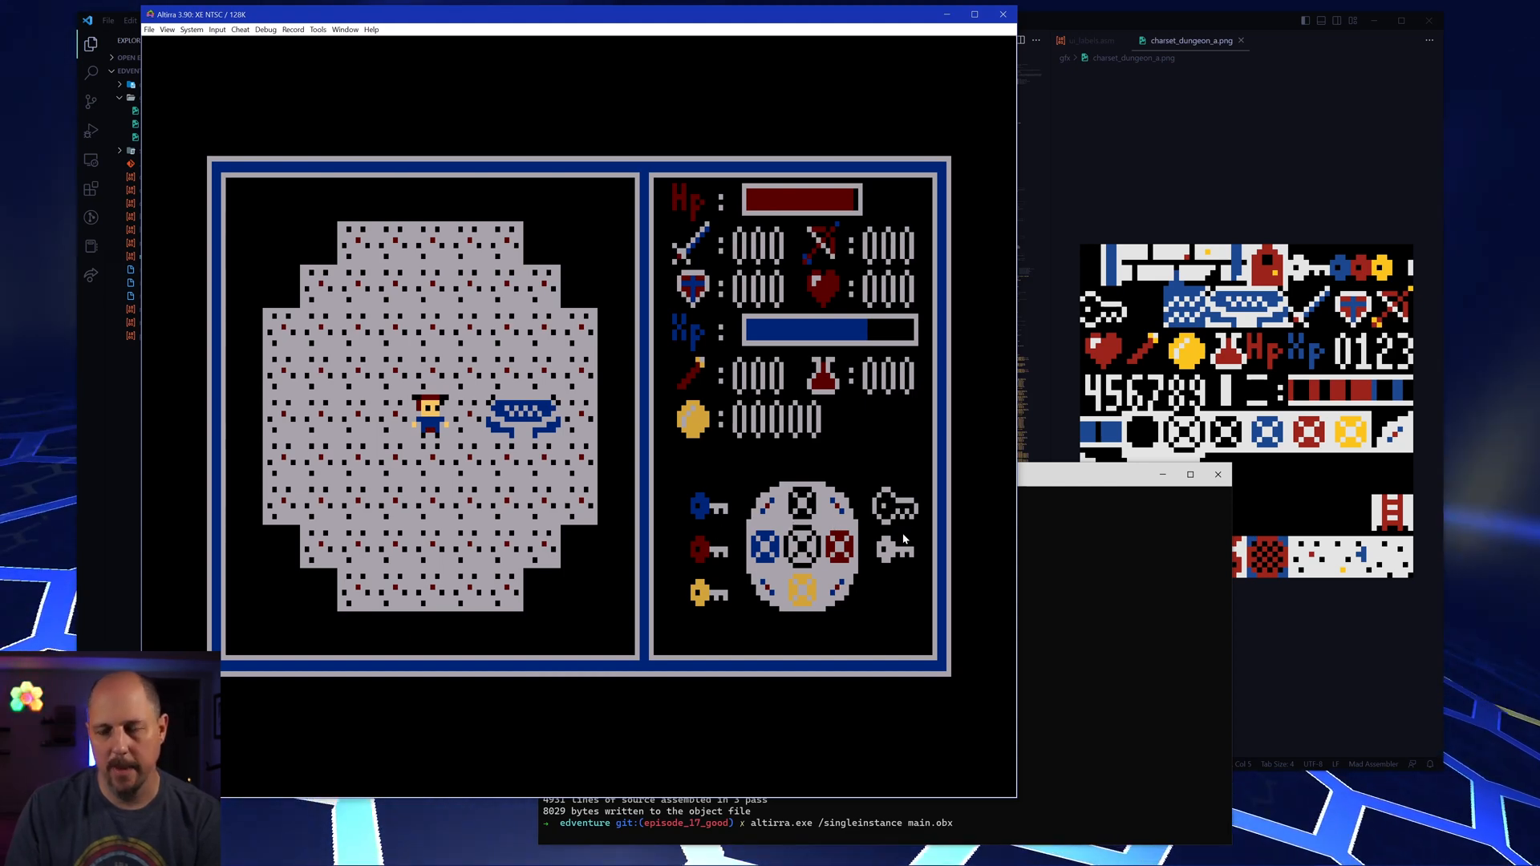